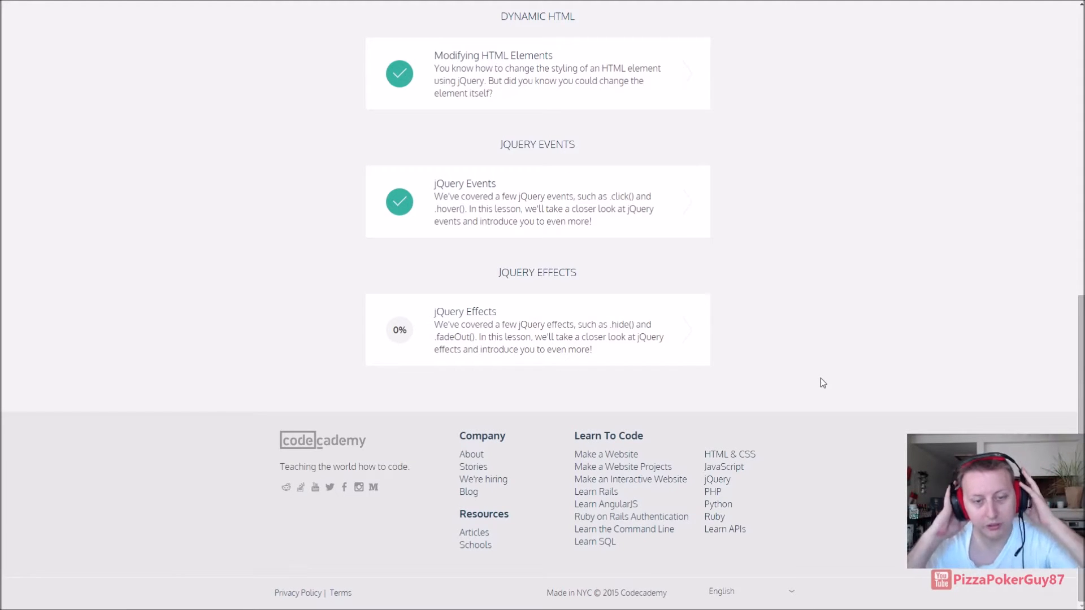
pyautogui.moveTo(672, 339)
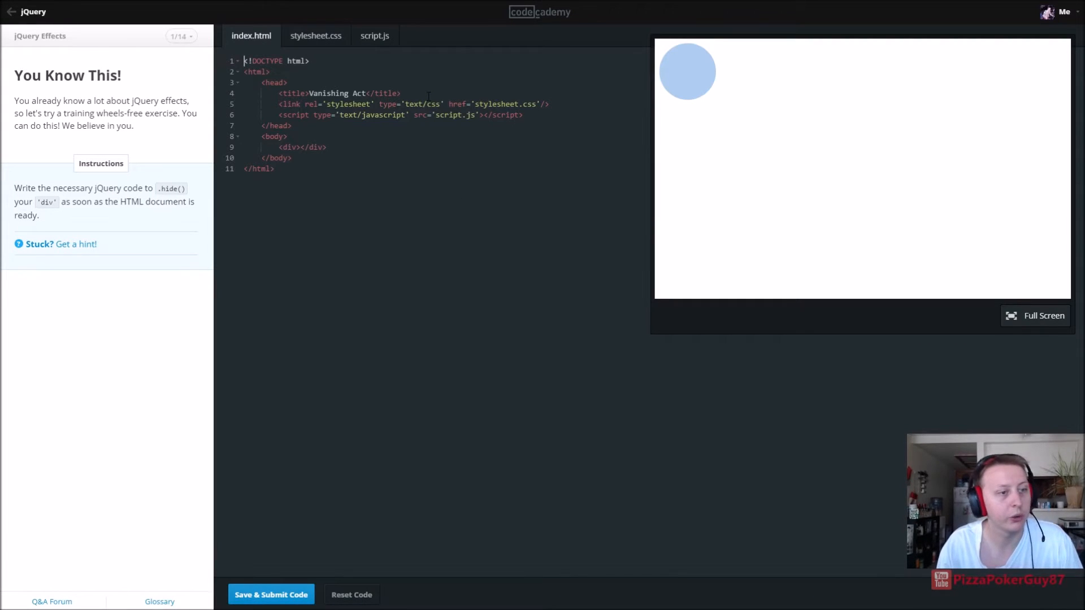
# Step: Write a document-ready handler hiding the div with "slow" and submit it
pyautogui.click(374, 35)
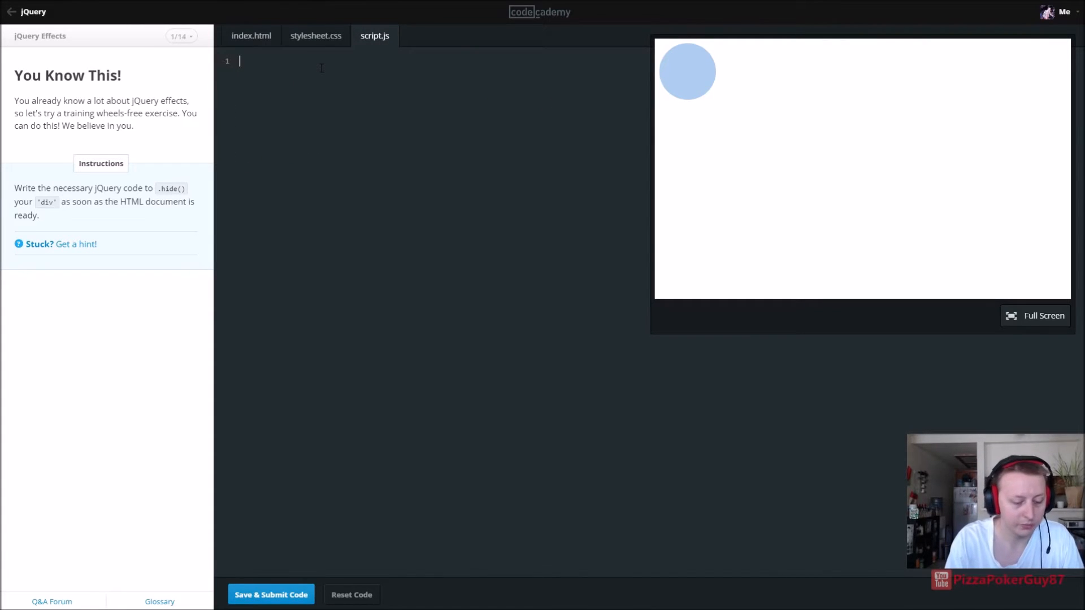
pyautogui.write('$')
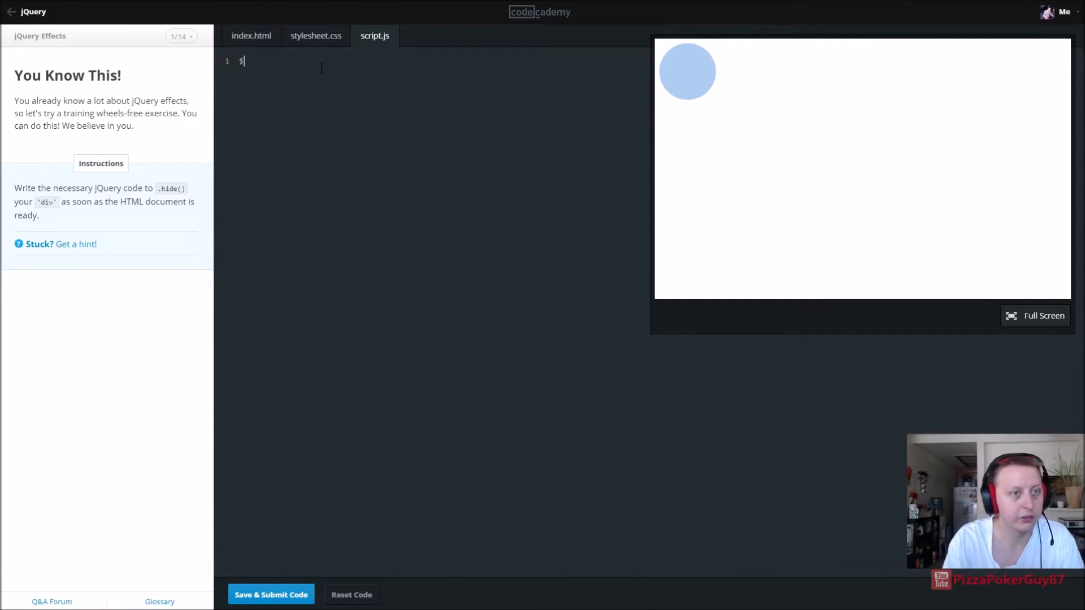
pyautogui.write('(document).read')
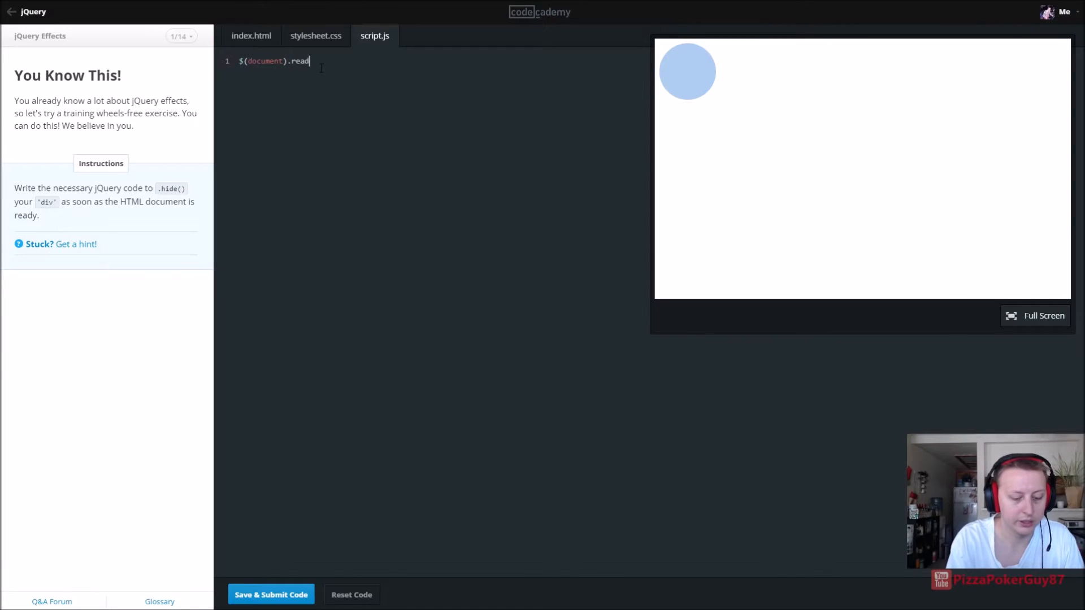
pyautogui.write('y(func')
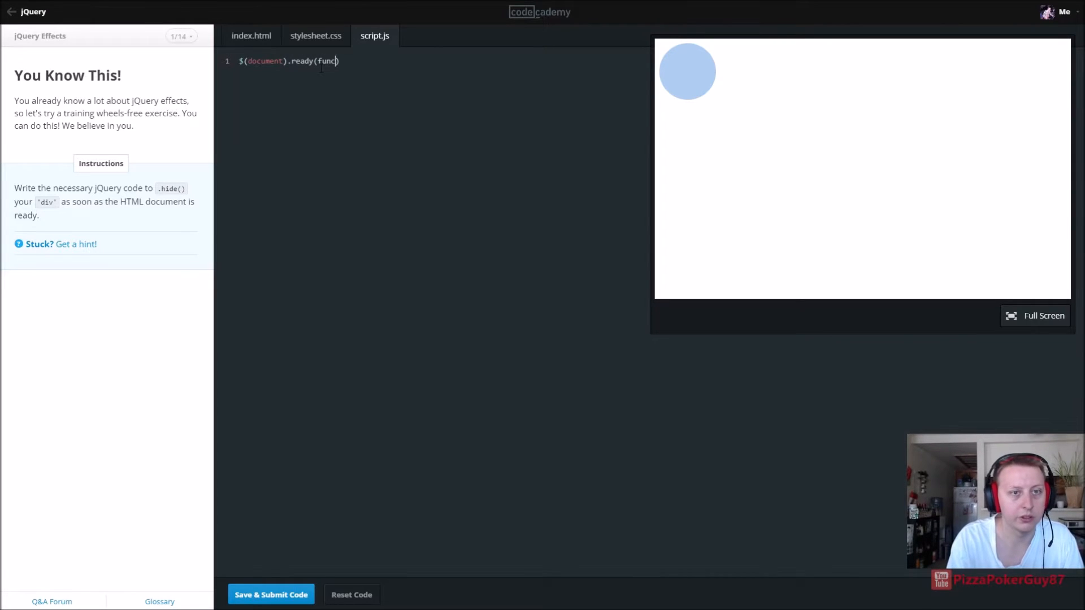
pyautogui.write('tion(){')
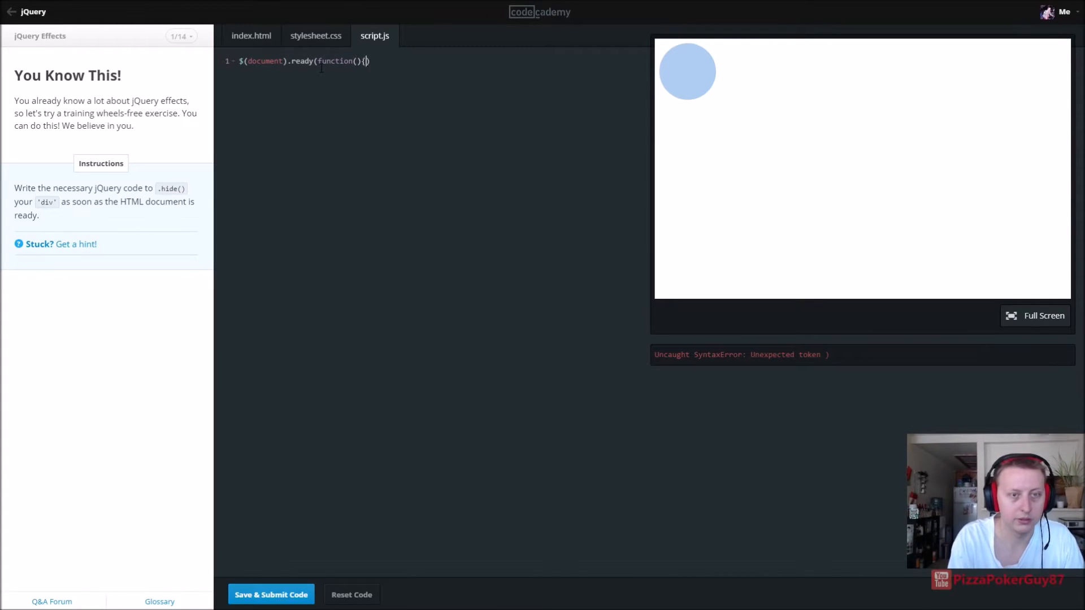
pyautogui.press('Enter')
pyautogui.write('});')
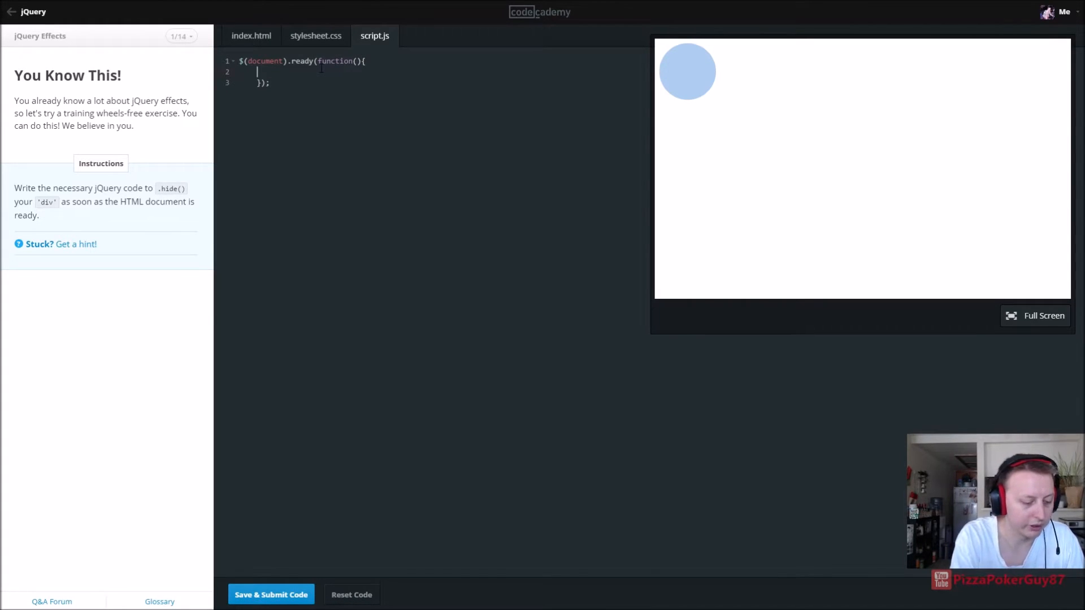
pyautogui.write('$("div')
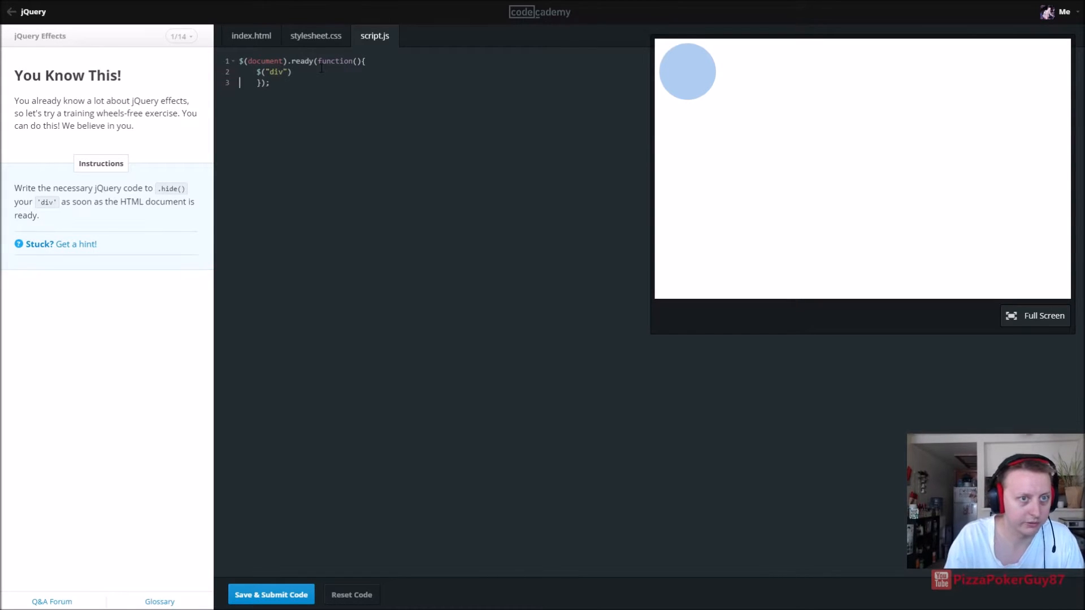
pyautogui.write('.hide(""')
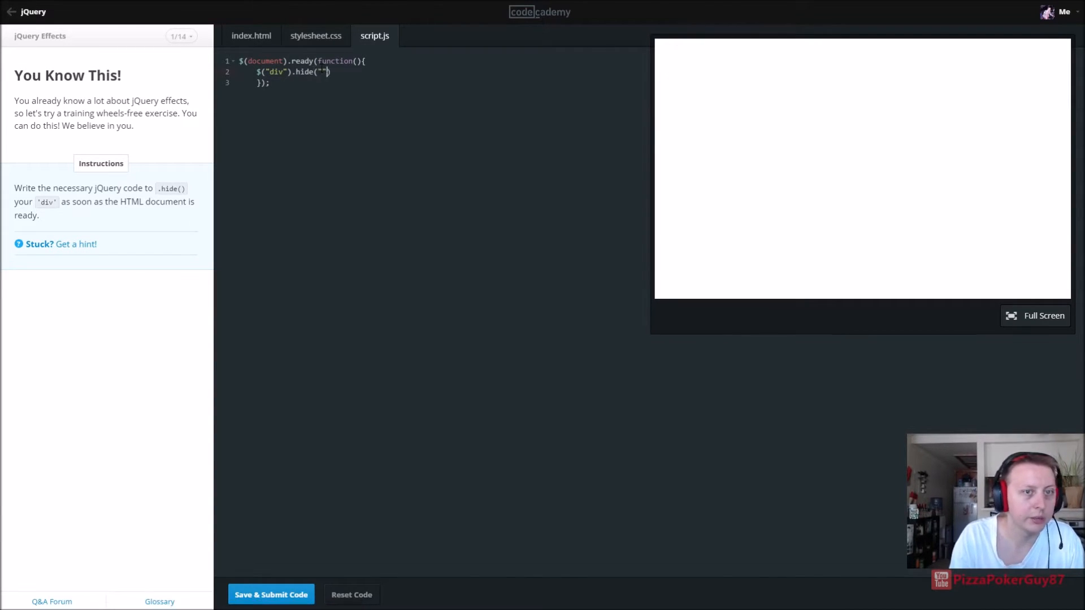
pyautogui.write('slow')
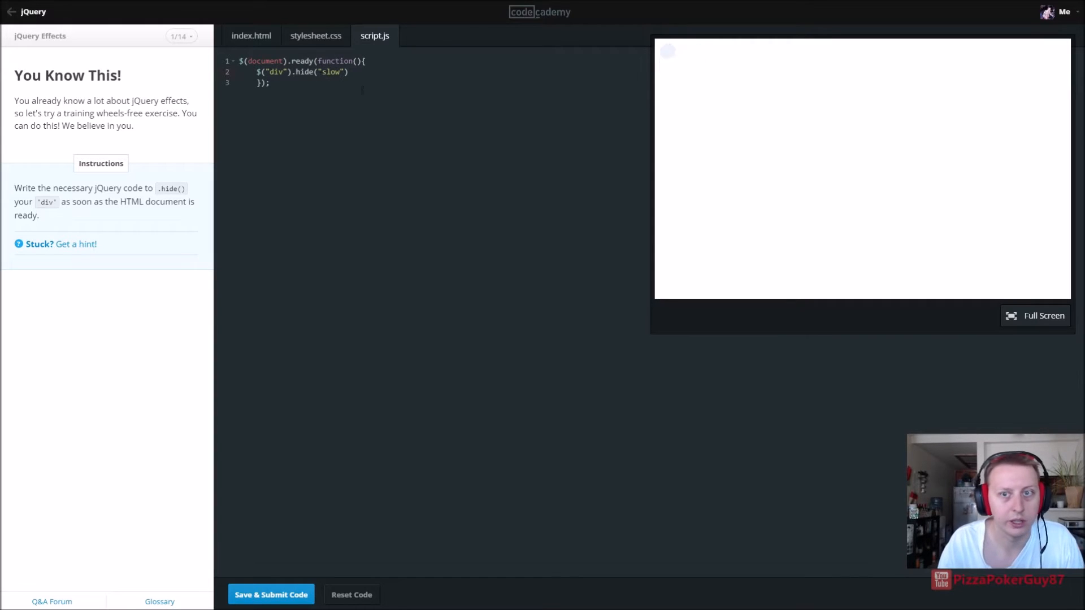
pyautogui.click(271, 595)
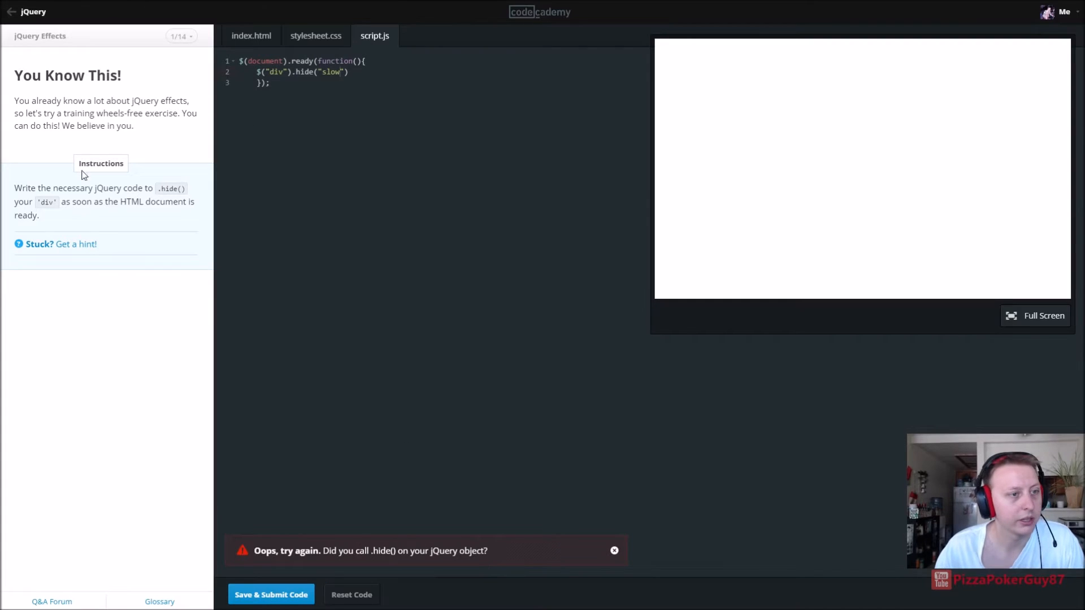
# Step: Check the hint, revise the handler to use hide(); and resubmit
pyautogui.click(76, 243)
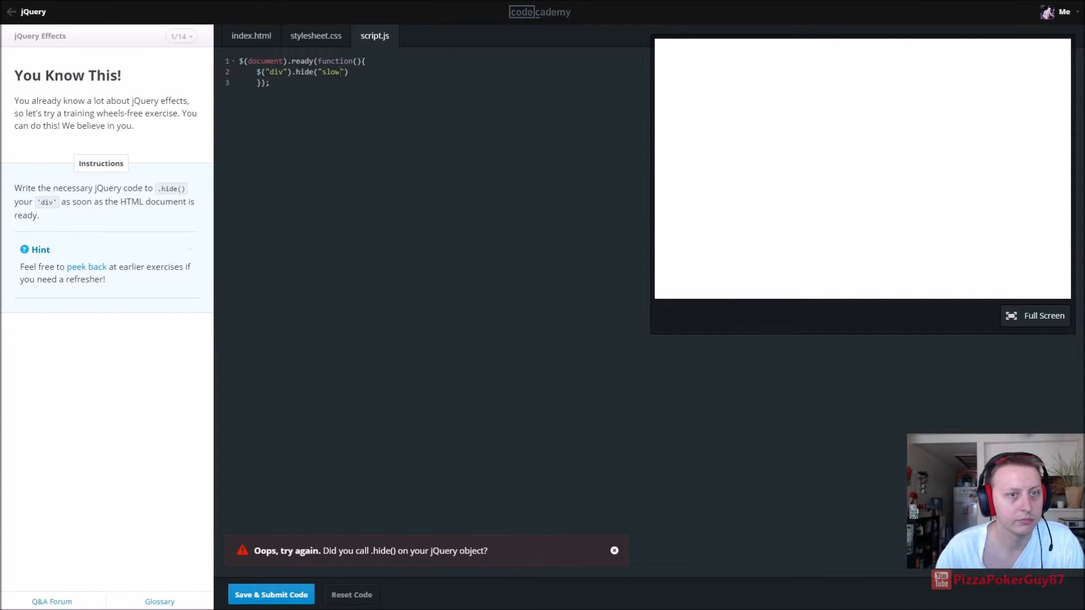
pyautogui.write(';')
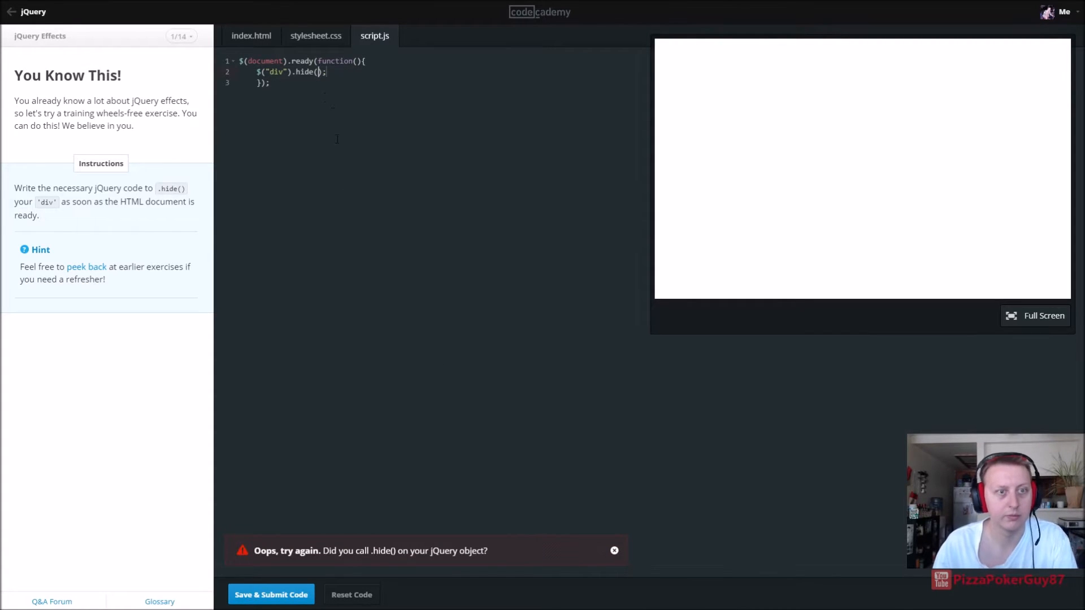
pyautogui.click(270, 595)
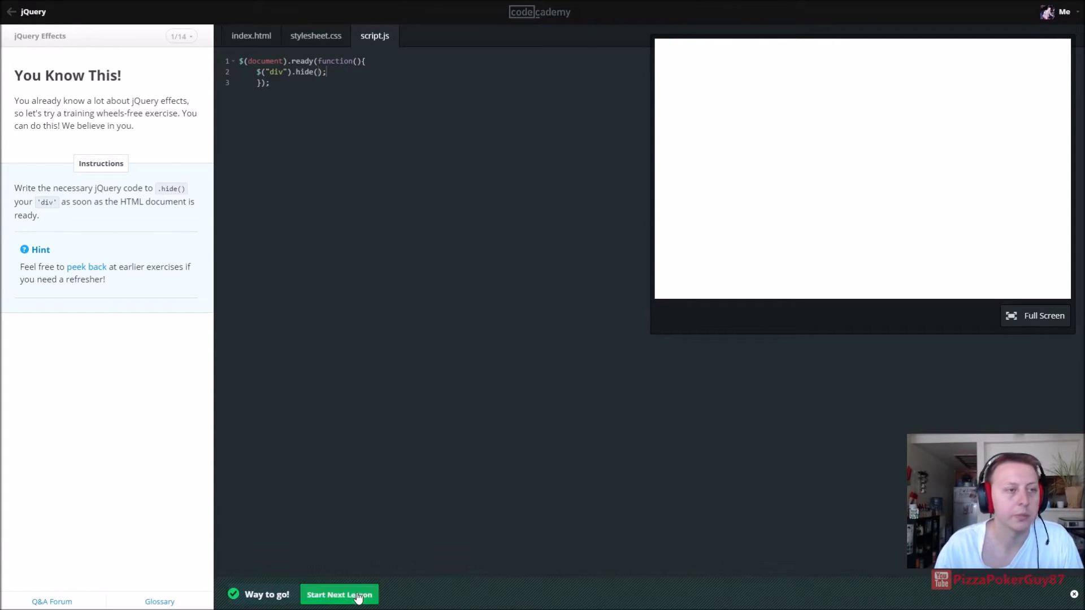
# Step: Start the More Practice with .animate() lesson and review the script and HTML starter code
pyautogui.click(339, 594)
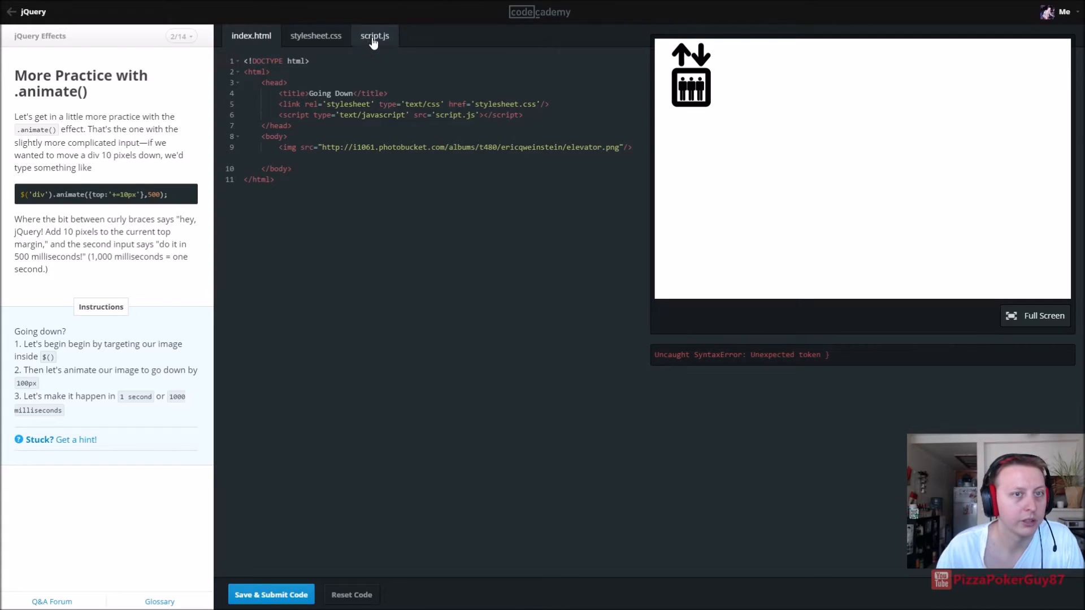
pyautogui.click(374, 35)
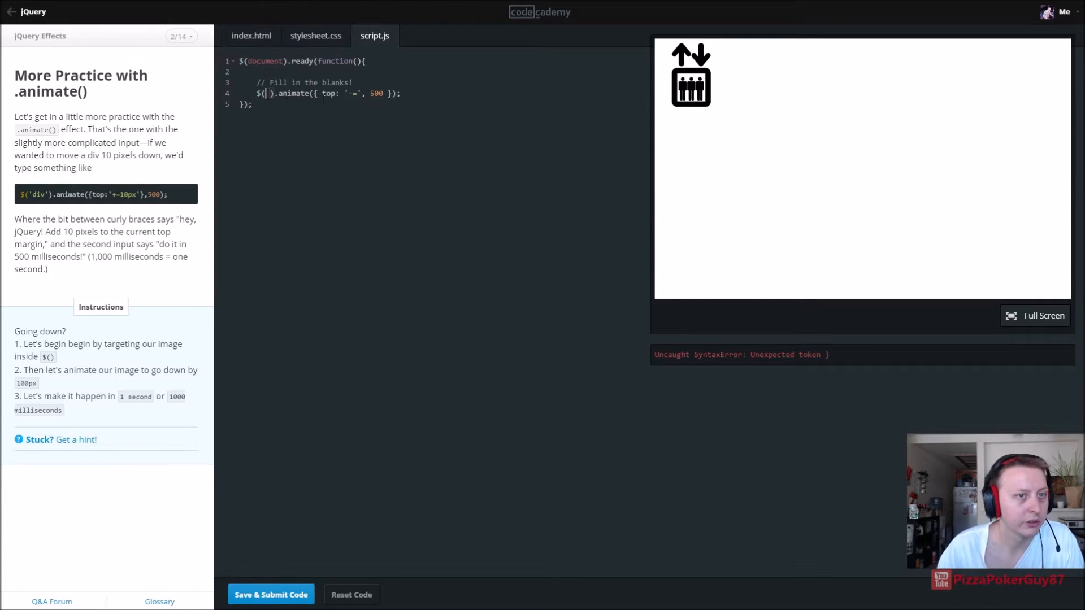
pyautogui.click(251, 35)
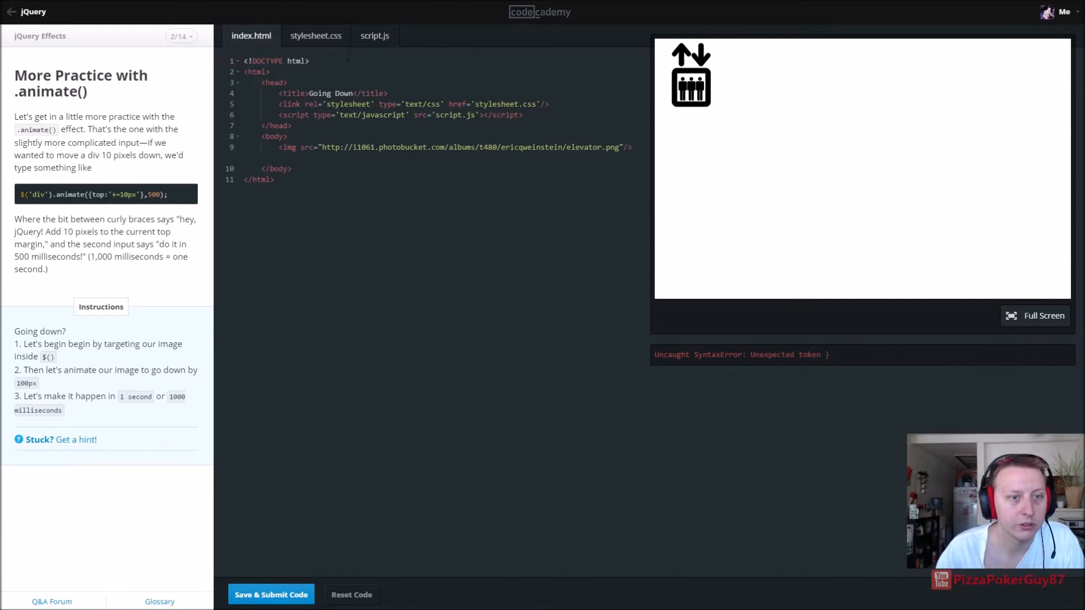
pyautogui.click(374, 35)
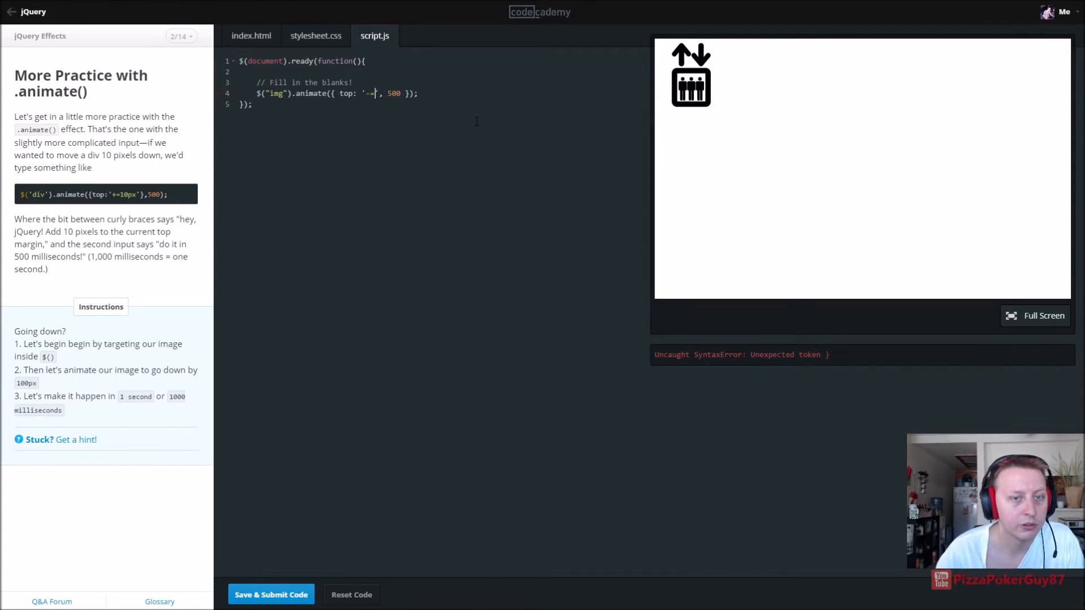
# Step: Fill the animate call with '+=100px' and 1000, fixing the minus sign after a rejection
pyautogui.write('100px')
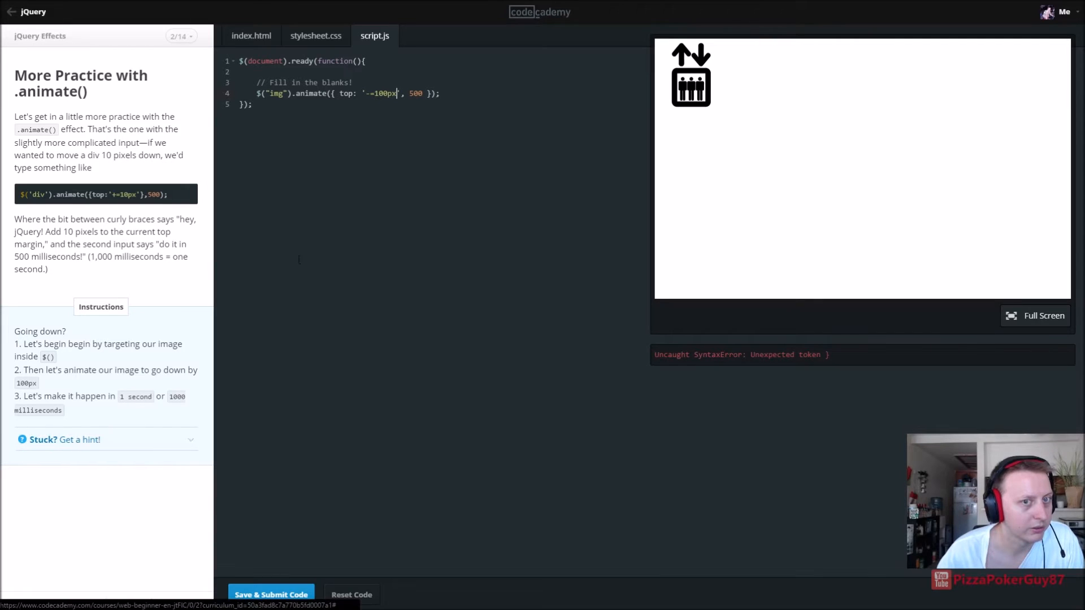
pyautogui.click(64, 439)
pyautogui.write('1')
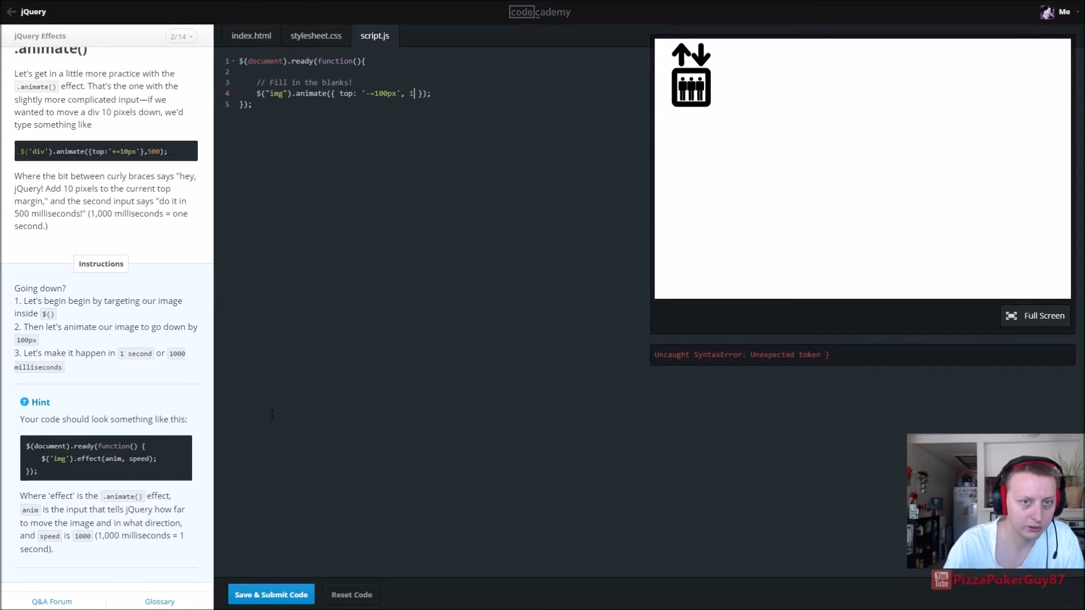
pyautogui.write('000')
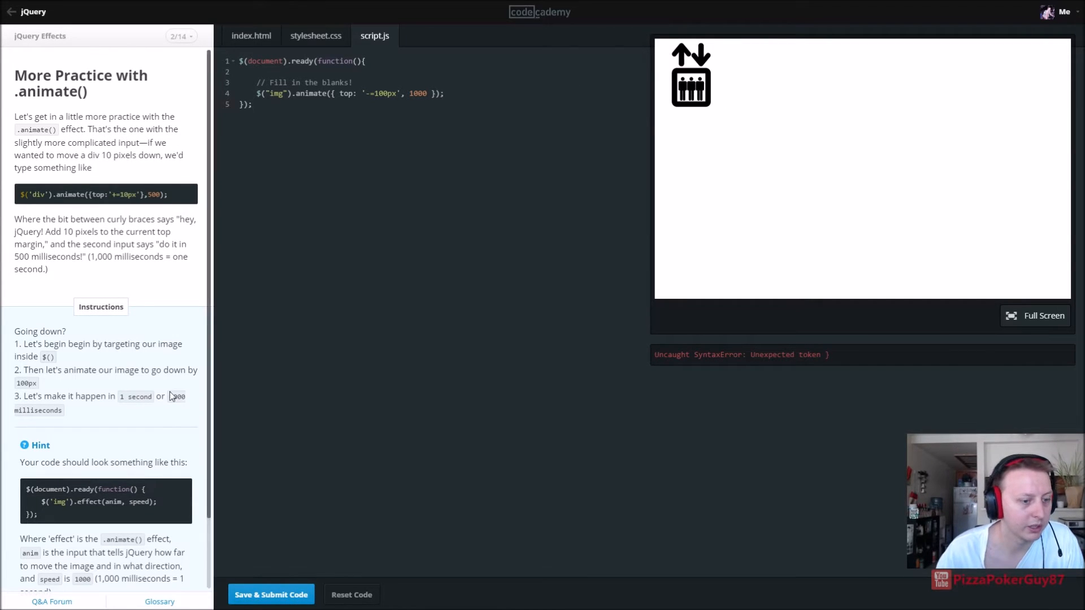
pyautogui.click(271, 594)
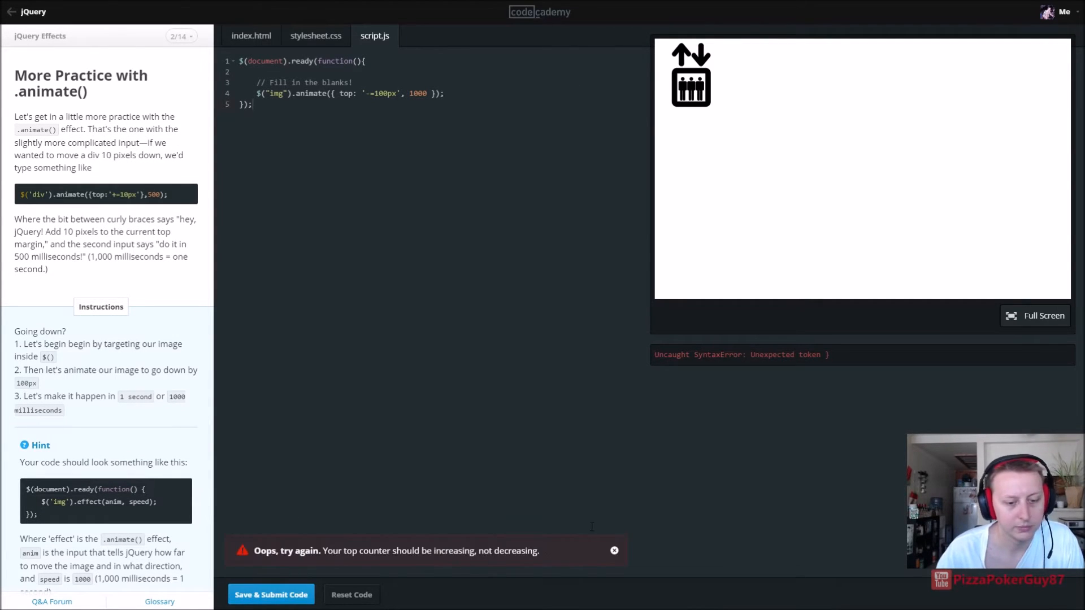
pyautogui.click(613, 550)
pyautogui.write('+')
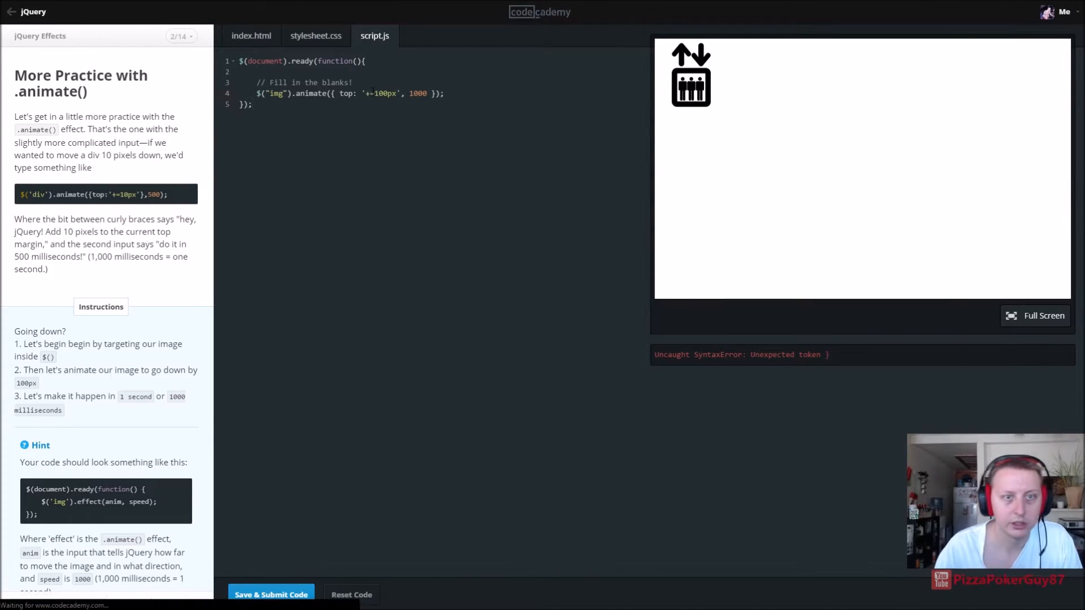
pyautogui.click(1043, 315)
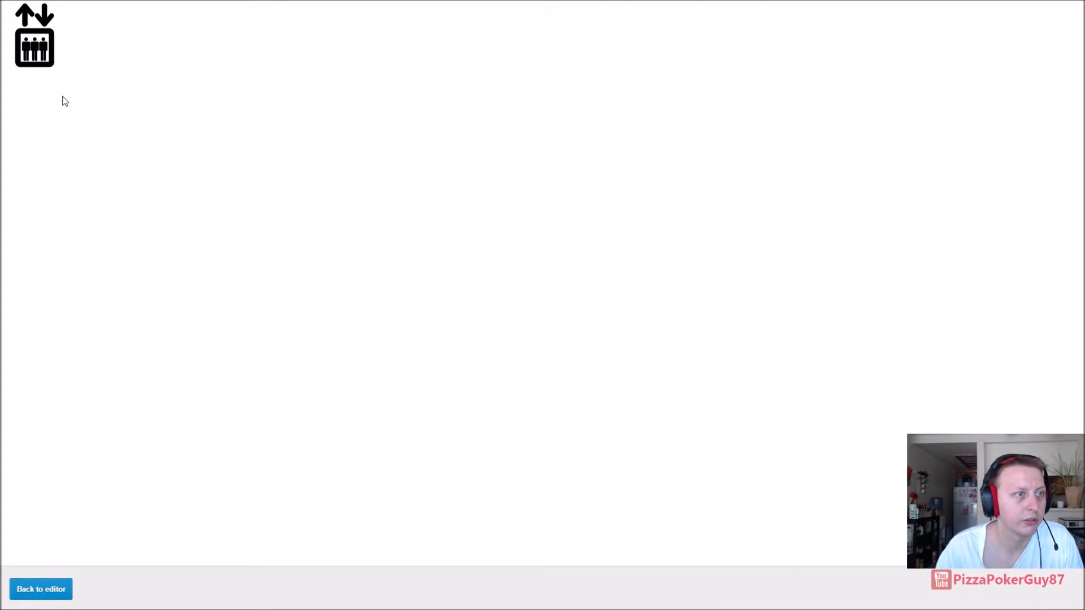
# Step: Move the 1000 duration outside the braces, watch the elevator in Full Screen, and return
pyautogui.click(40, 589)
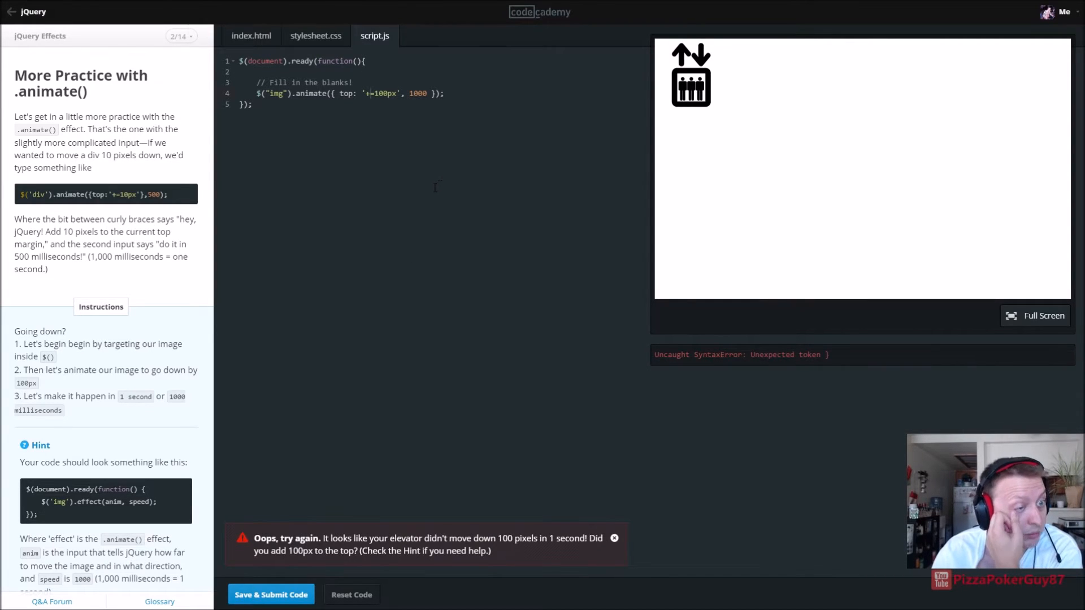
pyautogui.scroll(-3)
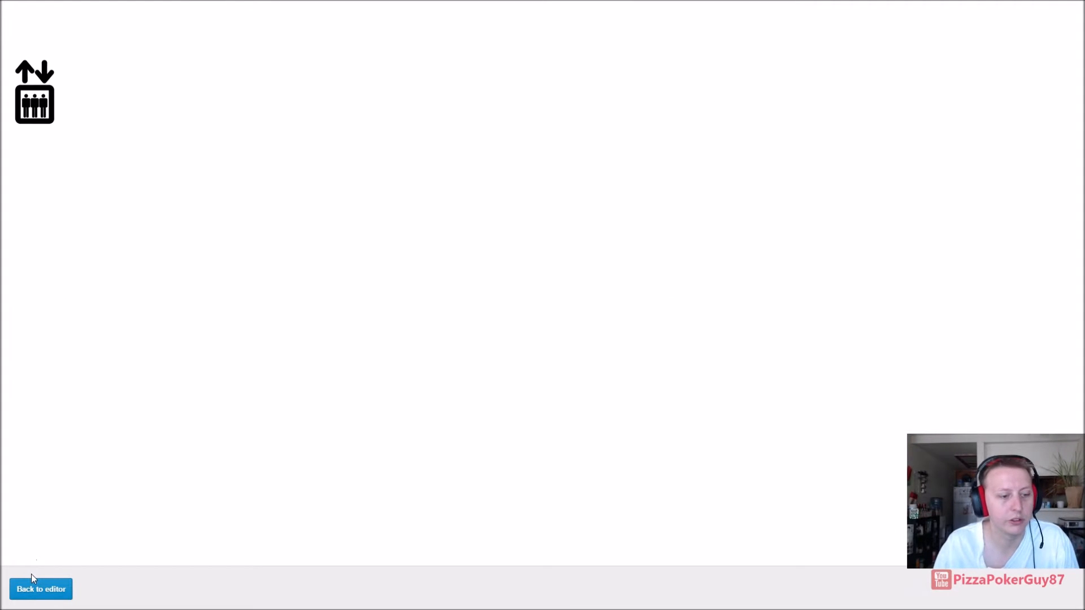
pyautogui.click(40, 588)
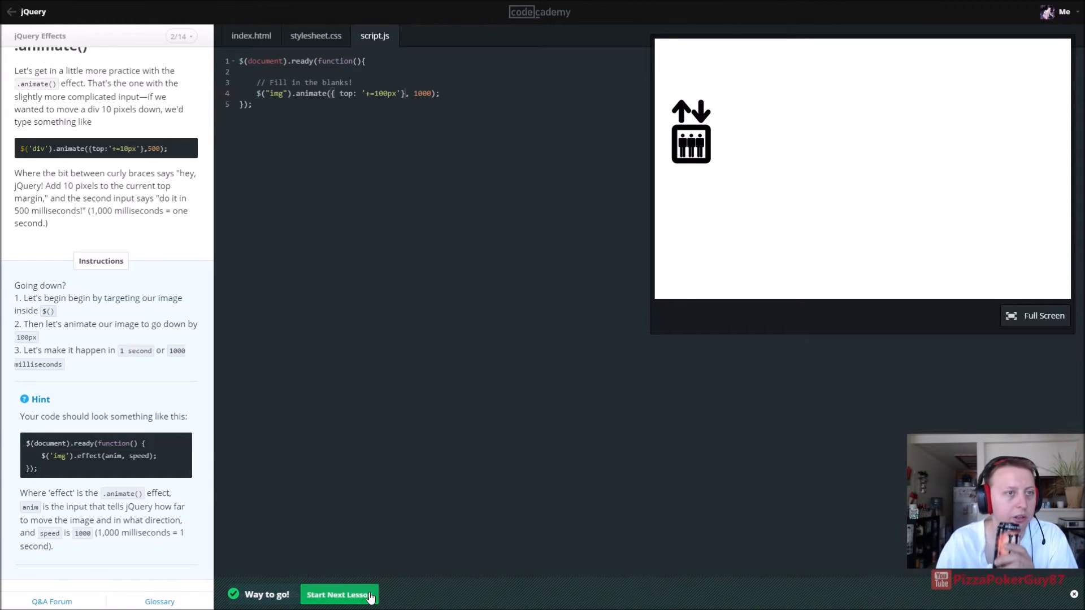
# Step: Start the jQuery UI lesson and write the $(document).ready(function(){}); wrapper
pyautogui.click(338, 595)
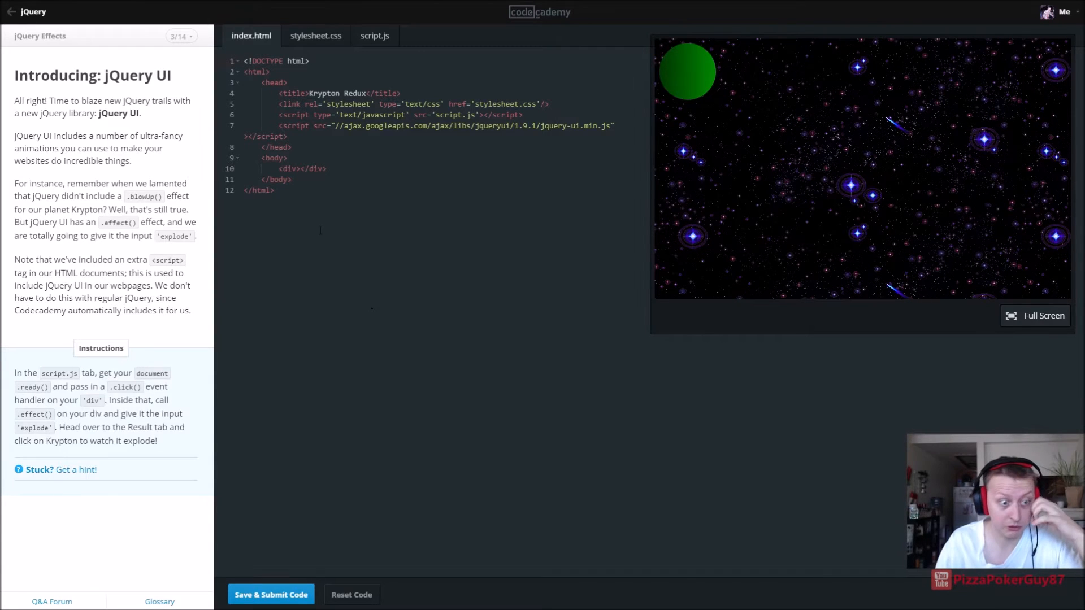
pyautogui.click(374, 35)
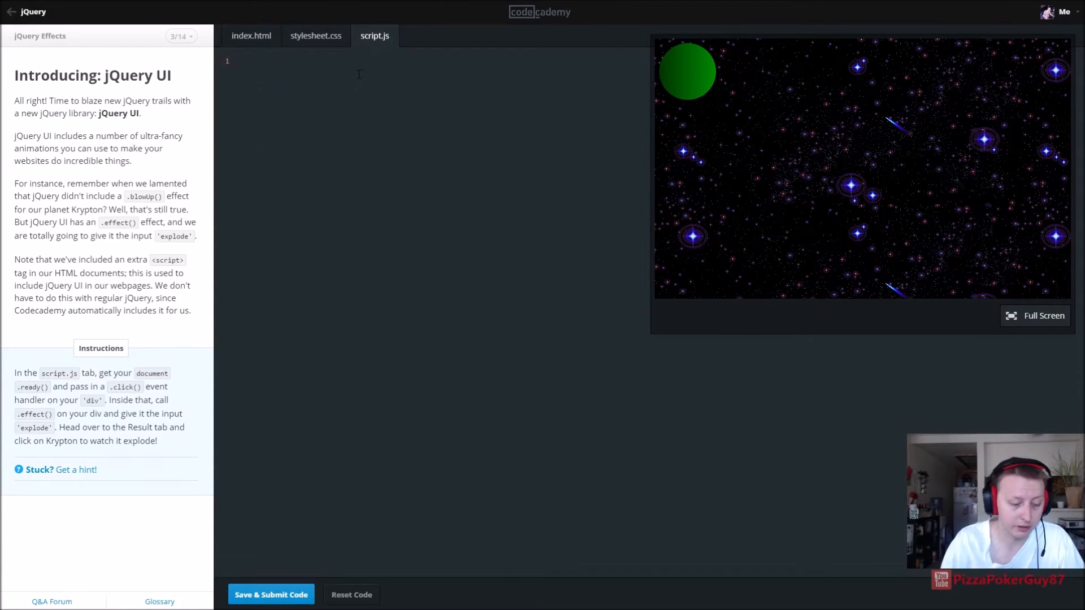
pyautogui.write('$(document).ready')
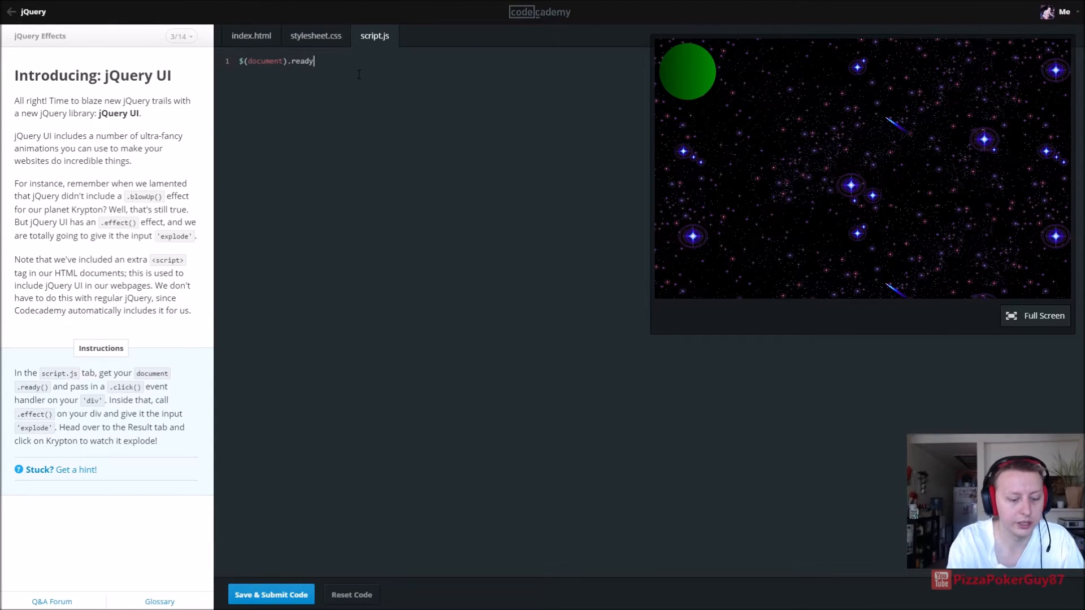
pyautogui.write('("")')
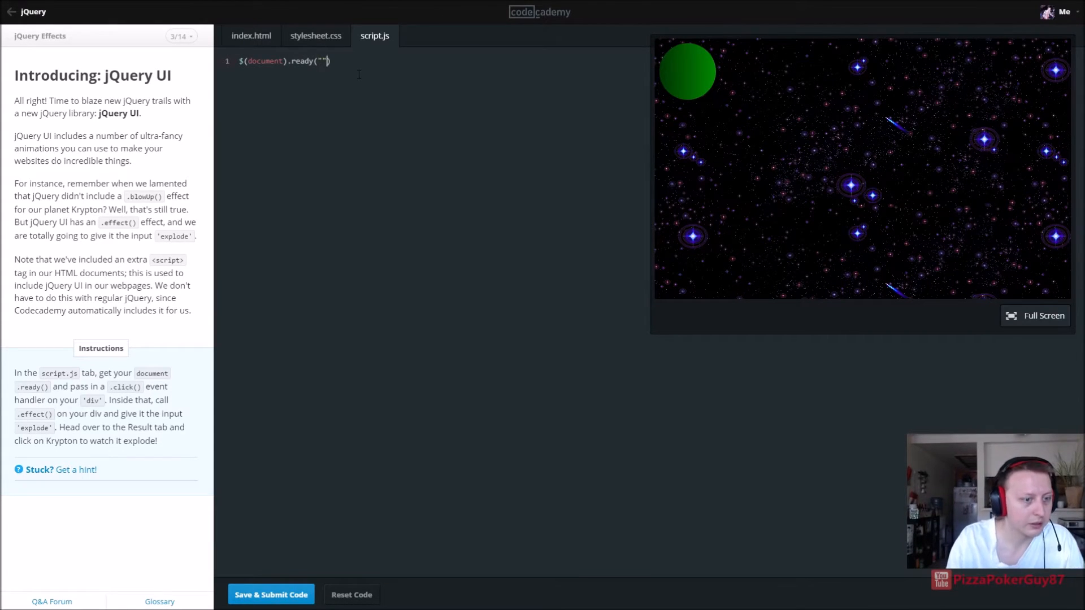
pyautogui.press('Backspace')
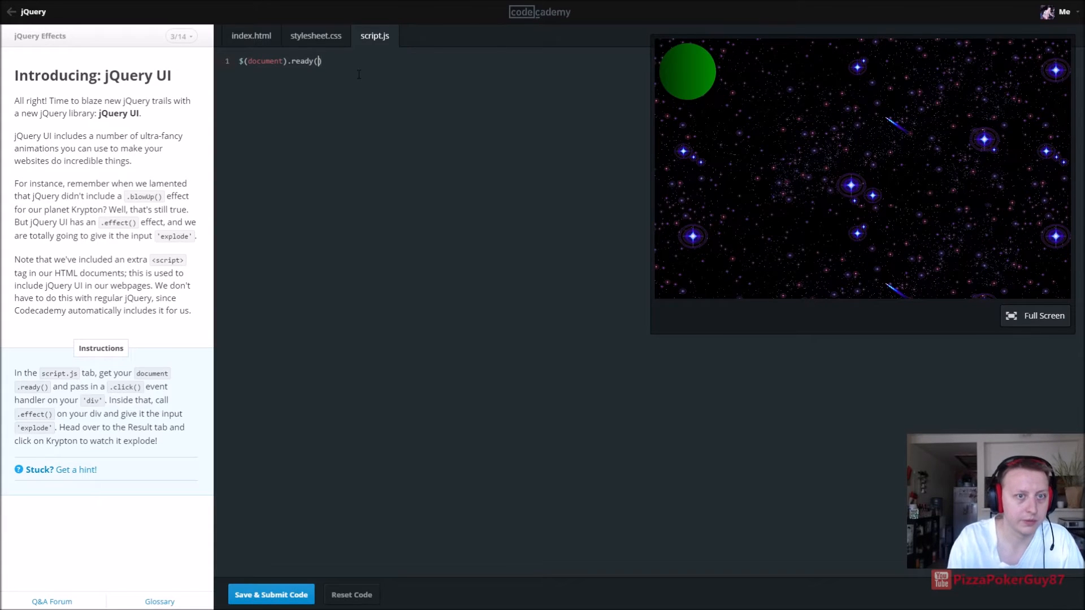
pyautogui.write('function()')
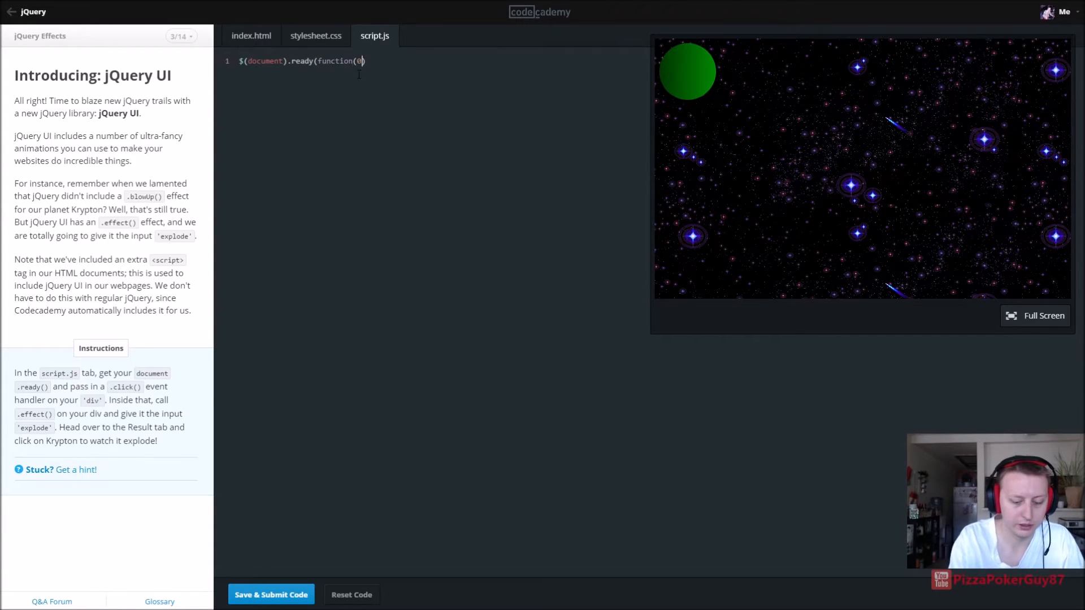
pyautogui.press('Backspace')
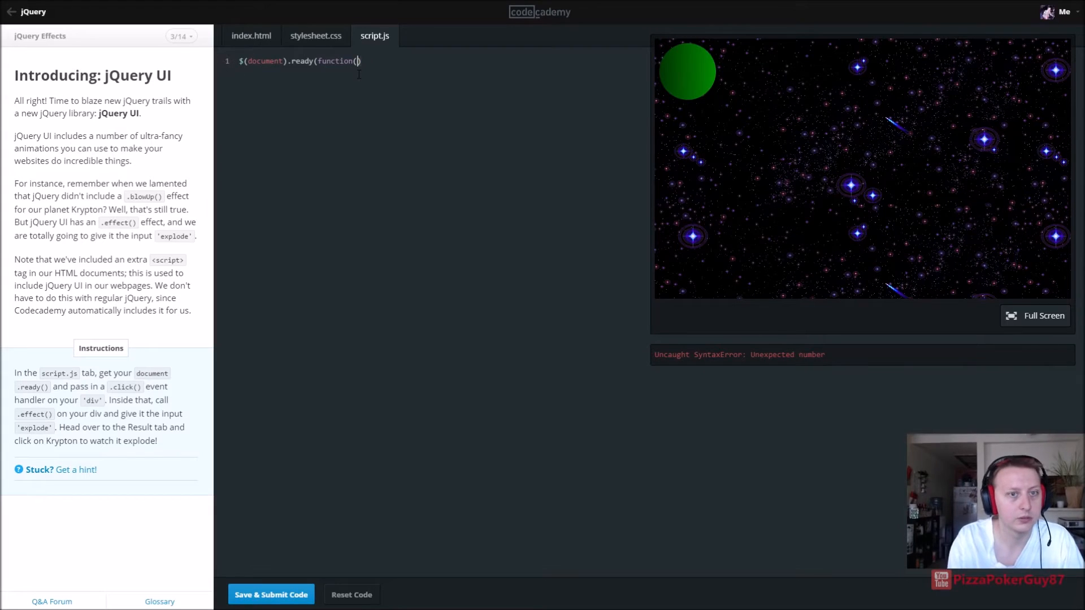
pyautogui.write('{')
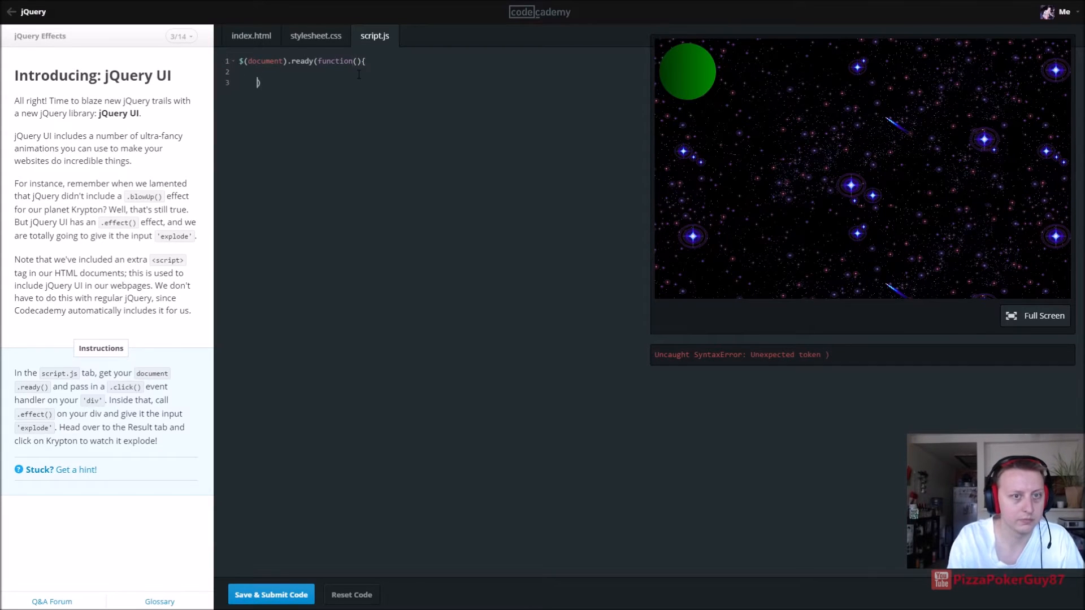
pyautogui.write('})')
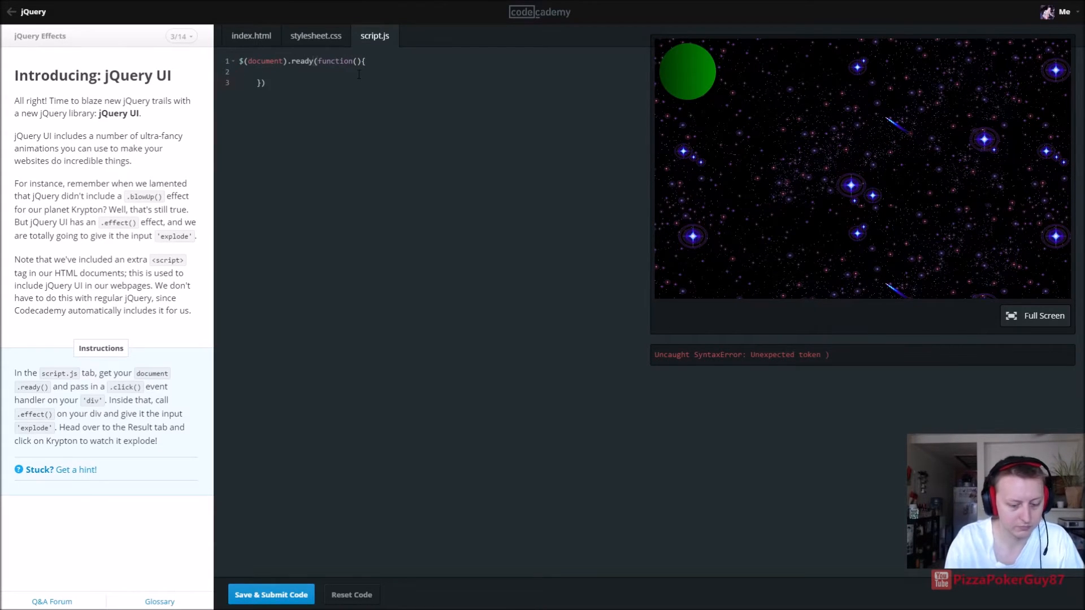
pyautogui.write(';')
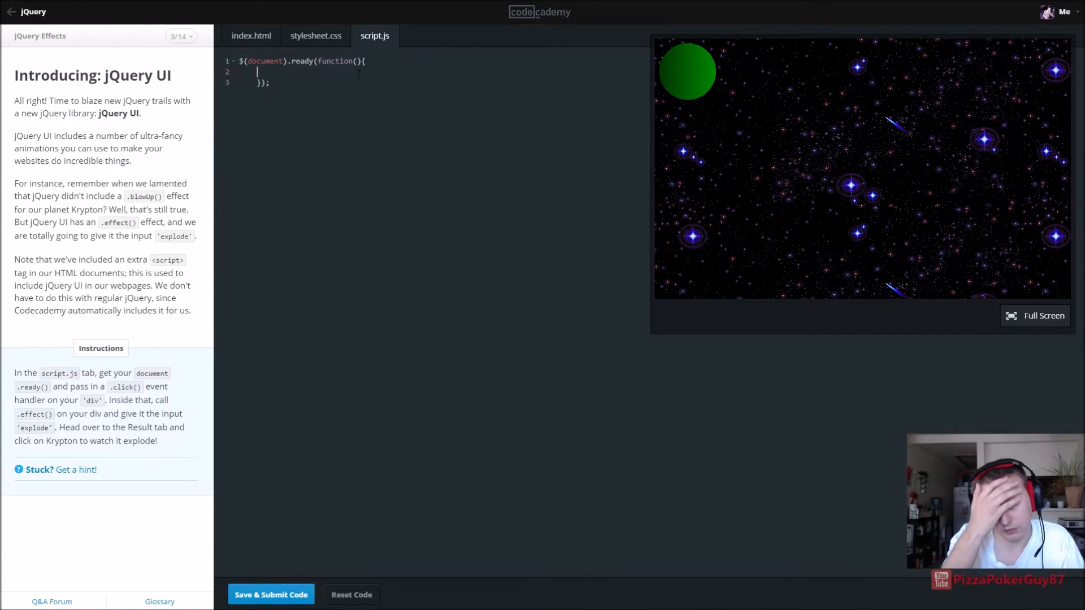
# Step: Add a div click handler calling .effect("explode") and test Krypton exploding in Full Screen
pyautogui.write('()')
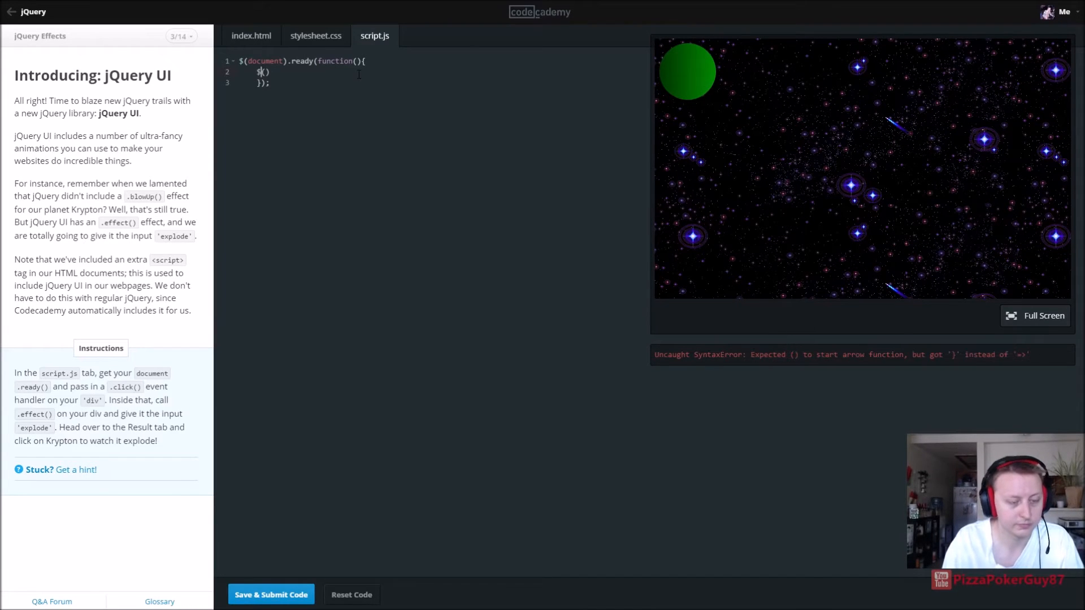
pyautogui.write('"div"')
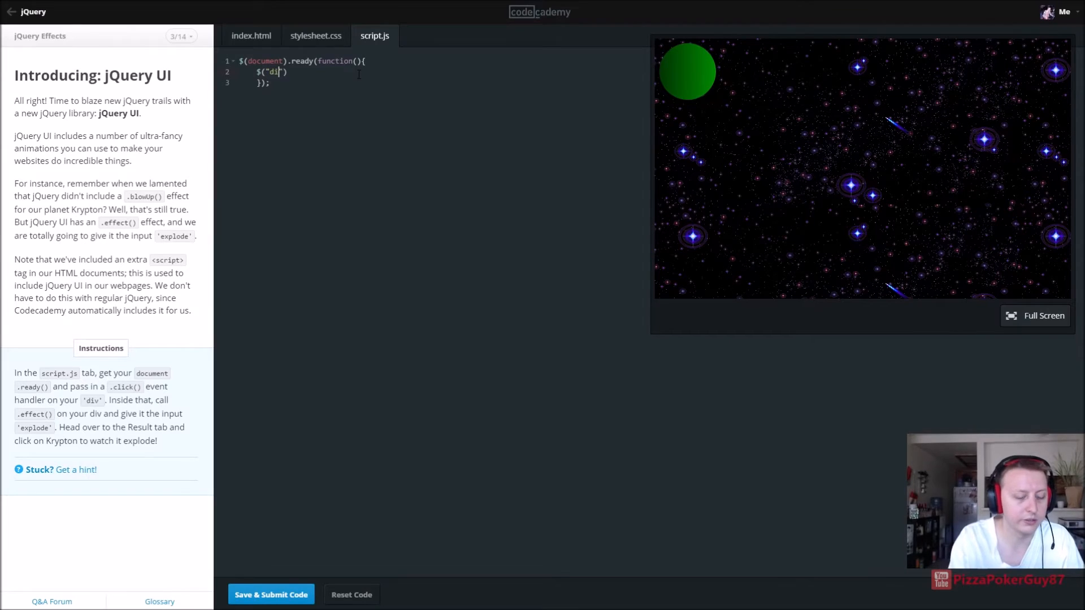
pyautogui.write('v')
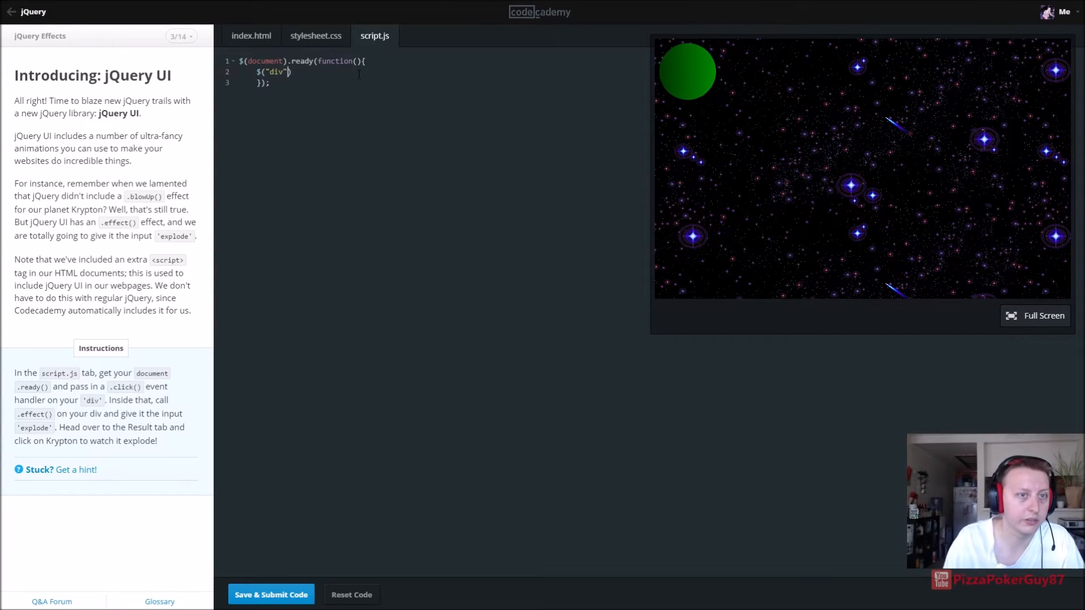
pyautogui.write('.click')
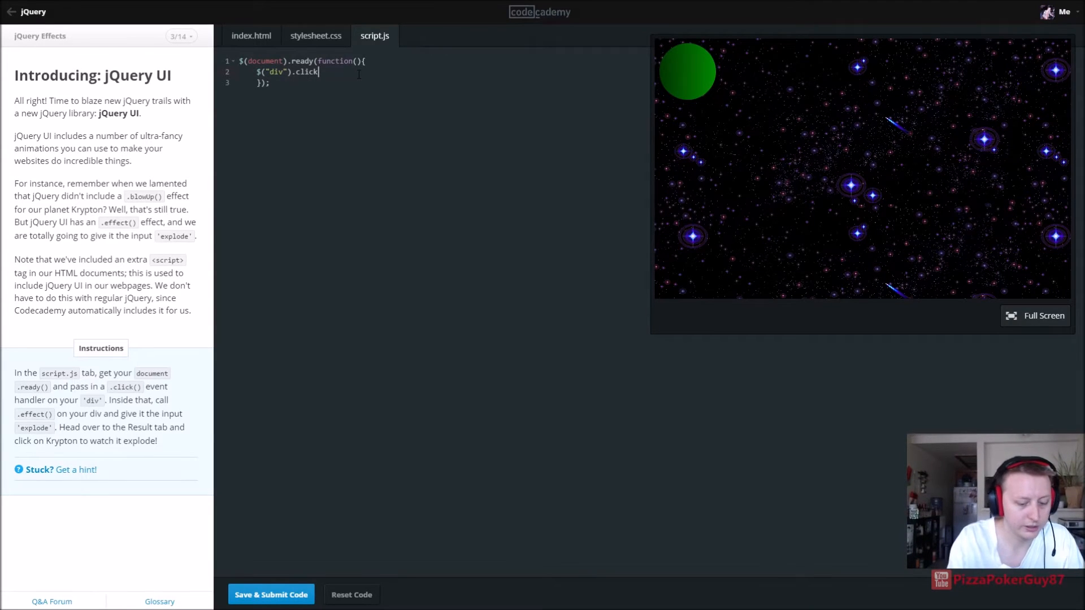
pyautogui.write('()')
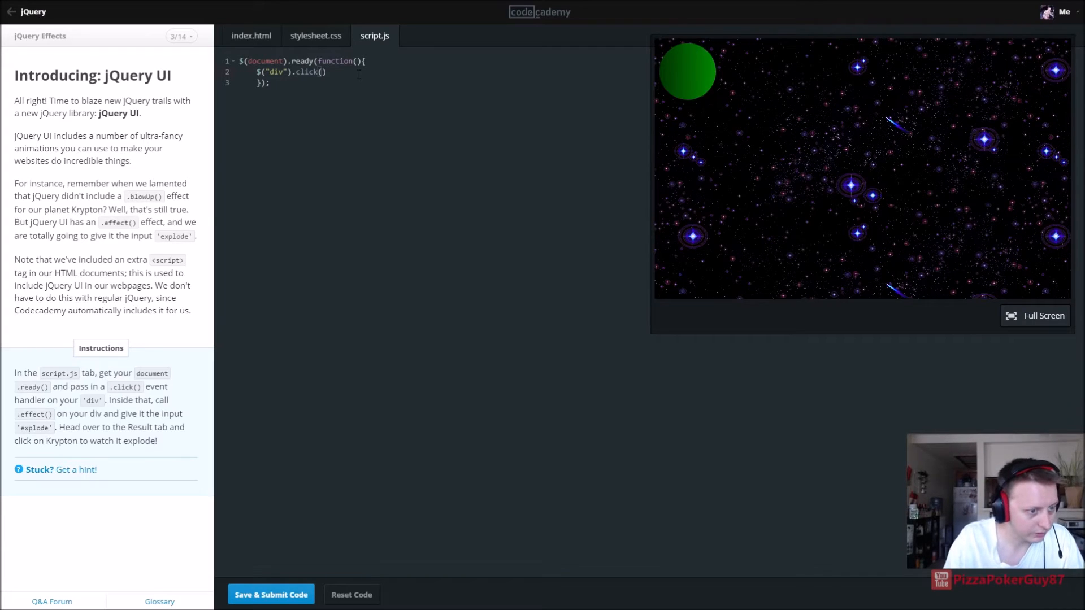
pyautogui.write('function')
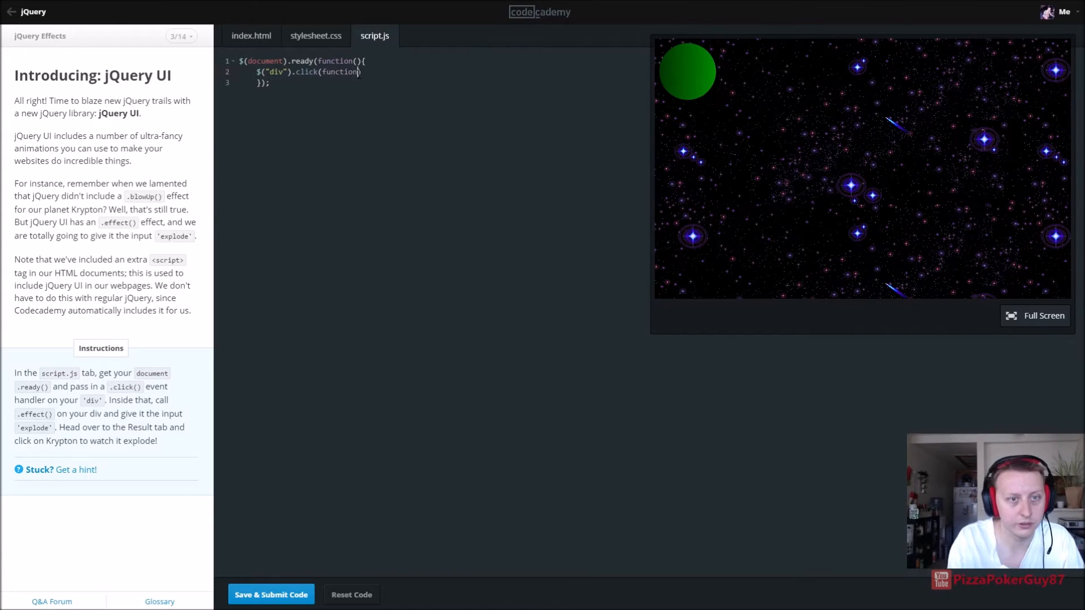
pyautogui.write(')')
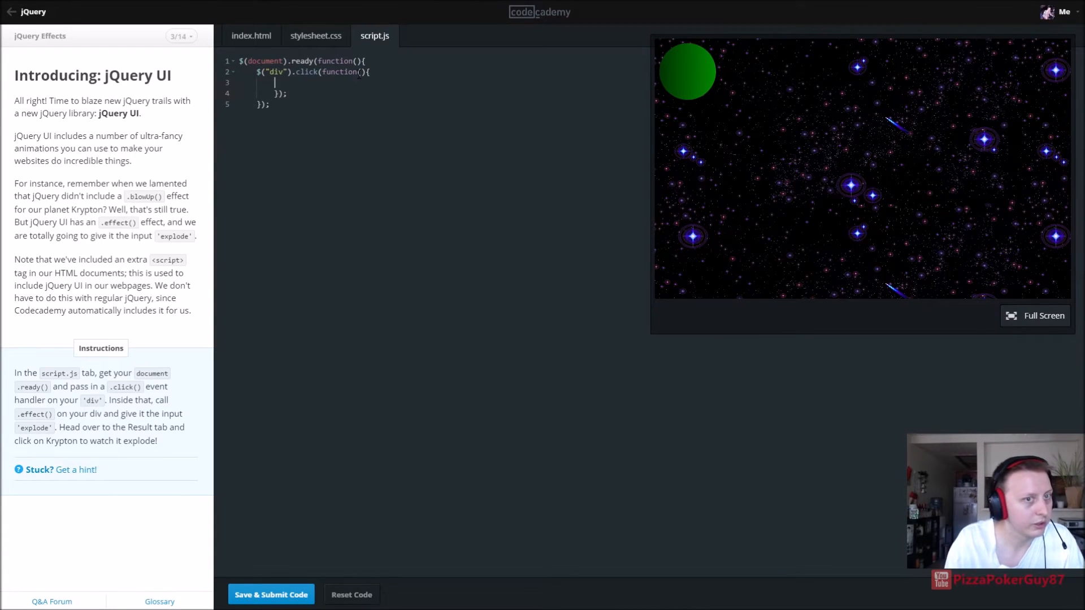
pyautogui.write('$("div")')
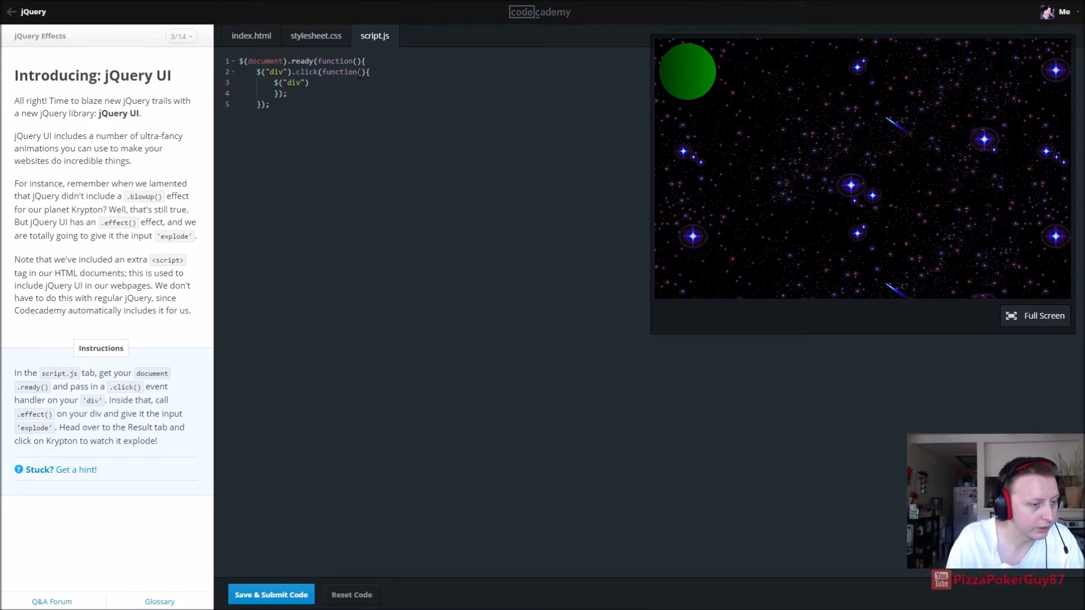
pyautogui.write('.ef')
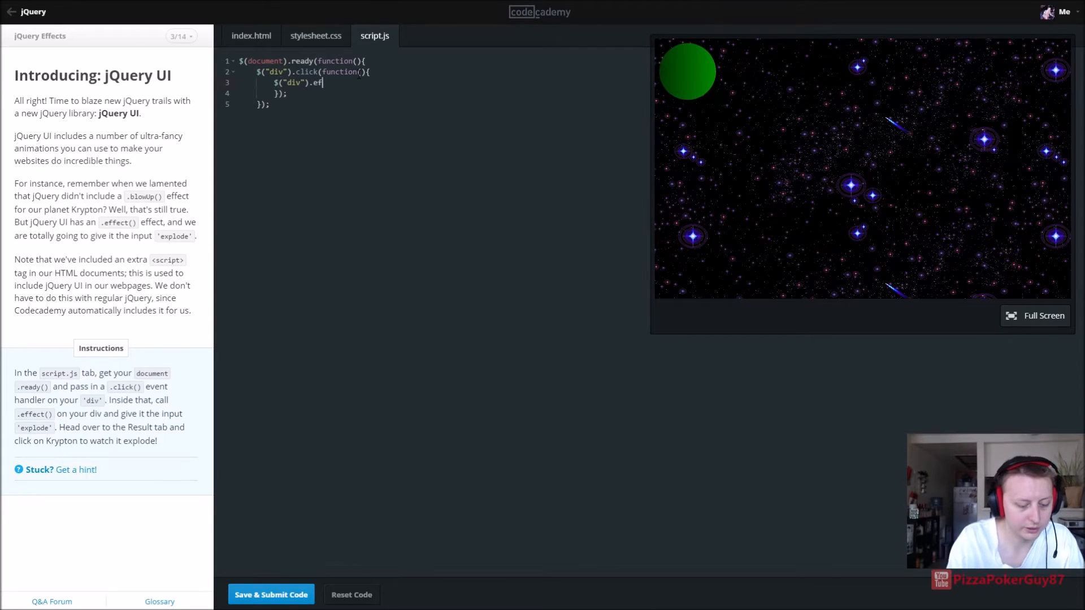
pyautogui.write('fect')
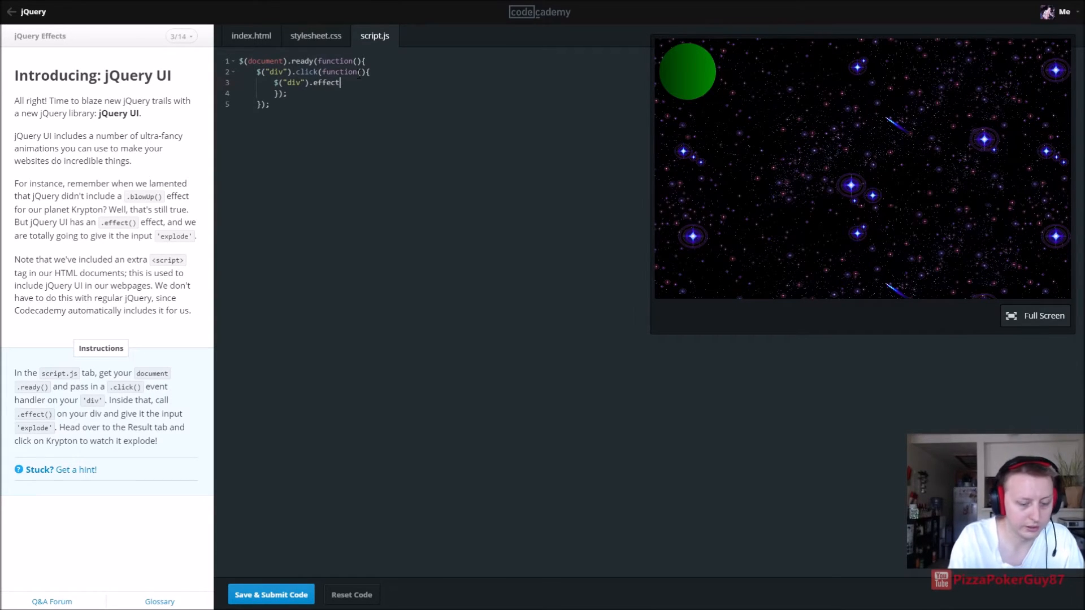
pyautogui.write('("")')
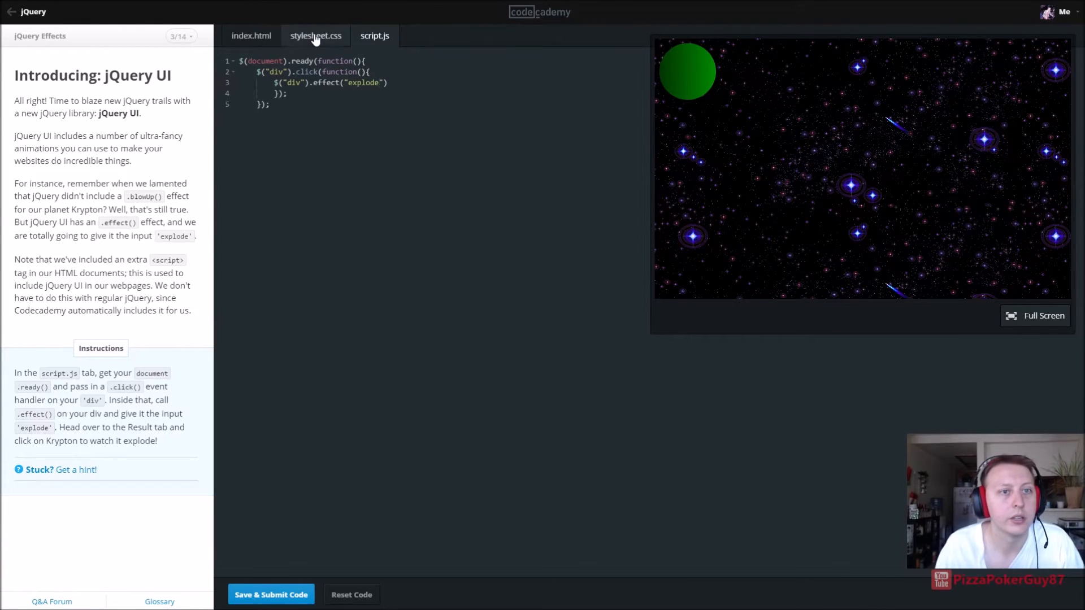
pyautogui.click(315, 35)
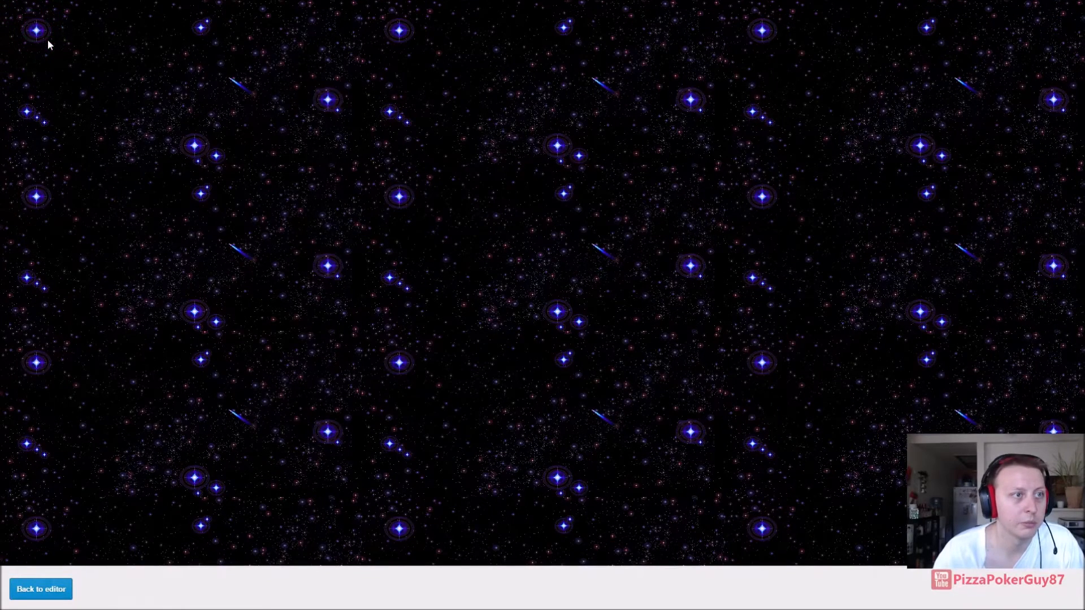
pyautogui.click(40, 589)
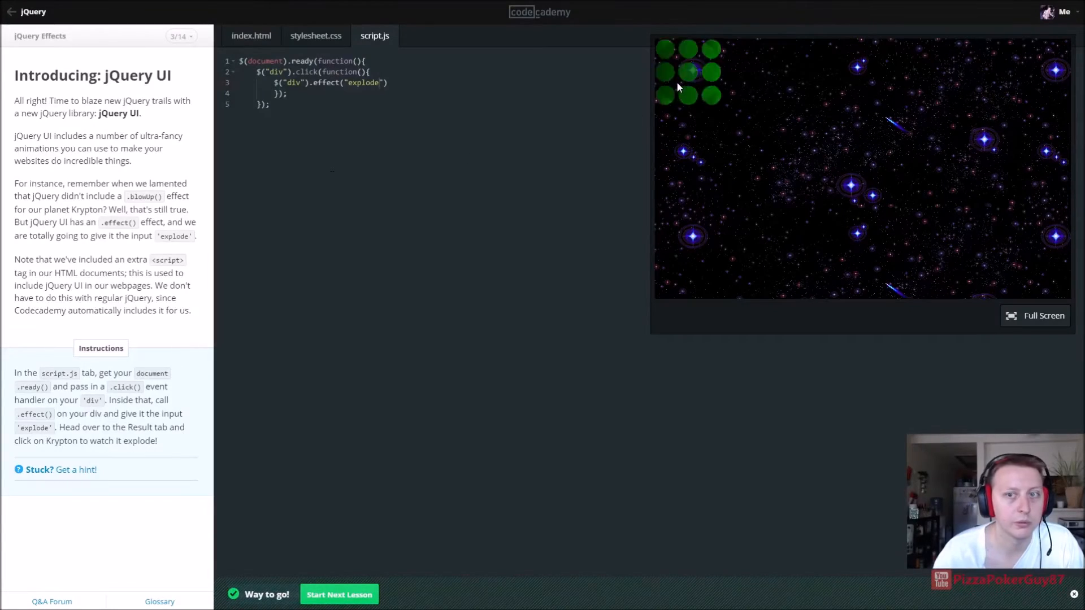
# Step: Start the .bounce() lesson and change the effect to "bounce", {times:3}, 500
pyautogui.click(338, 595)
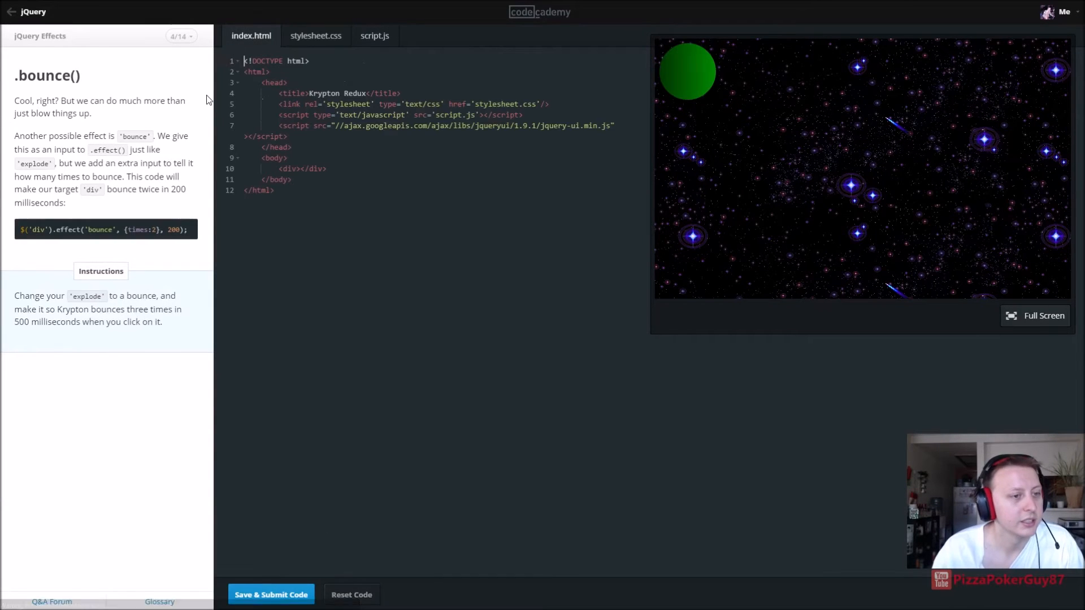
pyautogui.moveTo(374, 35)
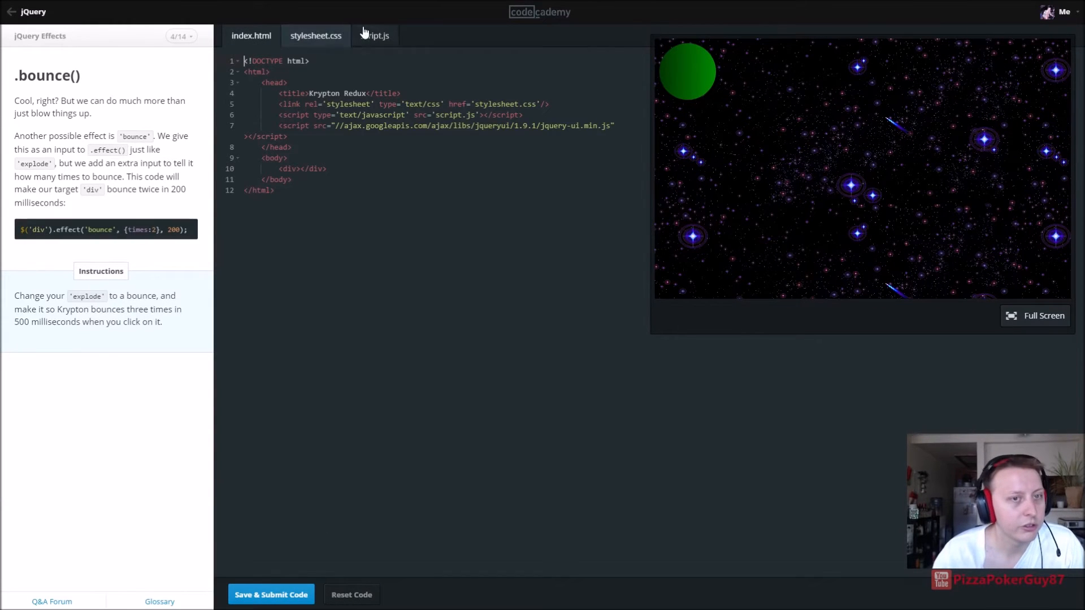
pyautogui.click(374, 35)
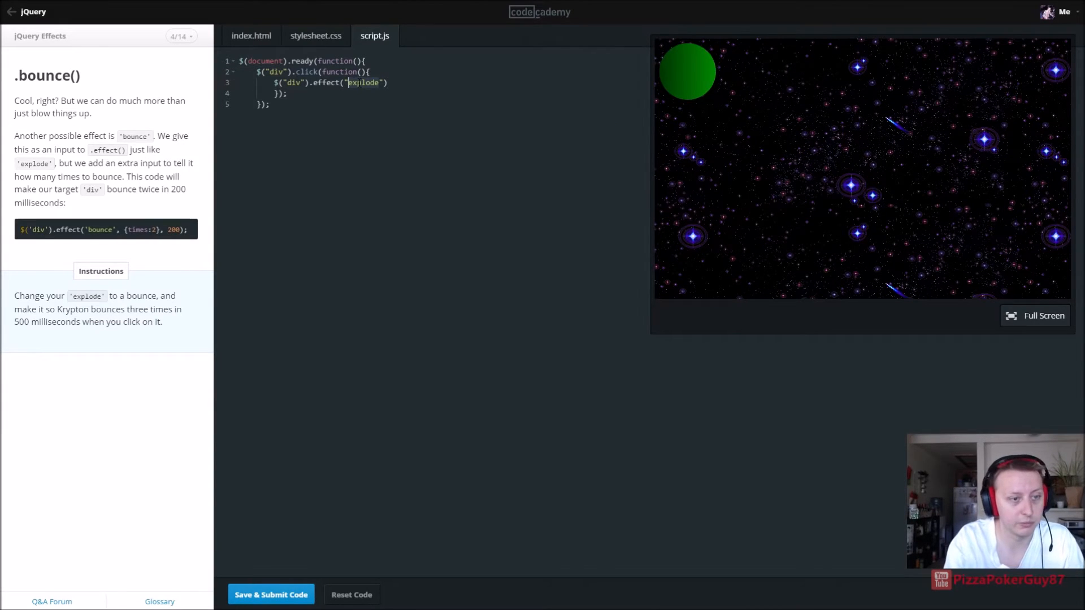
pyautogui.write('bo')
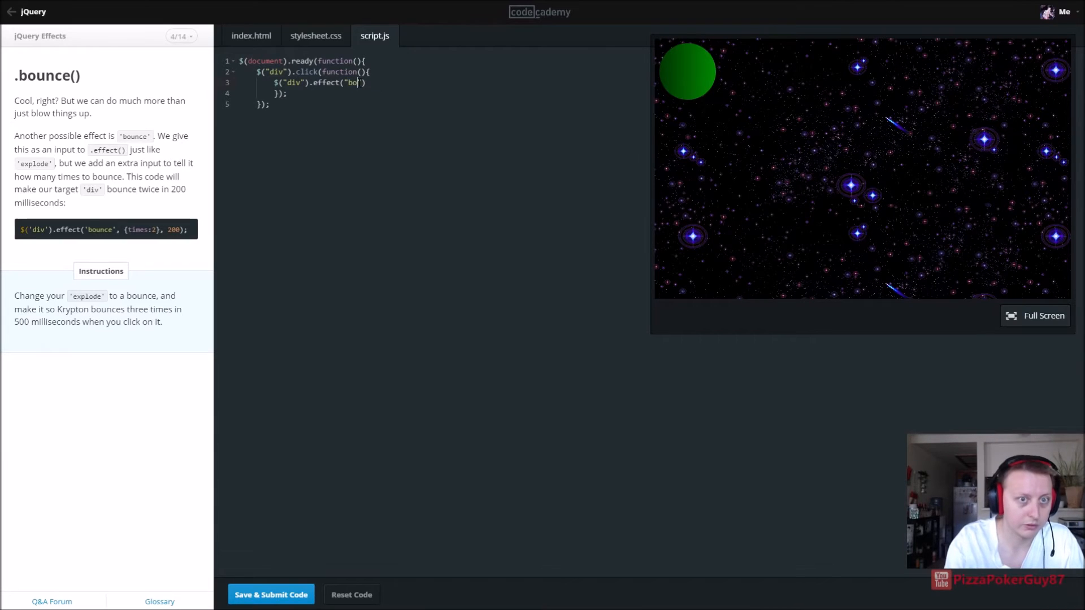
pyautogui.write('unce')
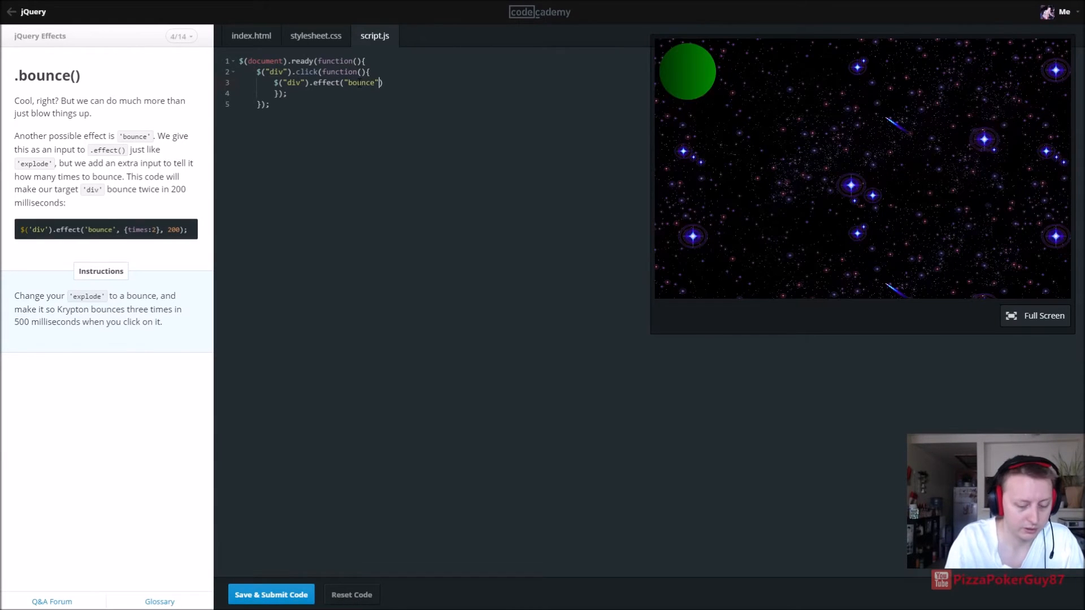
pyautogui.write(', "')
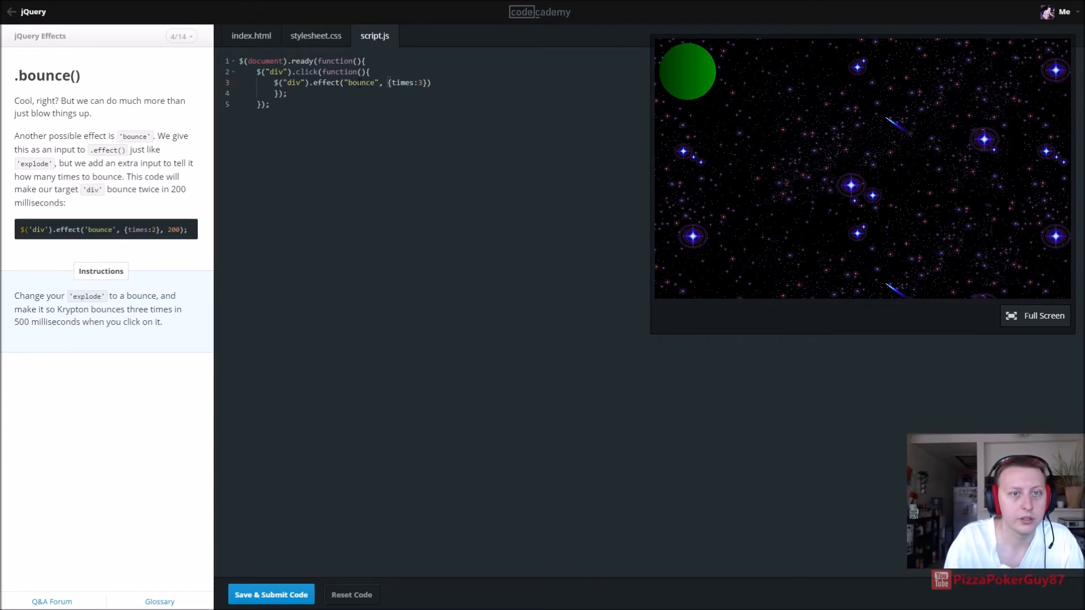
pyautogui.write(',')
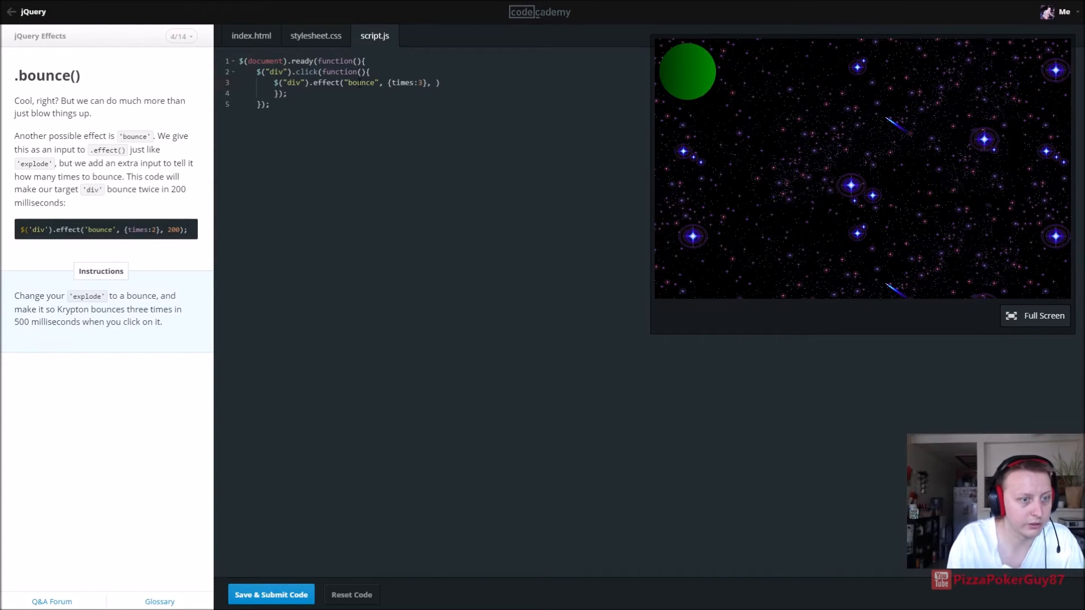
pyautogui.write('500')
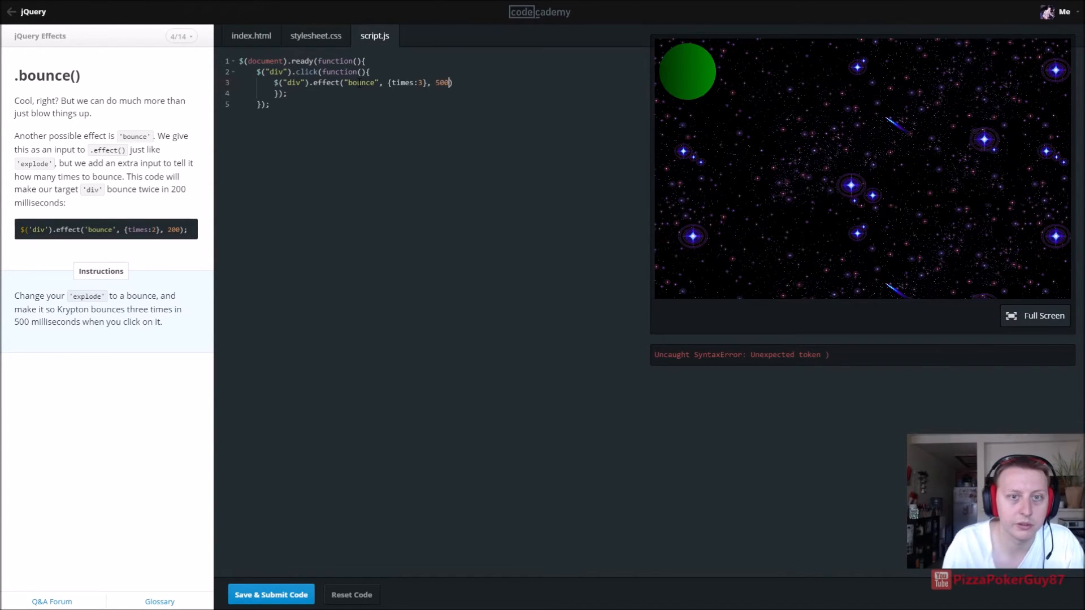
pyautogui.write(';')
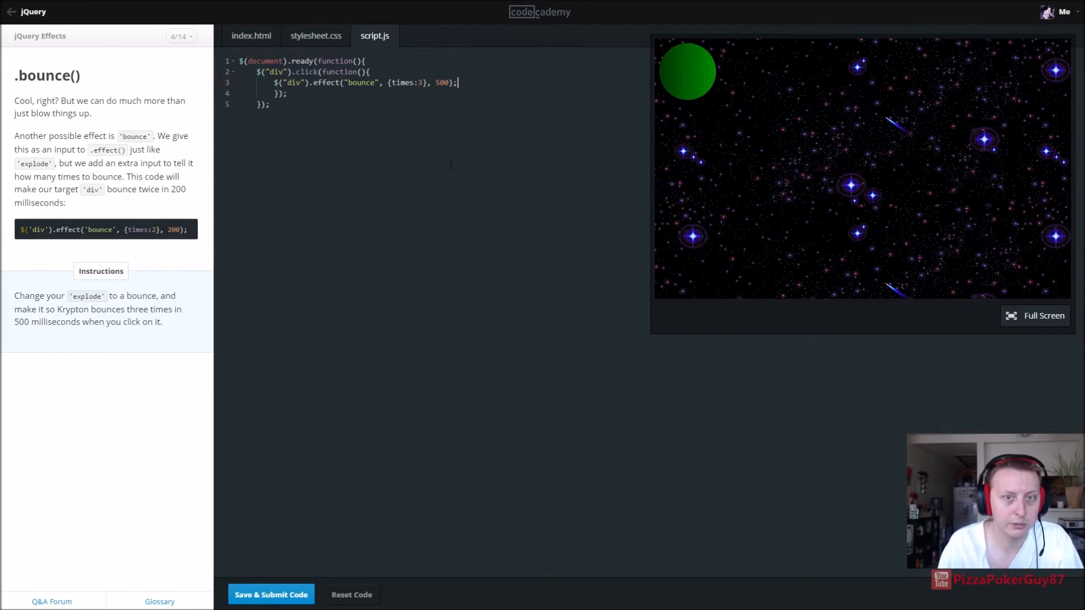
# Step: Test Krypton bouncing in Full Screen, return to the editor, and continue to .slide()
pyautogui.click(1044, 316)
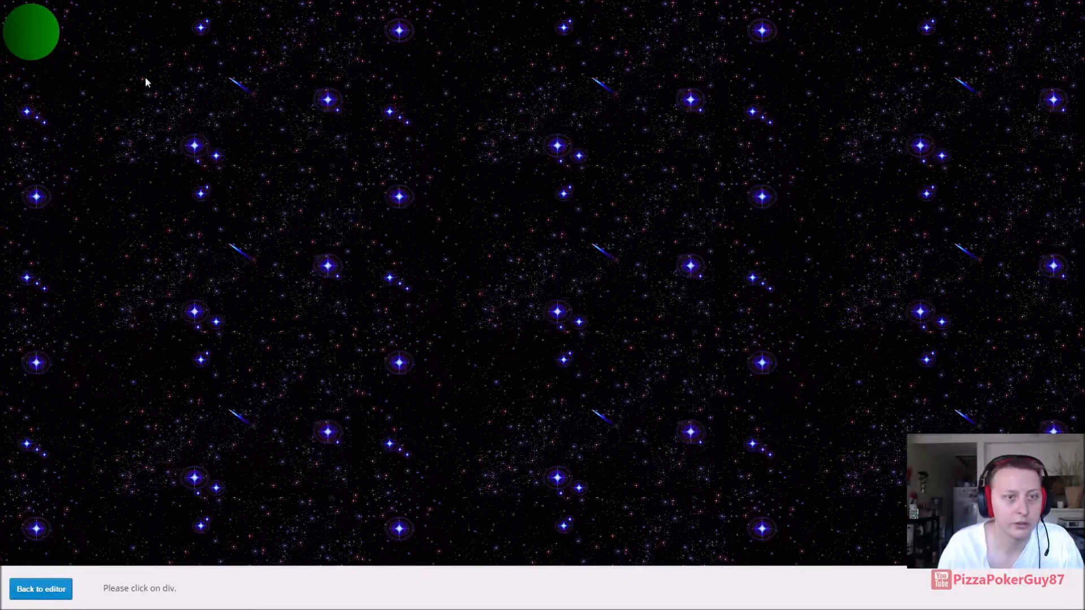
pyautogui.click(31, 31)
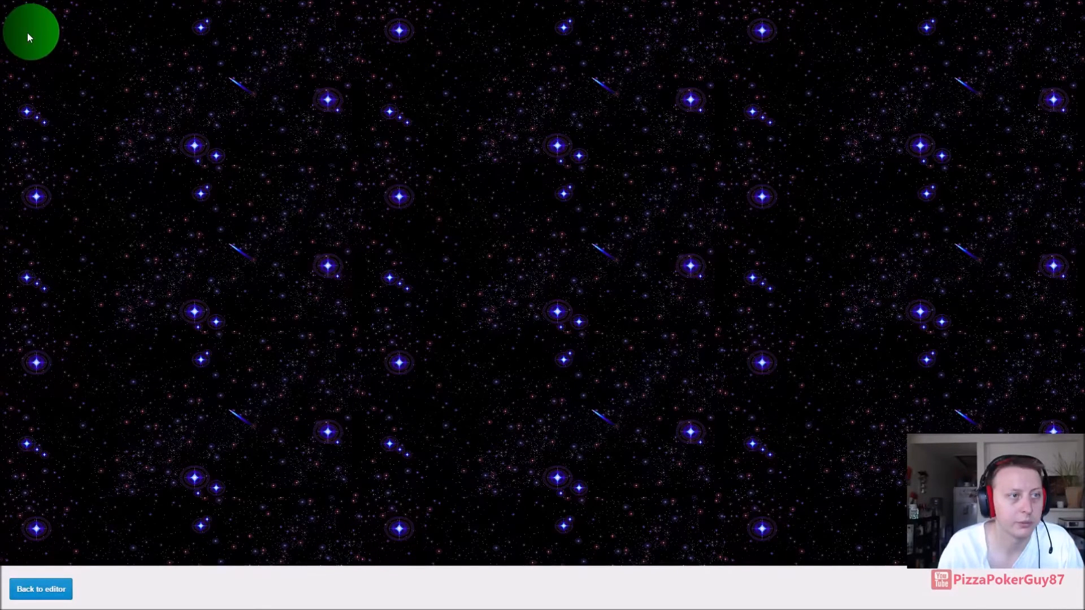
pyautogui.click(40, 589)
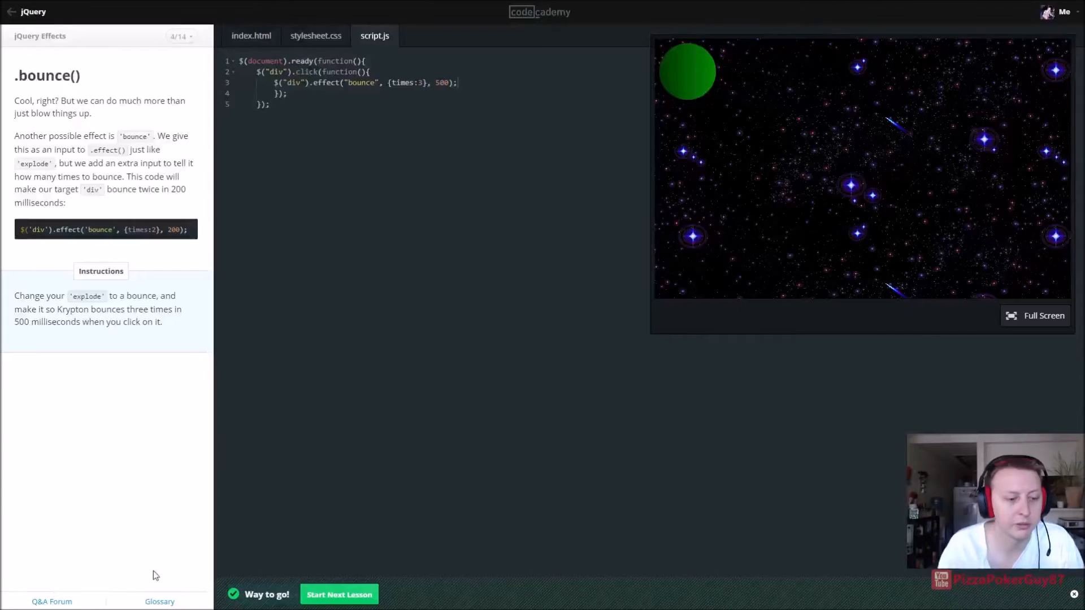
pyautogui.click(338, 594)
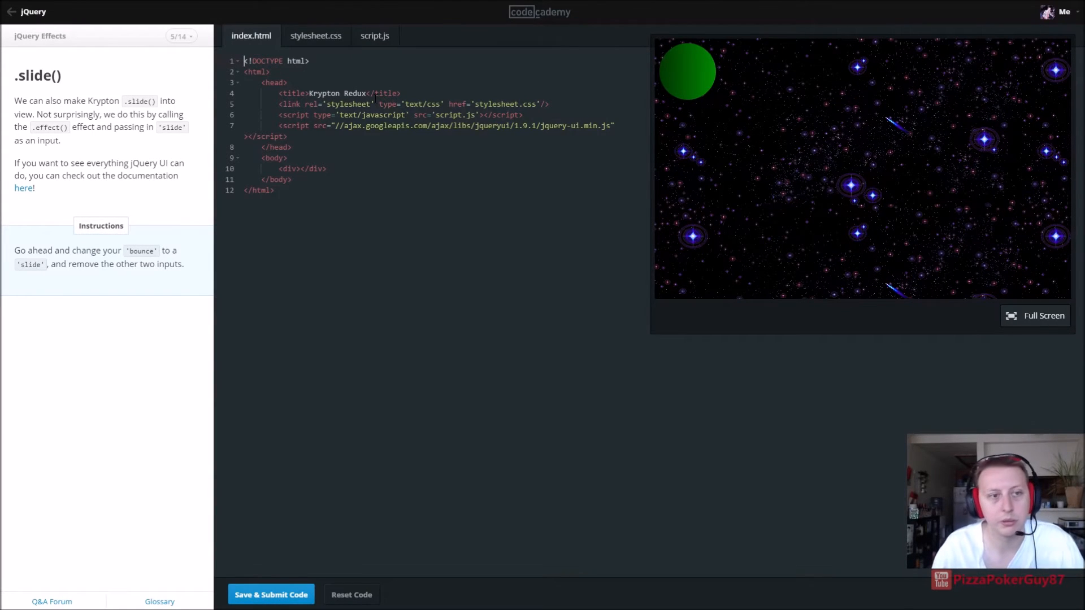
# Step: Change the effect to "slide" with no extra arguments, preview it, and continue
pyautogui.click(374, 35)
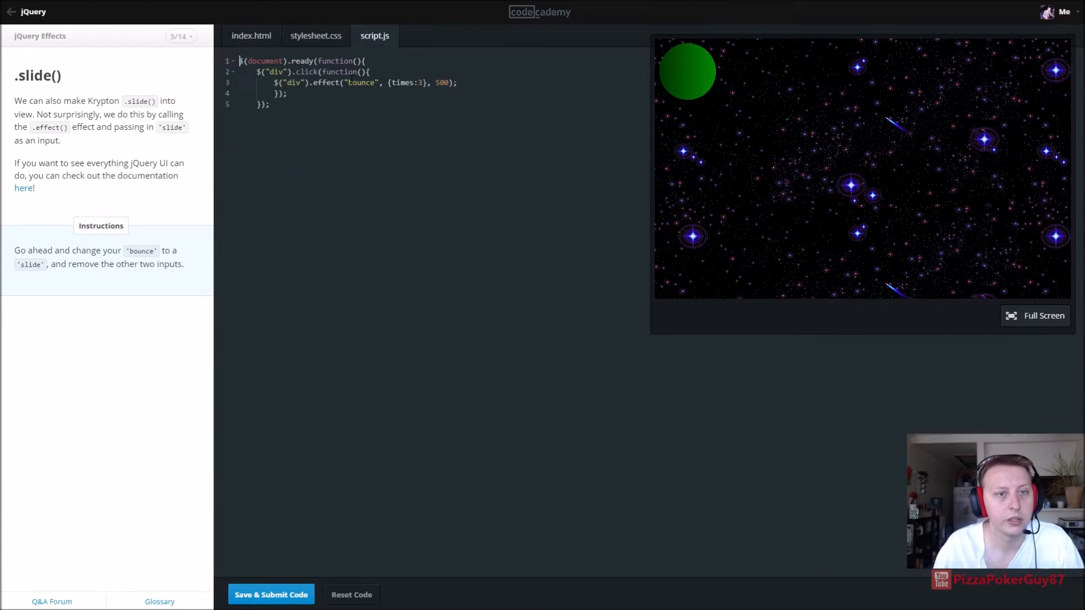
pyautogui.write('slide')
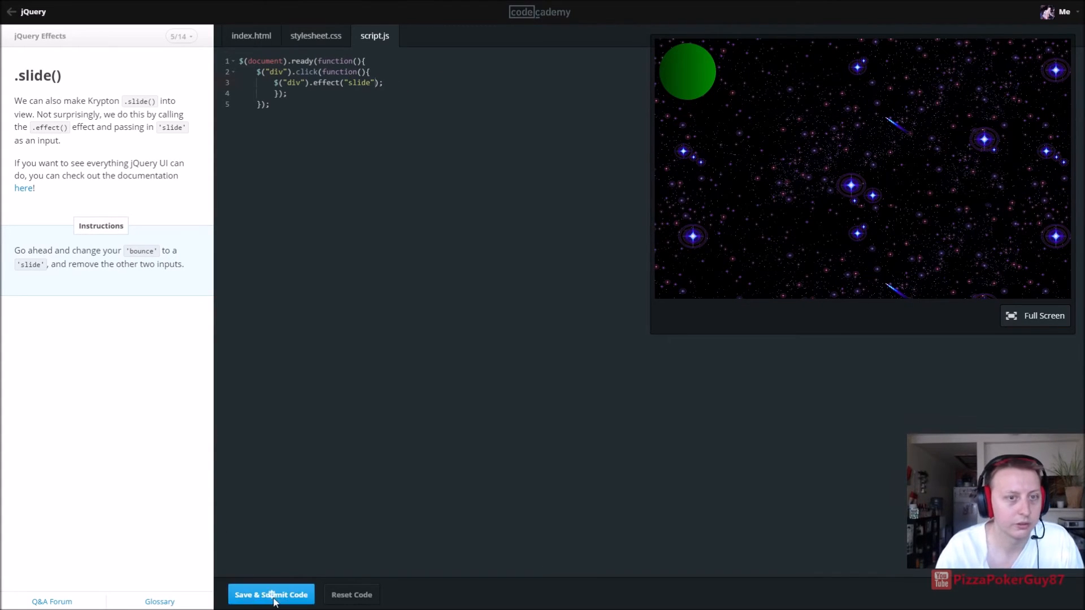
pyautogui.click(1043, 315)
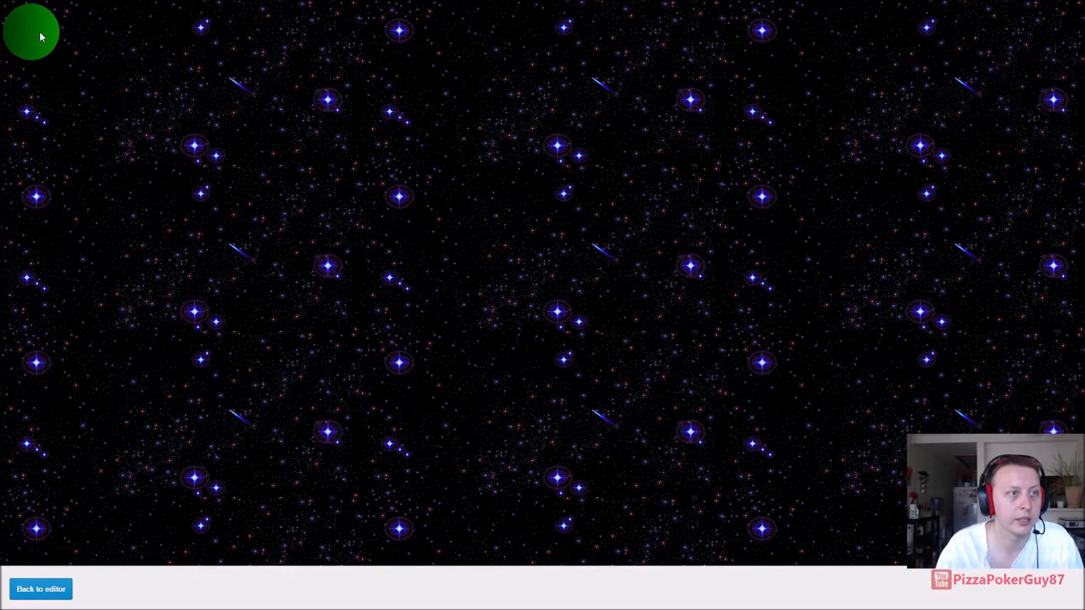
pyautogui.click(40, 589)
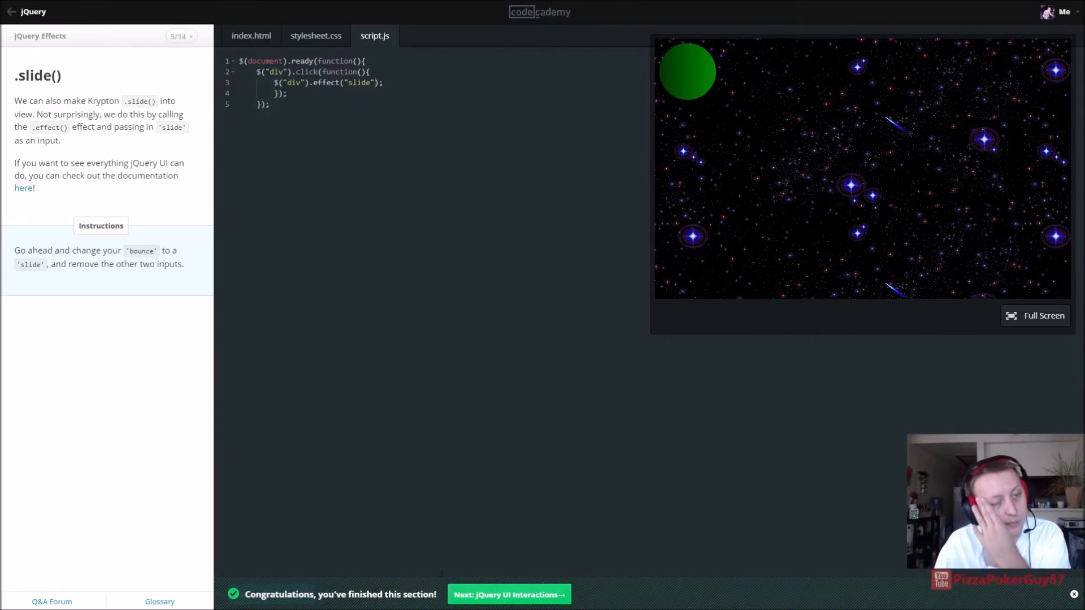
pyautogui.click(509, 594)
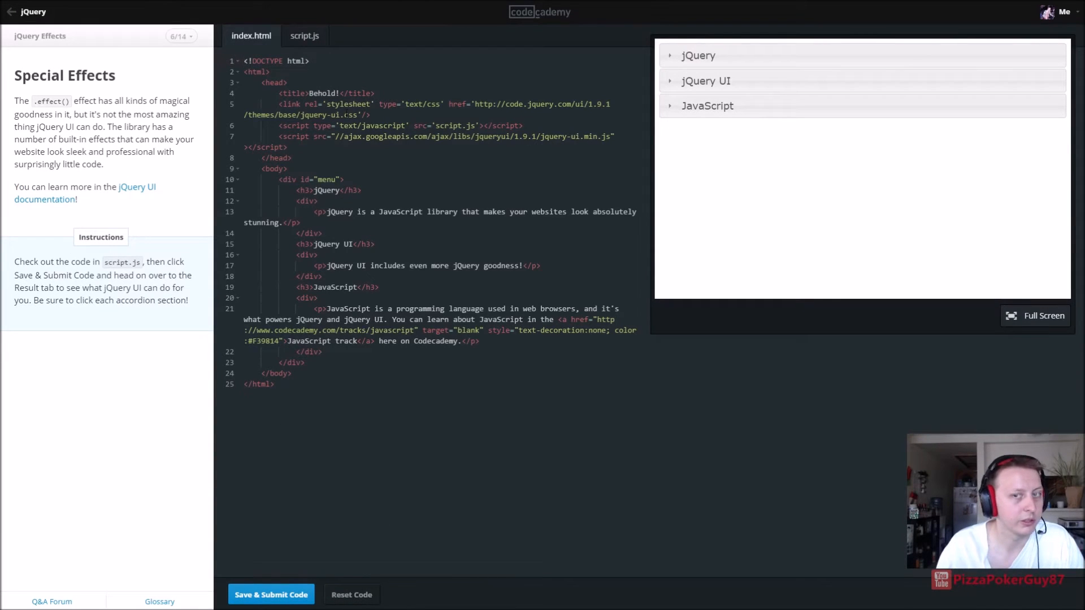
# Step: View the accordion script, expand the jQuery, jQuery UI and JavaScript sections, then continue
pyautogui.click(304, 35)
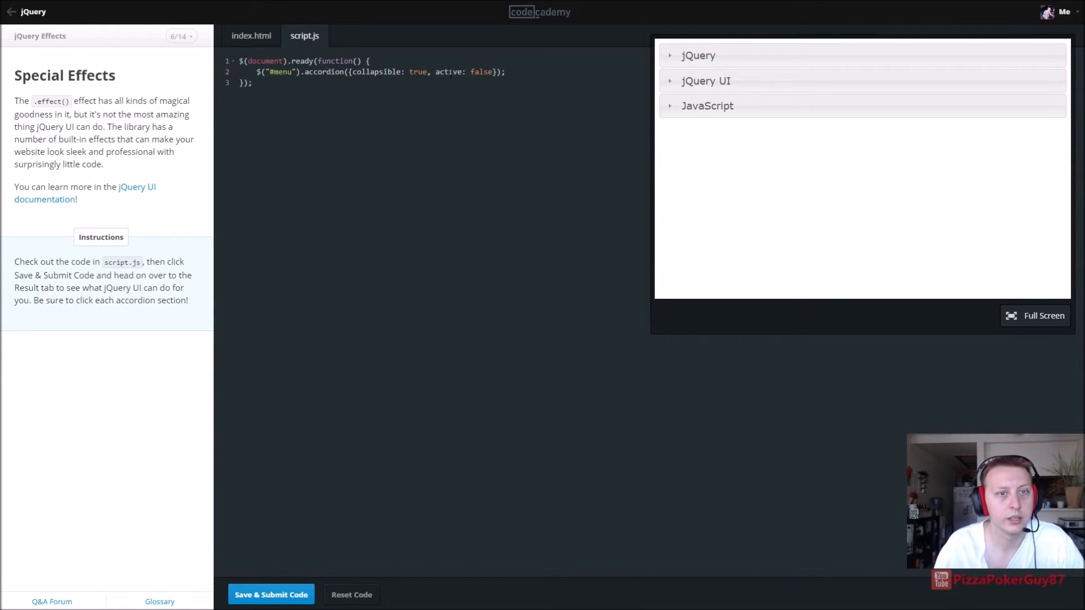
pyautogui.click(697, 55)
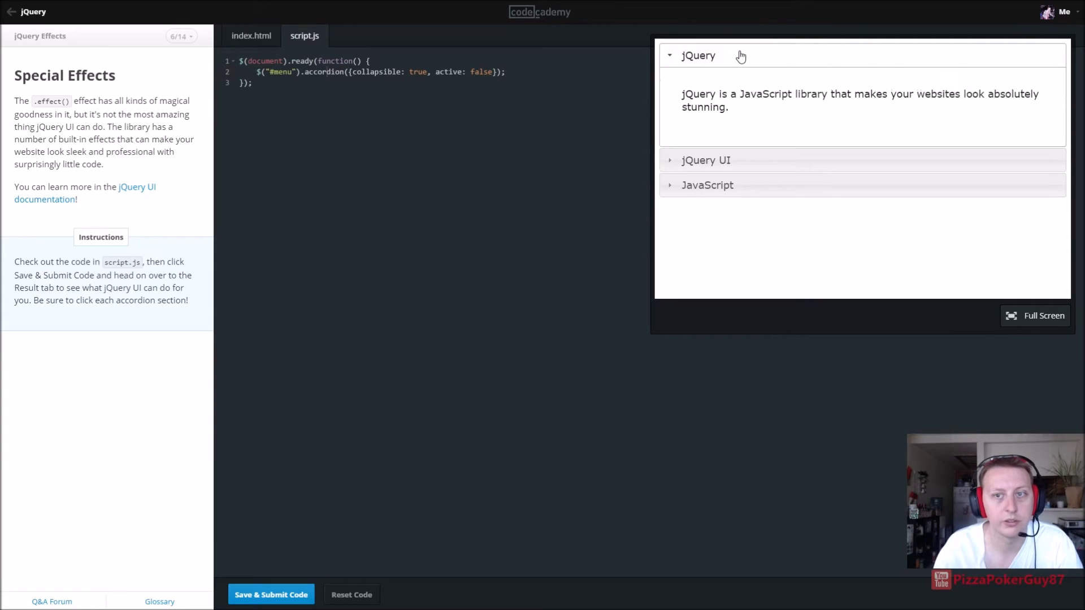
pyautogui.click(705, 160)
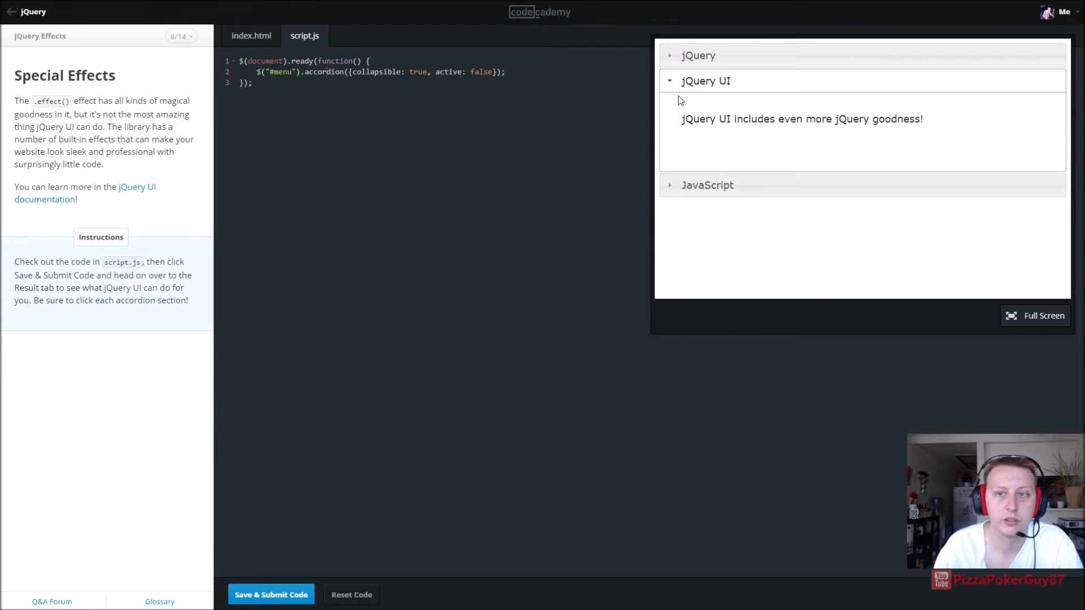
pyautogui.click(706, 184)
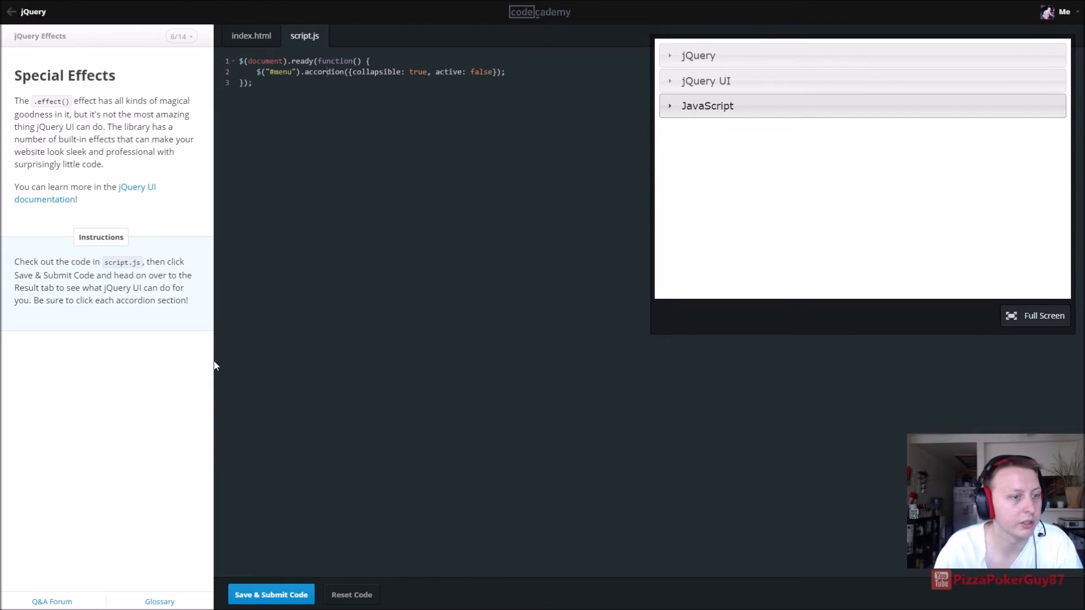
pyautogui.click(271, 594)
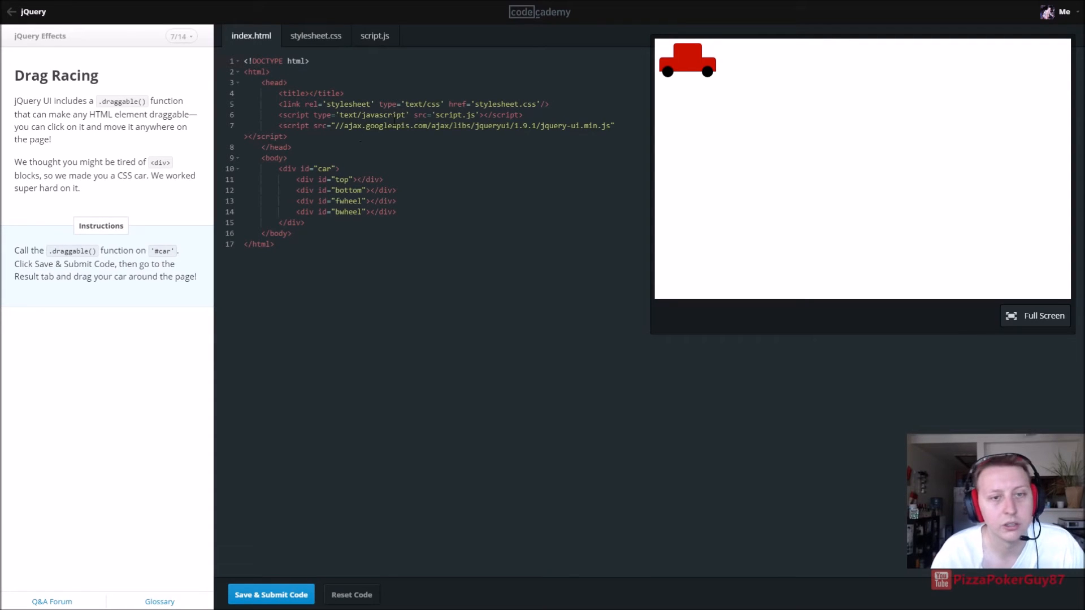
# Step: Write the $(document).ready(function(){...}) wrapper in the empty Drag Racing script
pyautogui.click(374, 35)
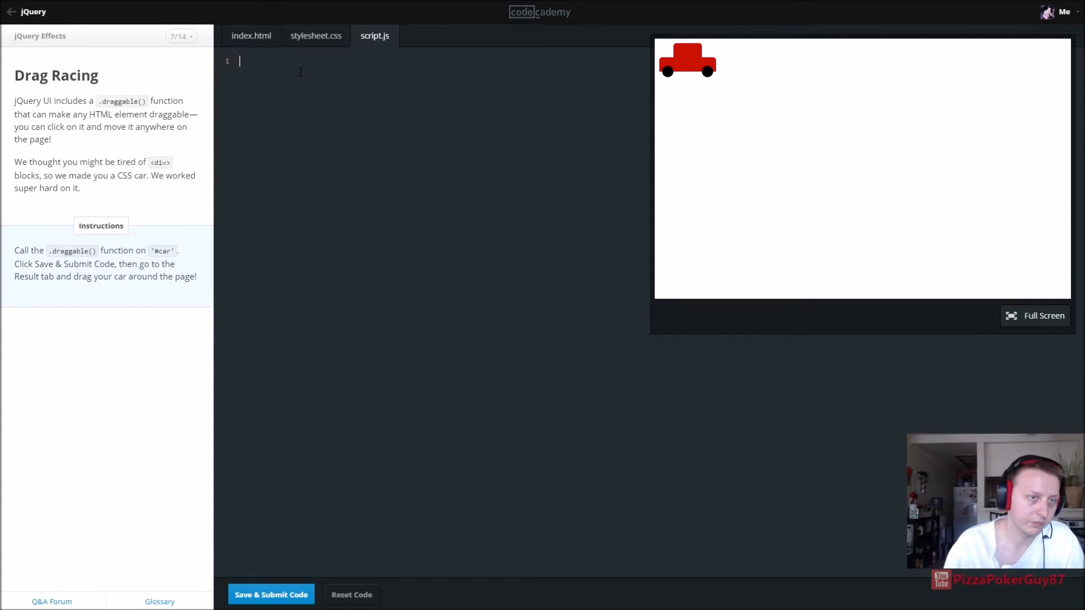
pyautogui.write('$()')
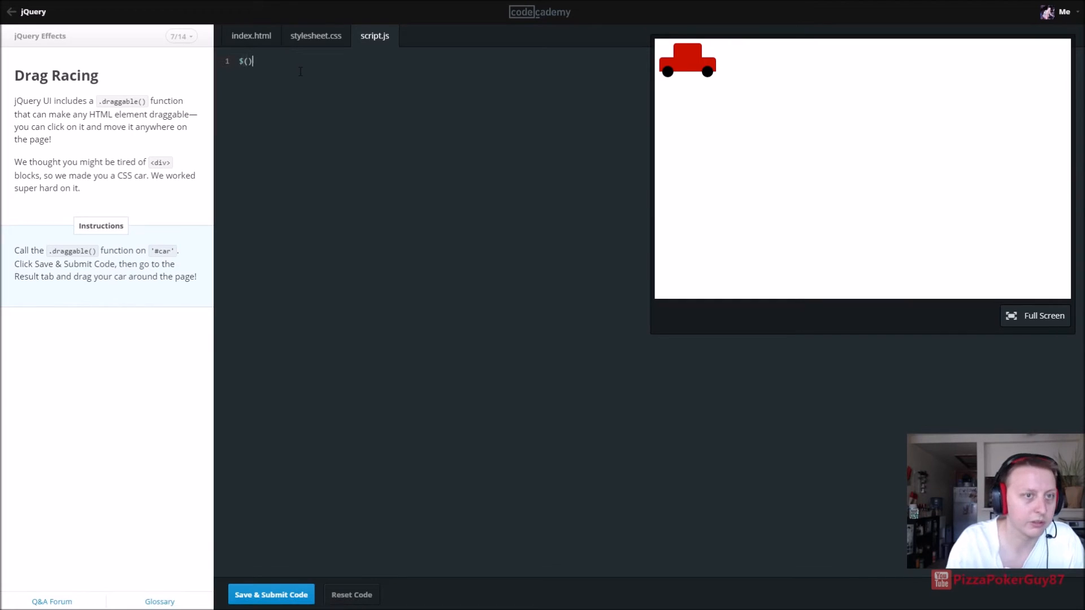
pyautogui.write('document')
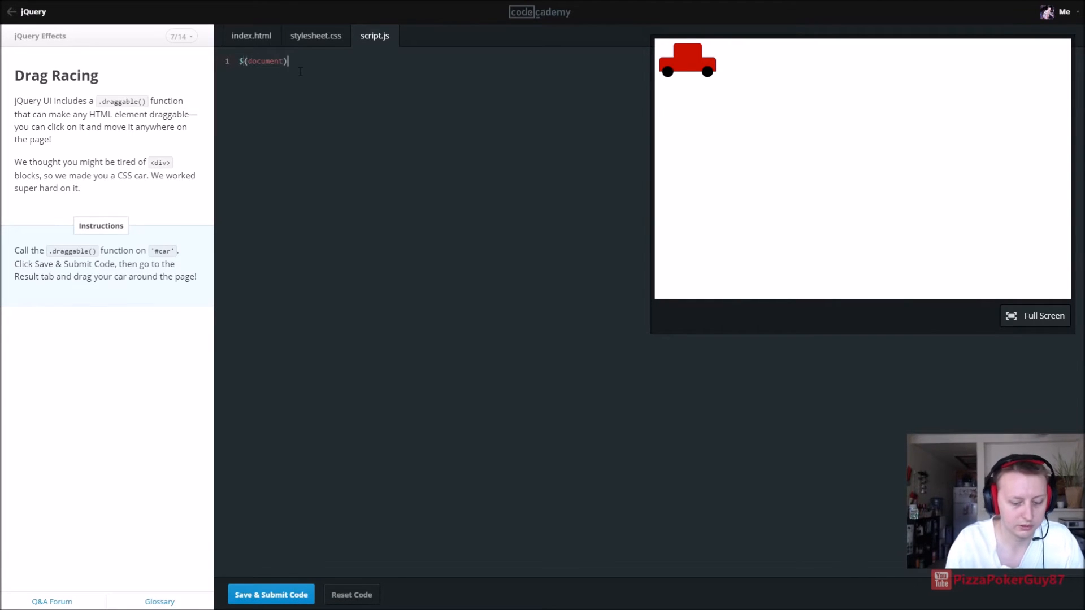
pyautogui.write('.ready()')
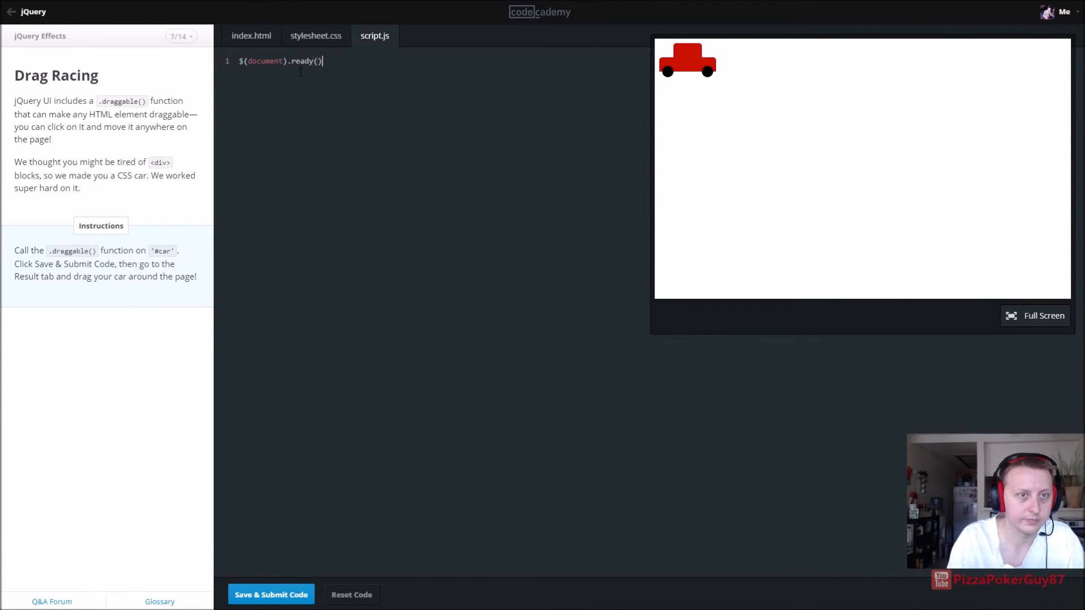
pyautogui.write('function(')
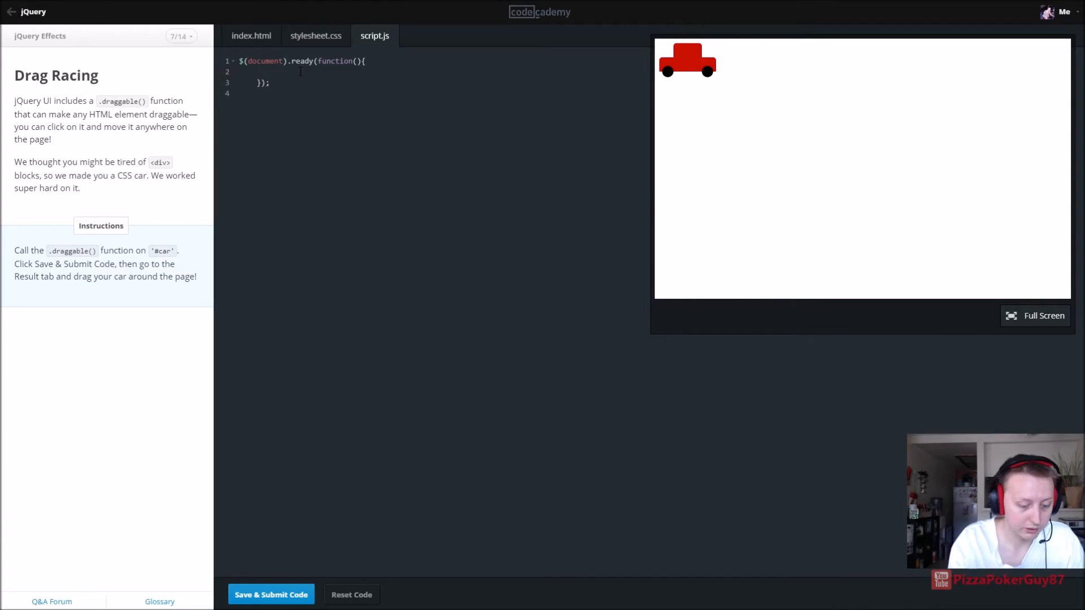
# Step: Add $("#car").draggable(); after fixing a misspelling, and submit the code
pyautogui.write('$()')
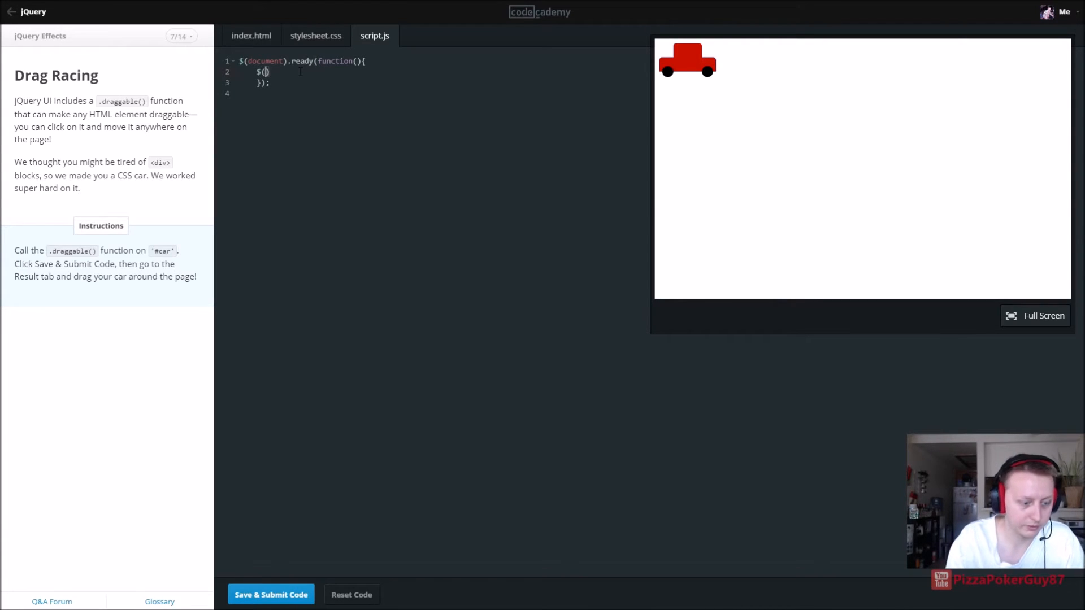
pyautogui.write('#car"')
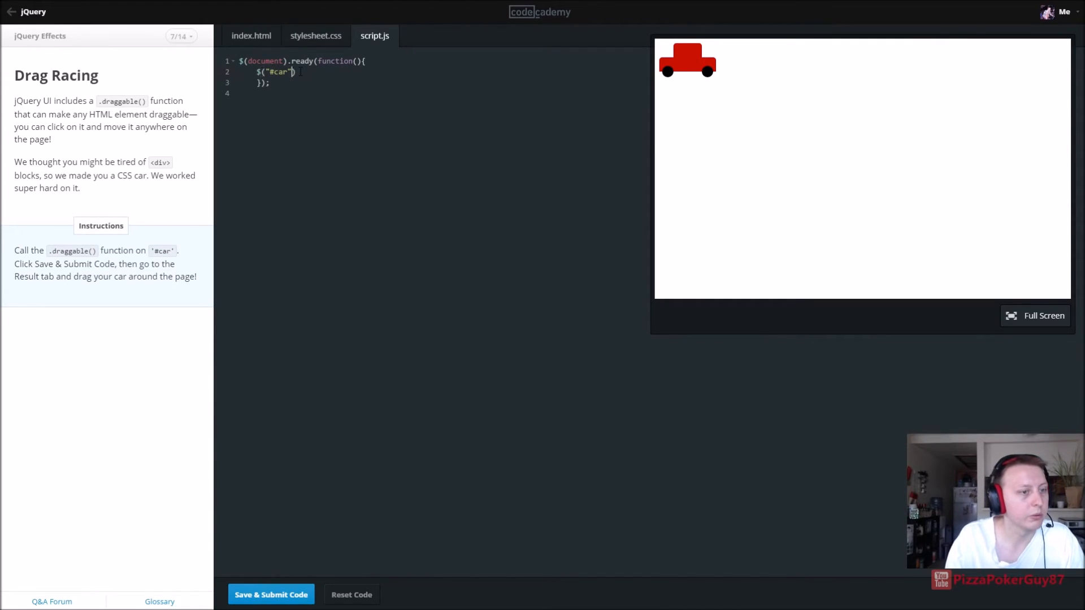
pyautogui.write('.')
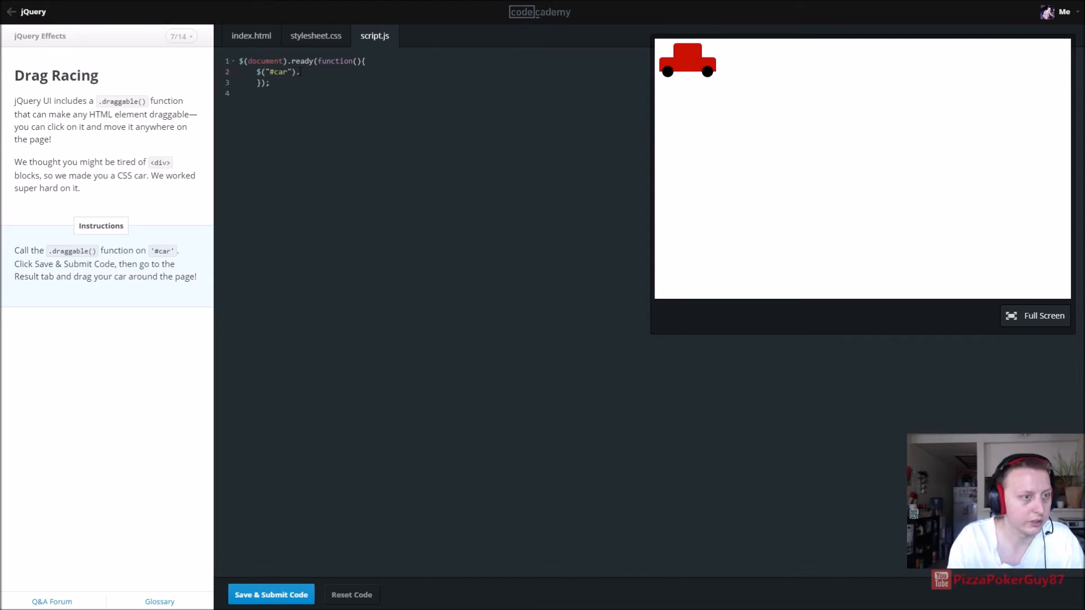
pyautogui.write('drabb')
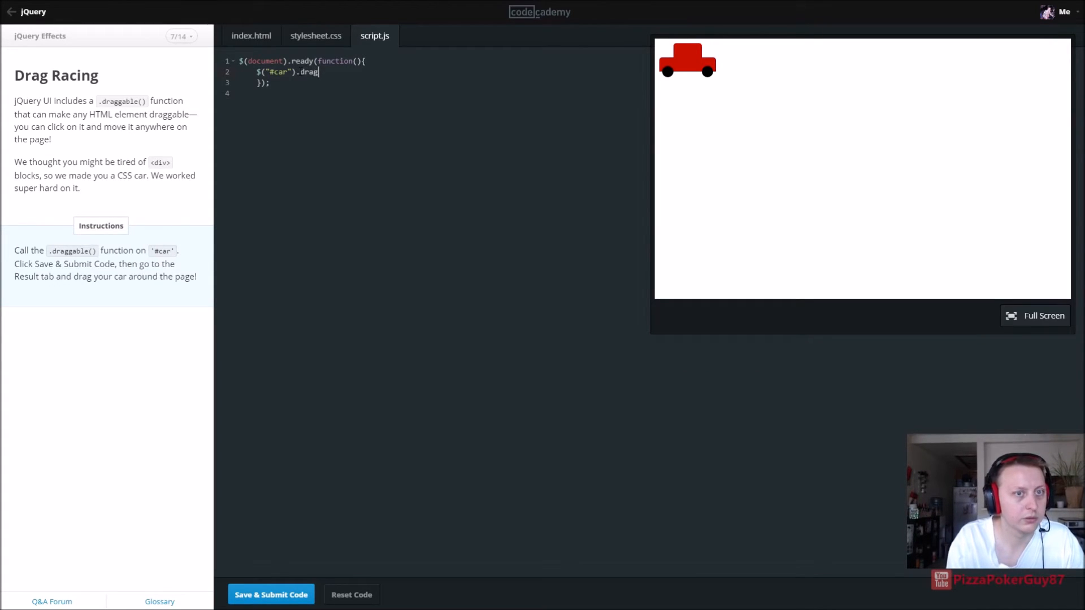
pyautogui.press('Backspace')
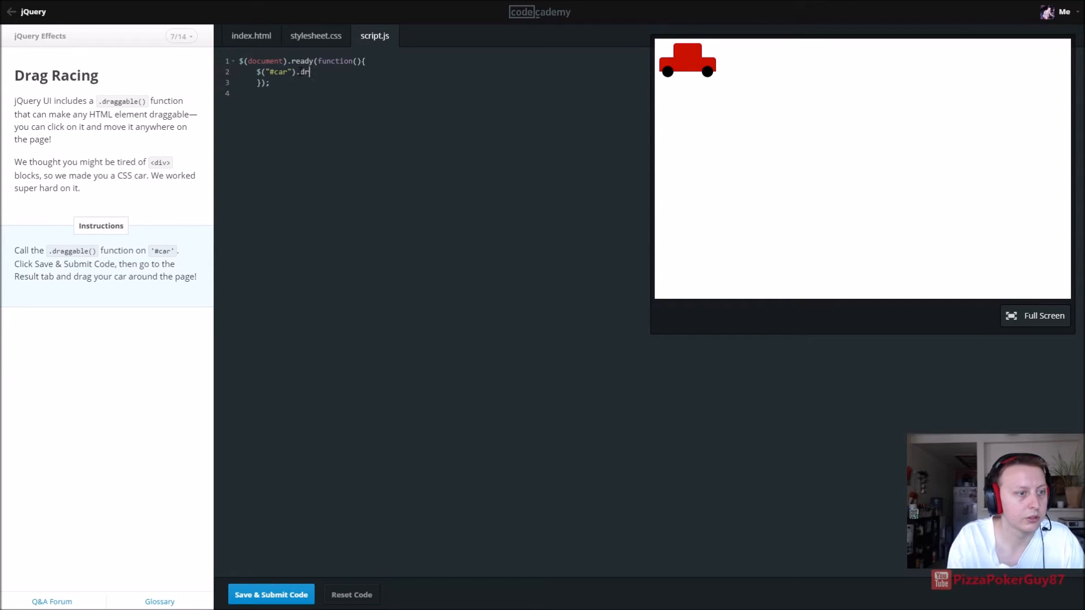
pyautogui.press('Backspace')
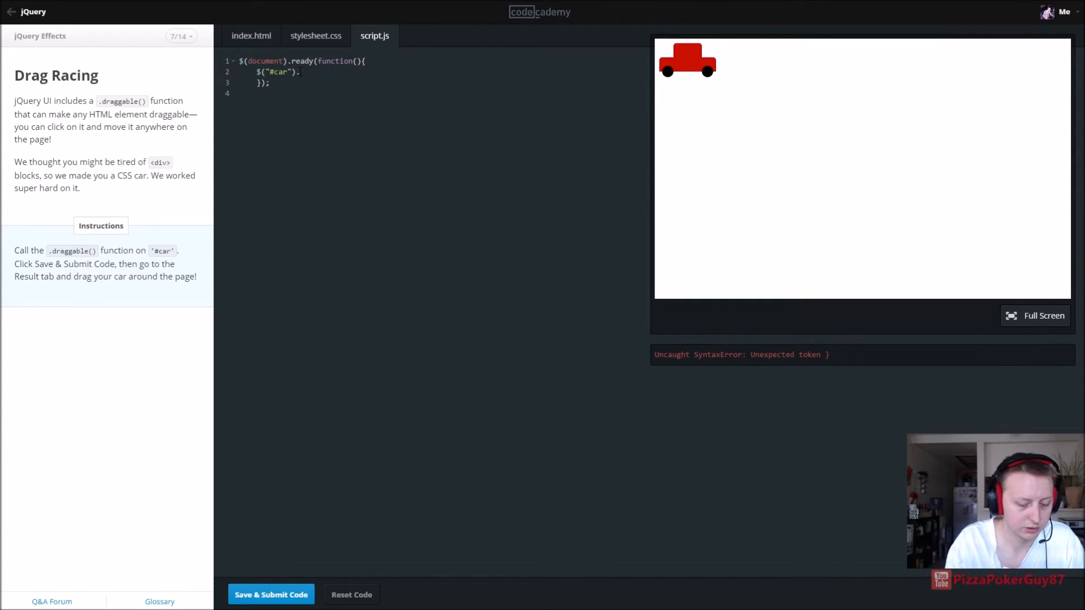
pyautogui.write('gra')
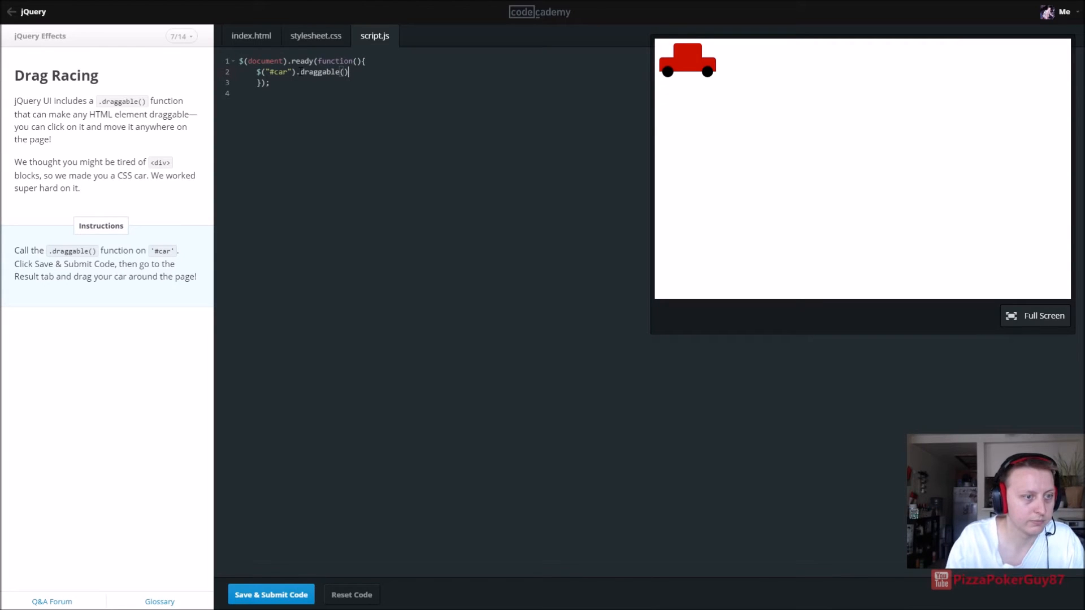
pyautogui.write(';')
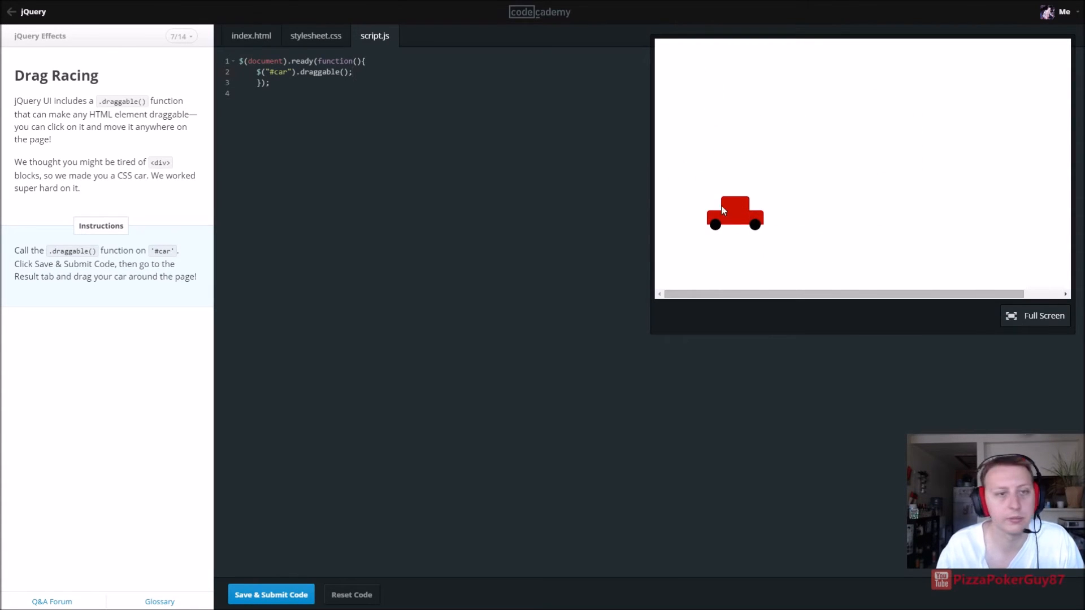
pyautogui.click(270, 594)
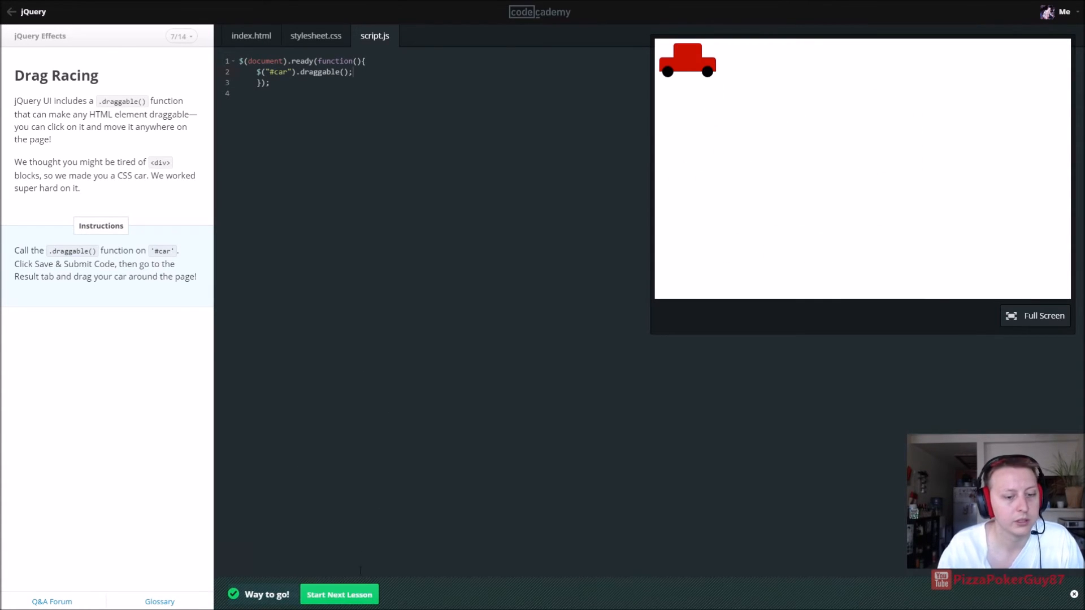
pyautogui.click(339, 594)
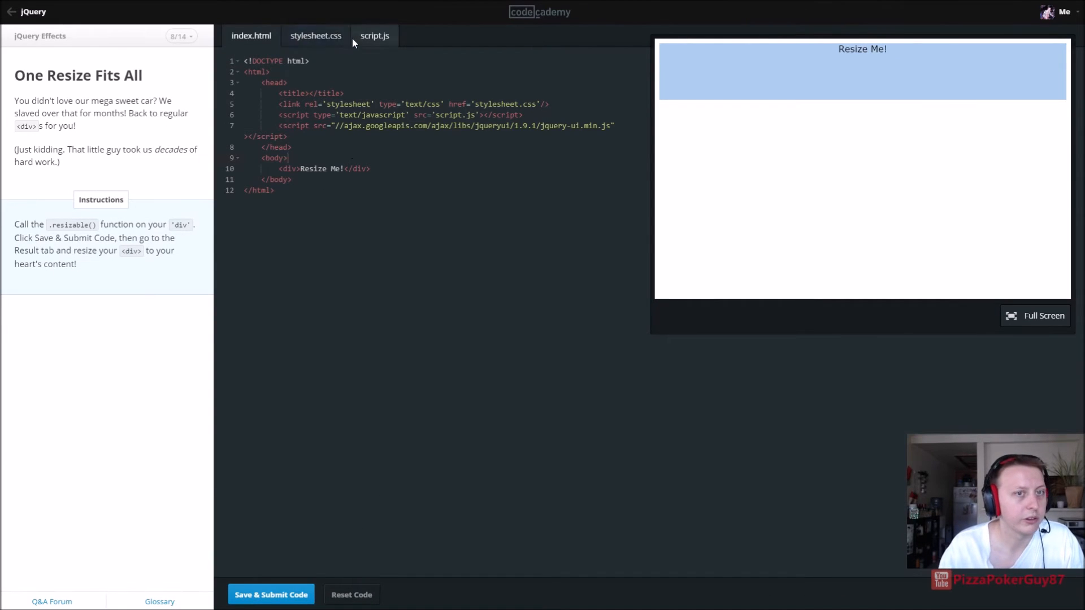
# Step: Write the document-ready function wrapper in the One Resize Fits All script
pyautogui.click(374, 35)
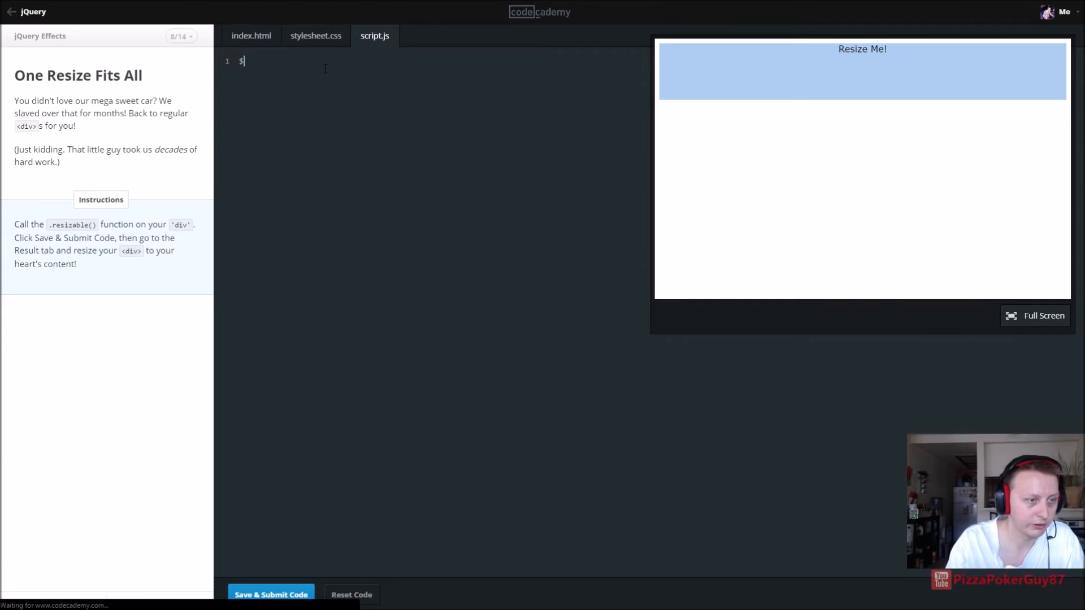
pyautogui.write('(document).ready')
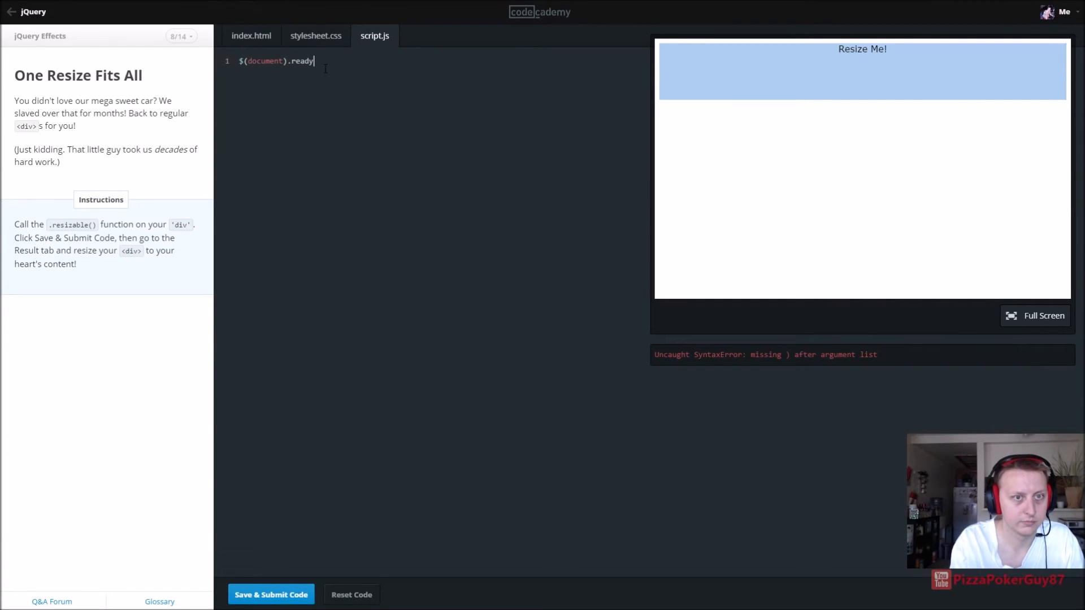
pyautogui.write('(func')
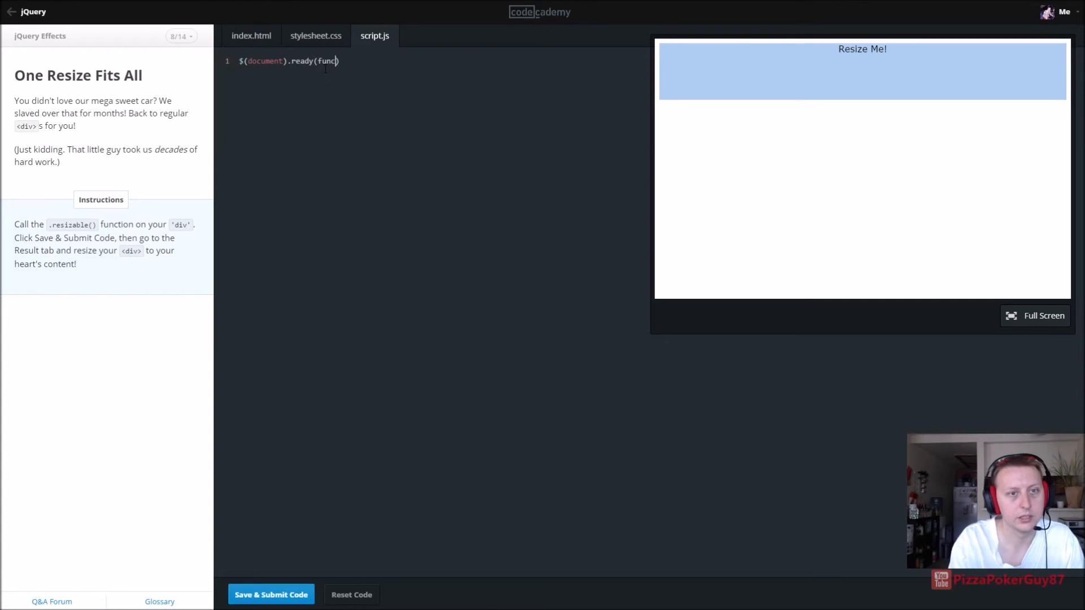
pyautogui.write('tion(0')
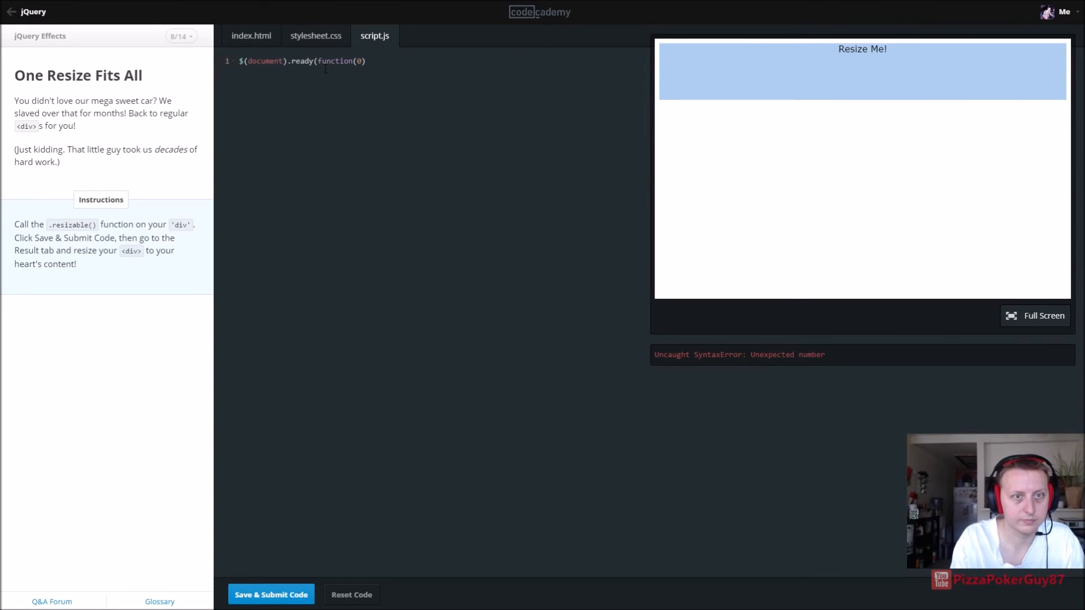
pyautogui.press('Backspace')
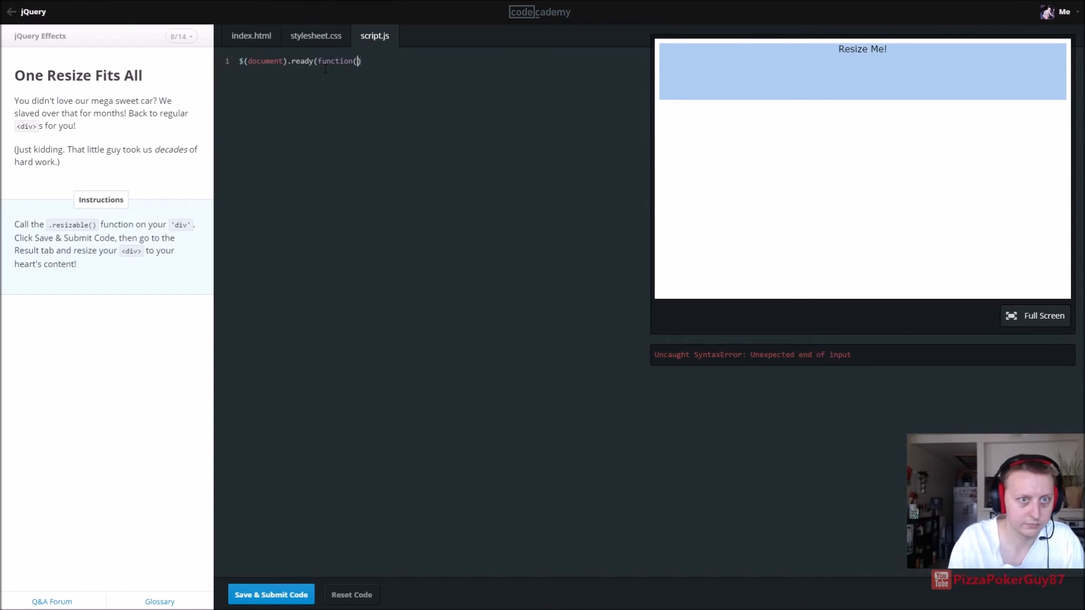
pyautogui.write(')')
pyautogui.write('{')
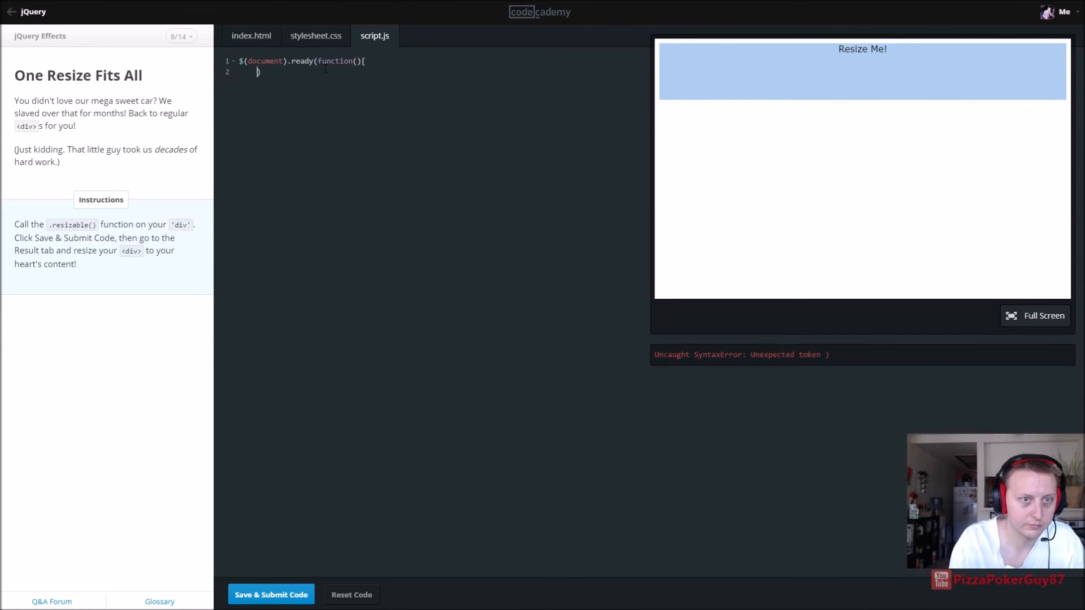
pyautogui.write('})')
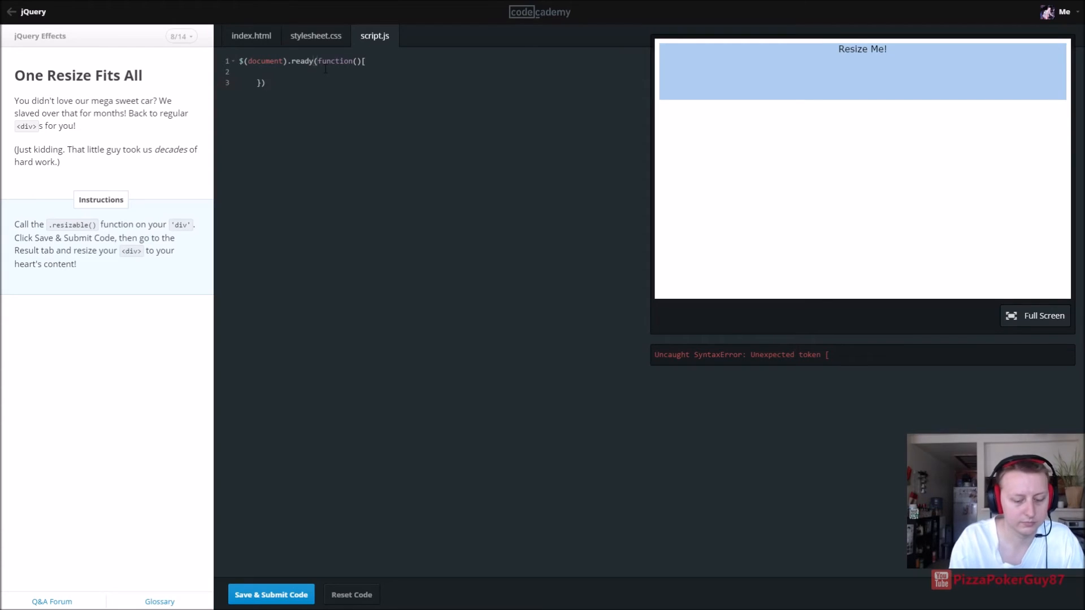
pyautogui.write(';')
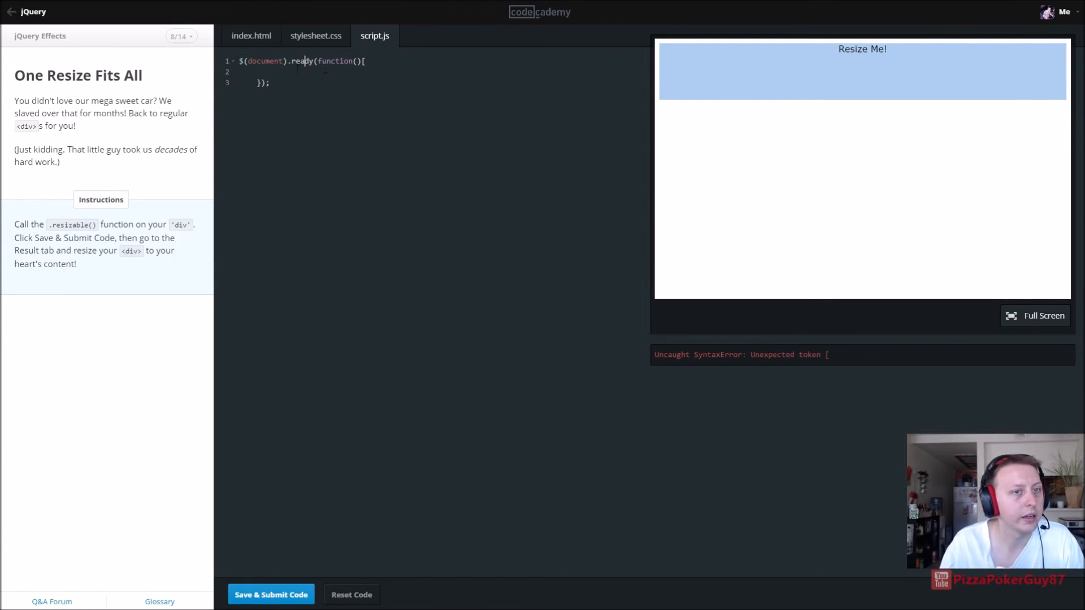
# Step: Add $("div").resizable(); inside the ready handler, run it, and submit
pyautogui.write('#()')
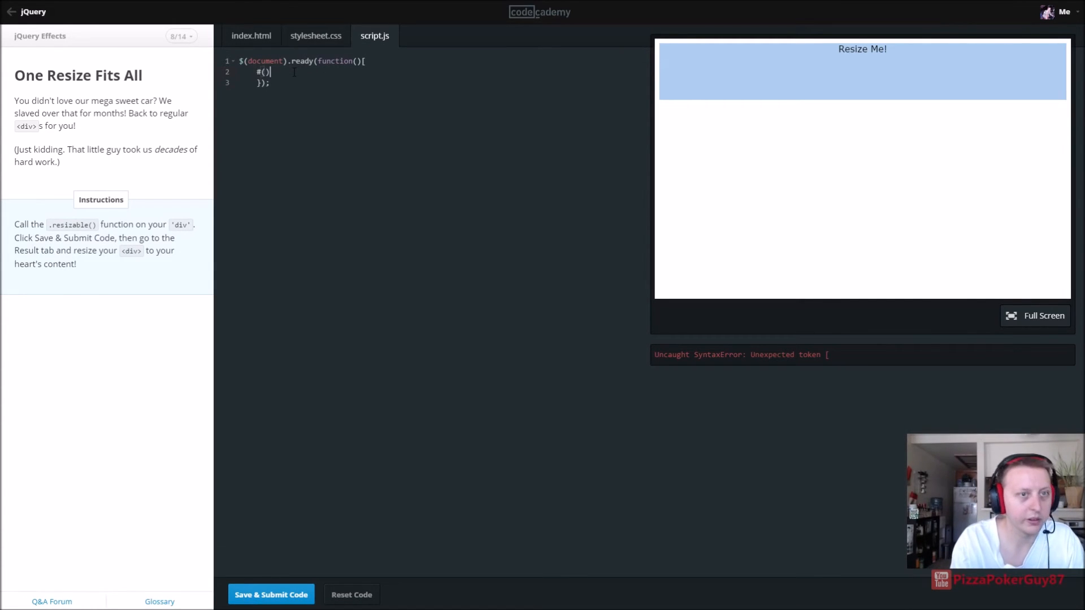
pyautogui.write('#')
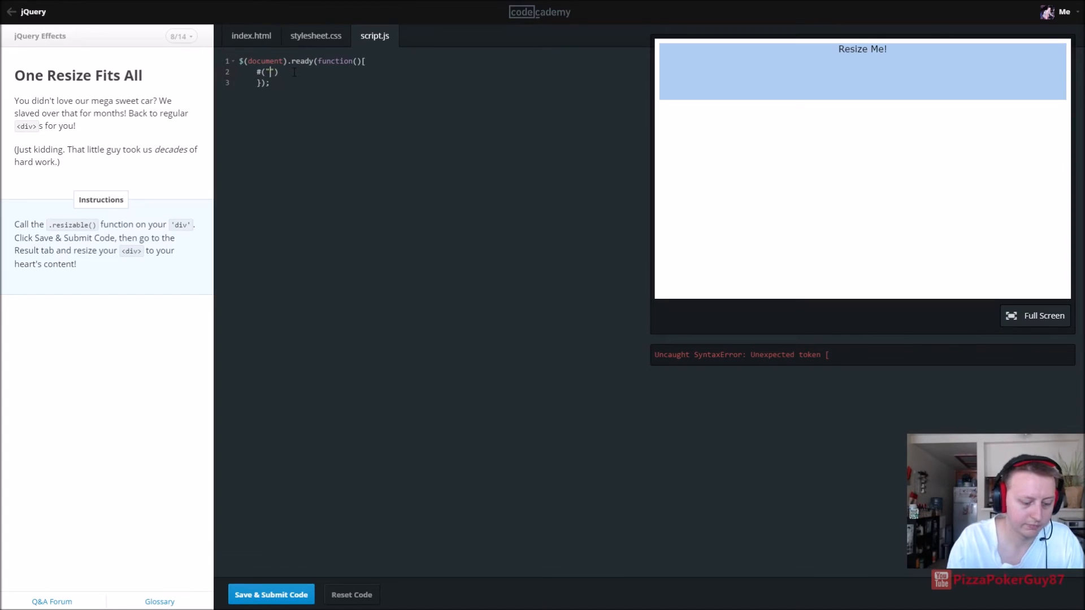
pyautogui.write('("div")')
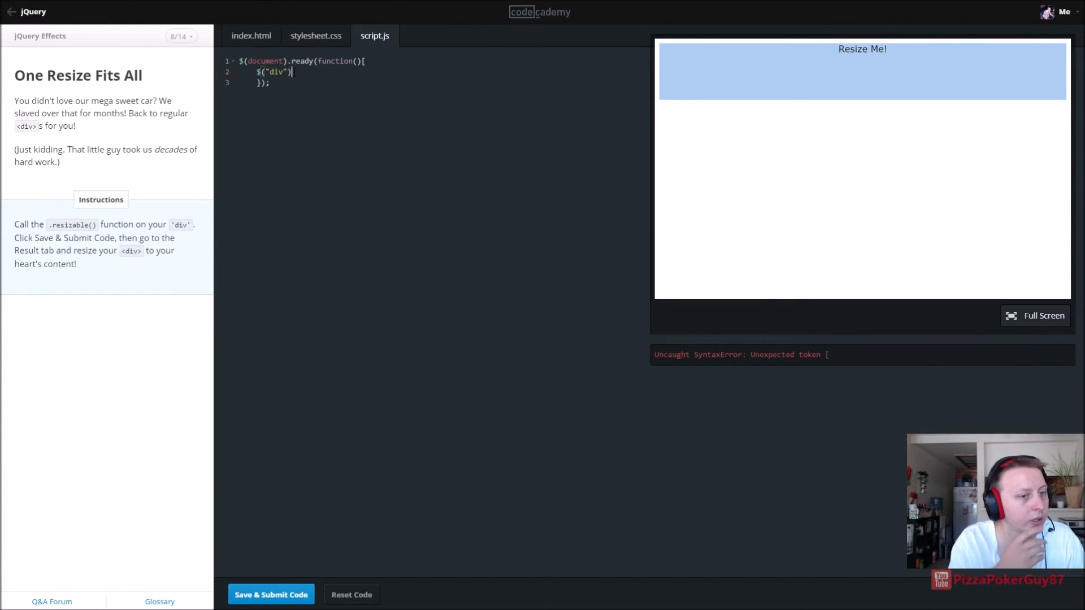
pyautogui.write('.re')
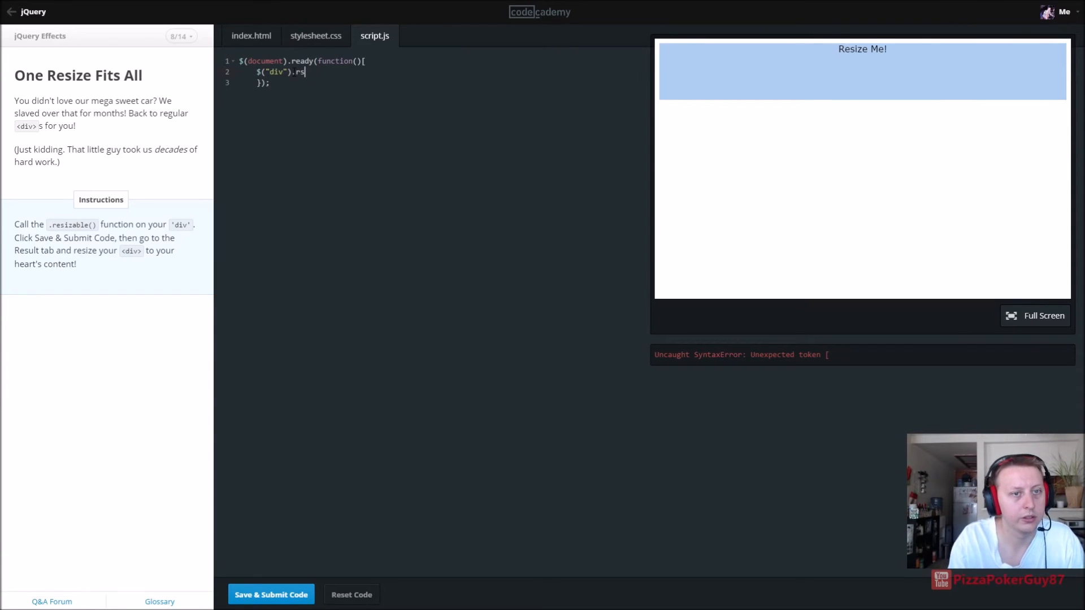
pyautogui.write('esizable')
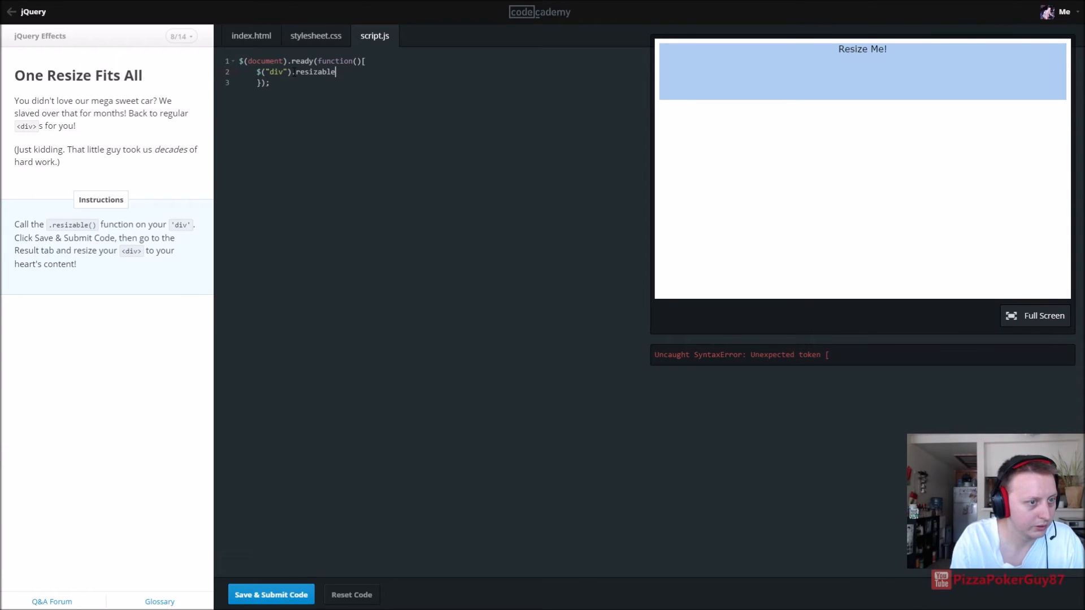
pyautogui.write('()')
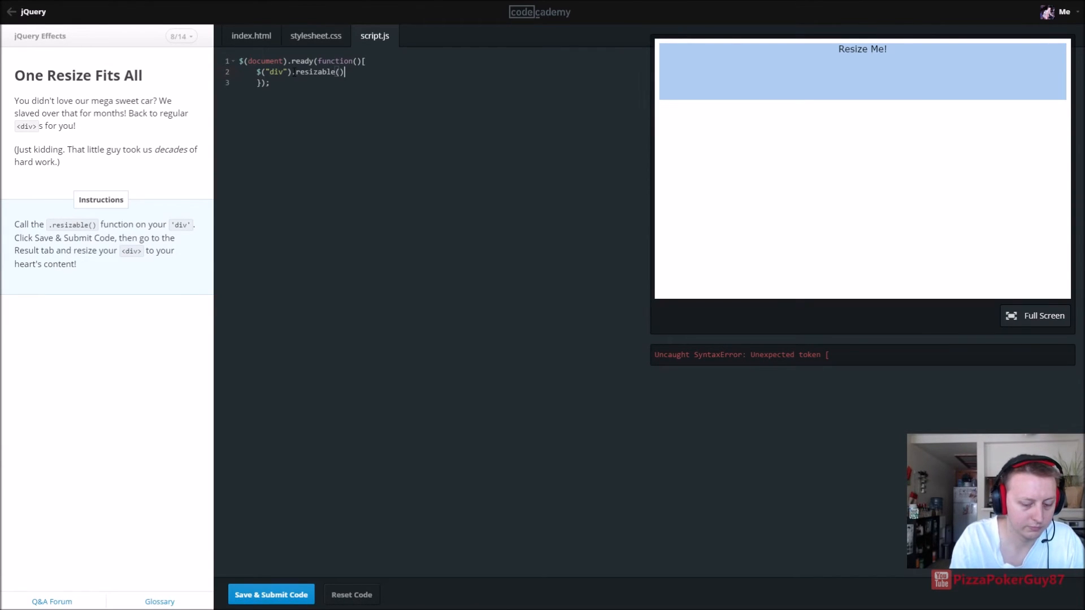
pyautogui.write(';')
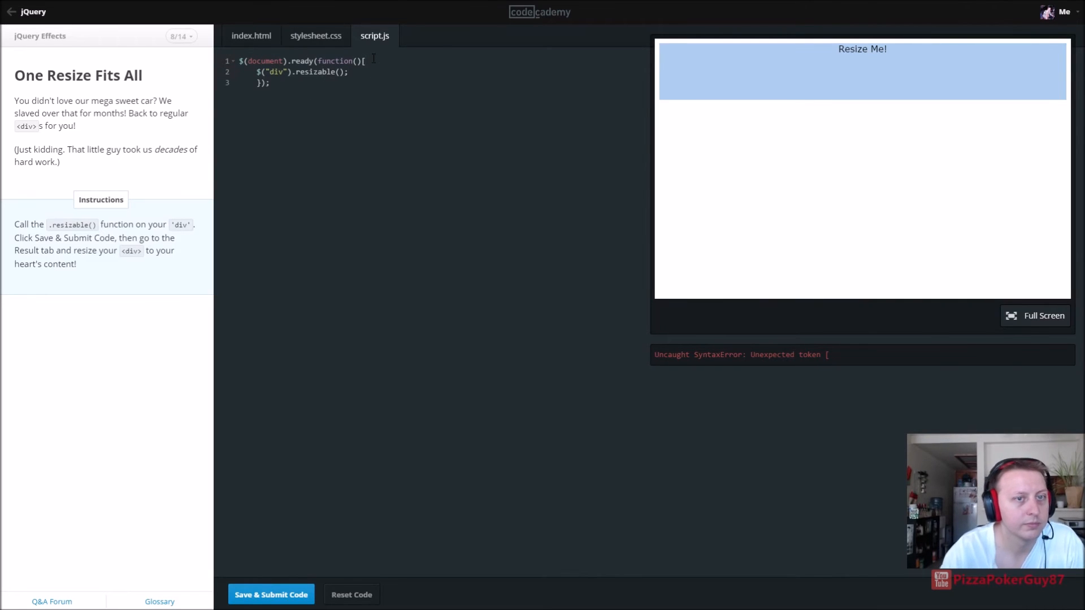
pyautogui.press('Backspace')
pyautogui.write('{')
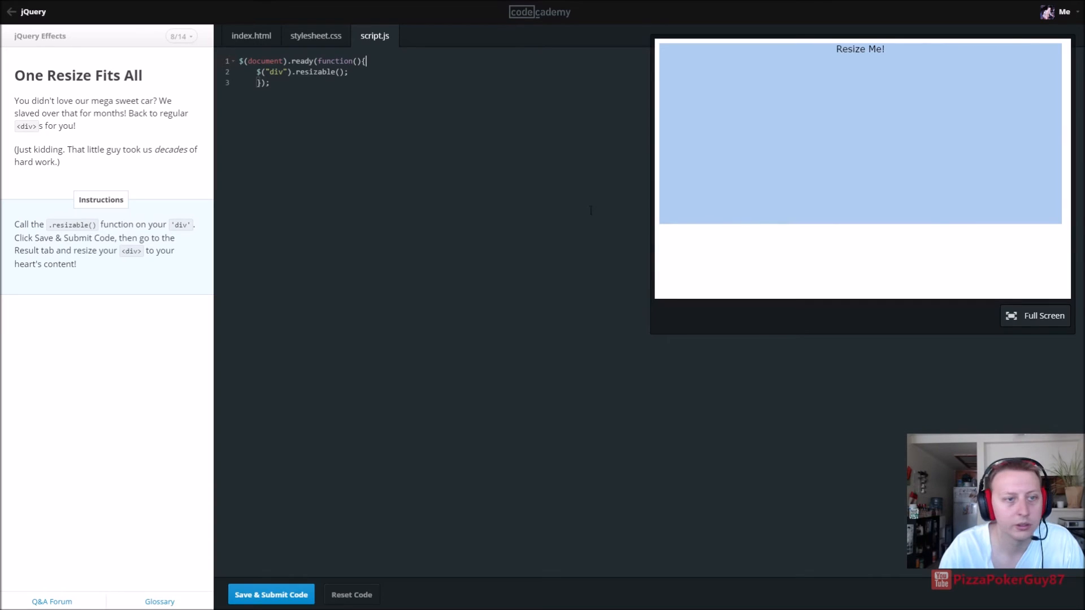
pyautogui.click(271, 594)
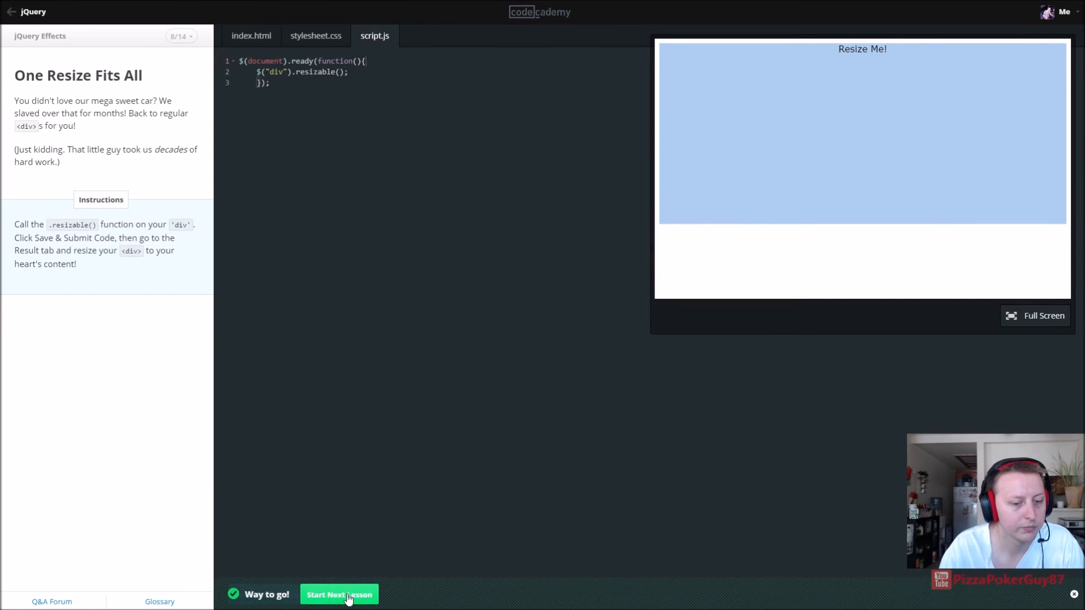
# Step: Start the A Greater Selection lesson and write the document-ready wrapper in script.js
pyautogui.click(339, 594)
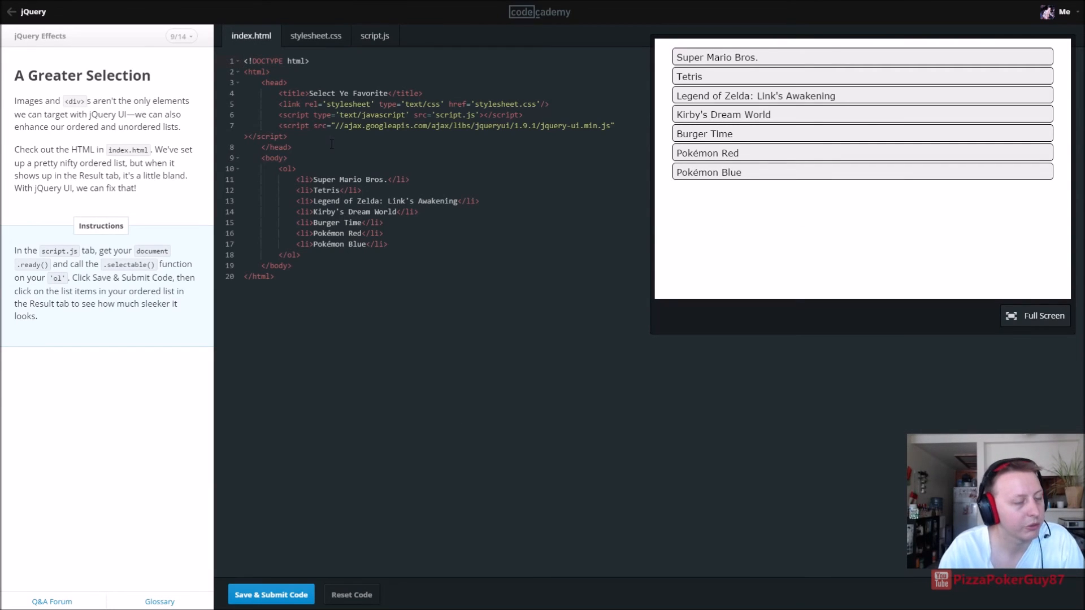
pyautogui.click(374, 35)
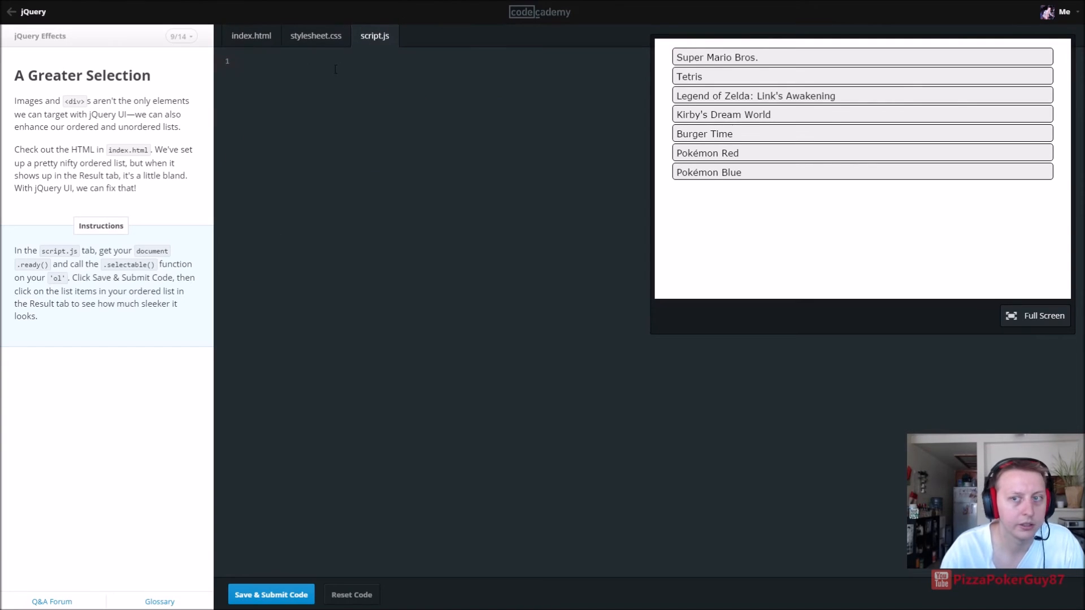
pyautogui.click(239, 61)
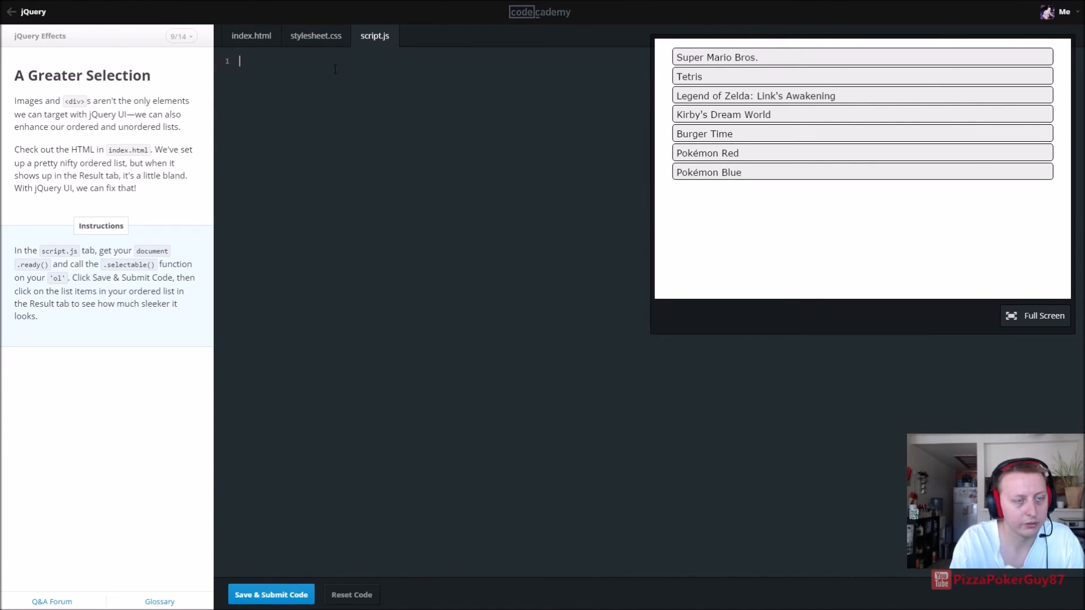
pyautogui.write('$')
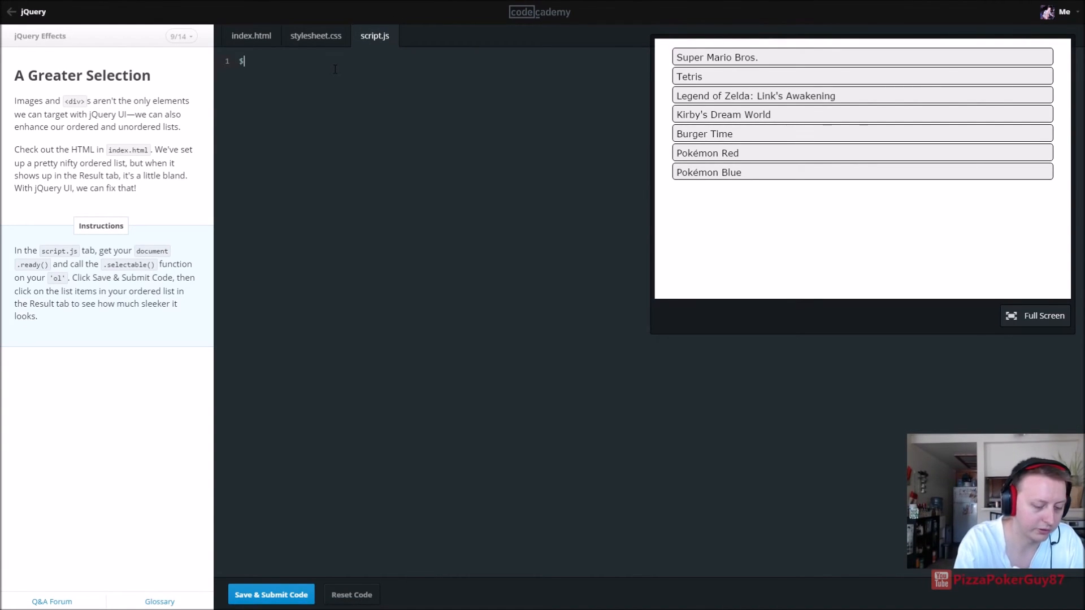
pyautogui.write('(doc')
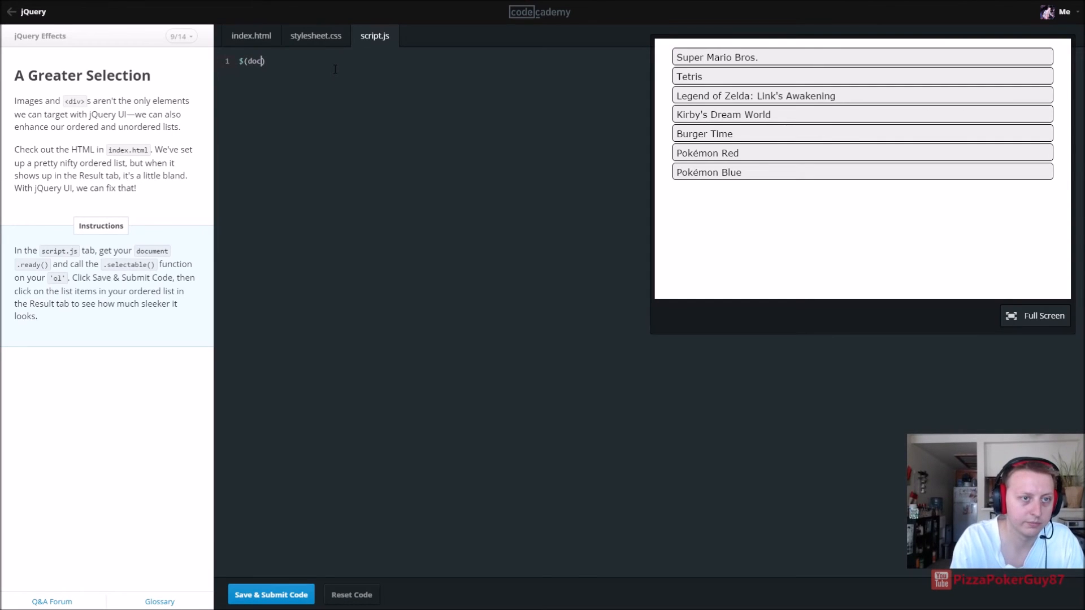
pyautogui.write('ument).re')
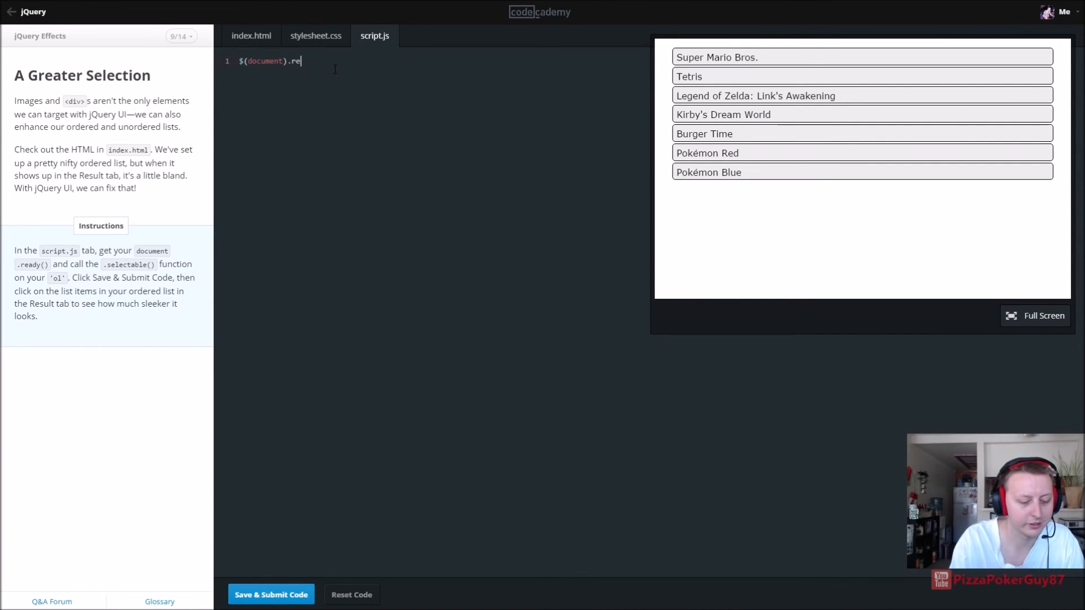
pyautogui.write('ady()')
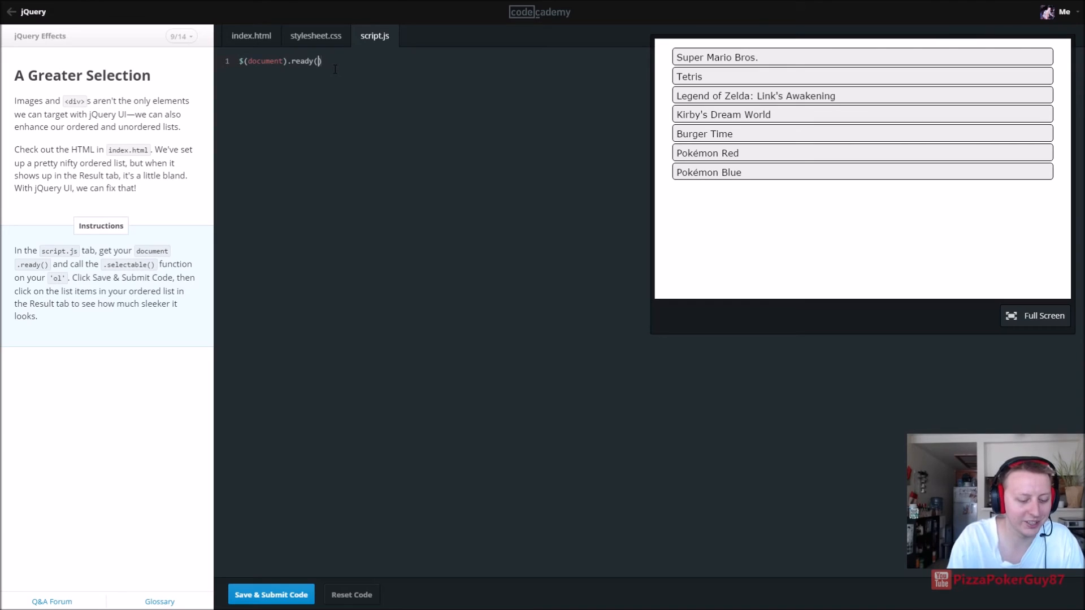
pyautogui.write('function()')
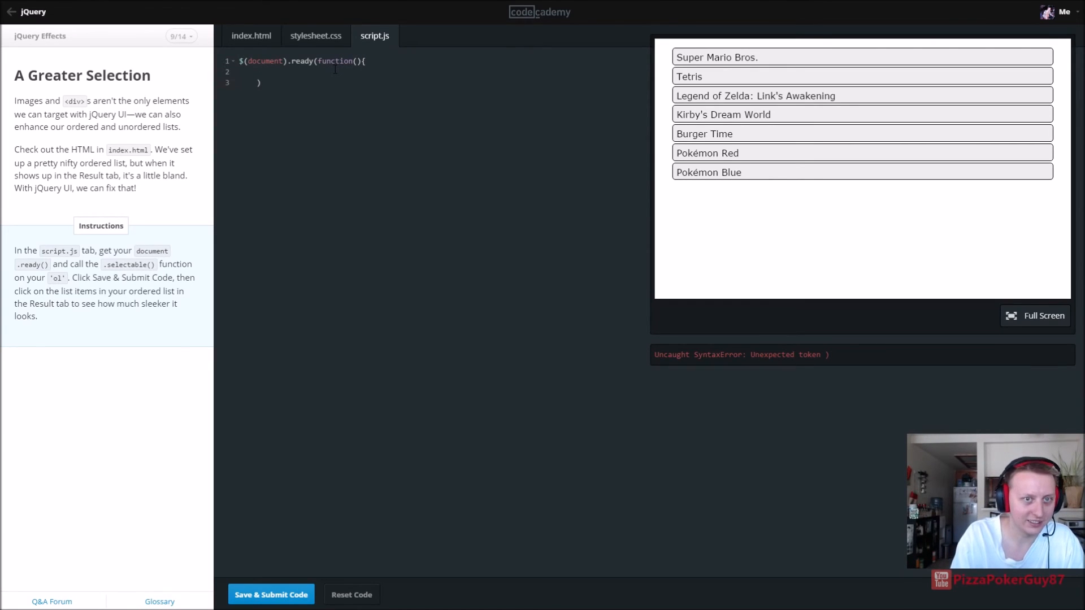
pyautogui.write('});')
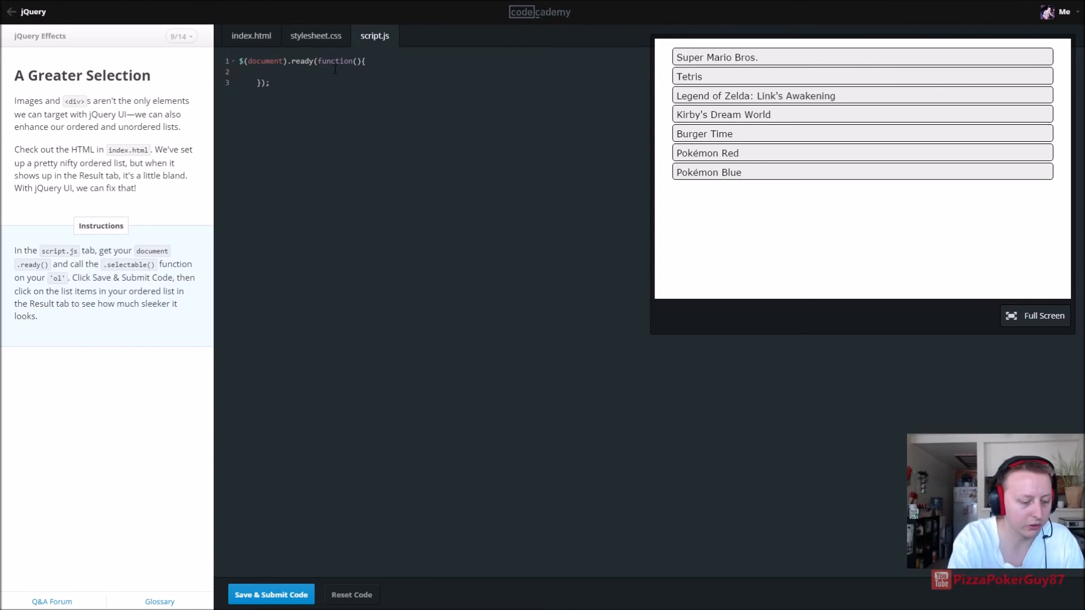
# Step: Add $("ol").selectable();, submit the code, and move to Let's Sort Things Out
pyautogui.write('$()')
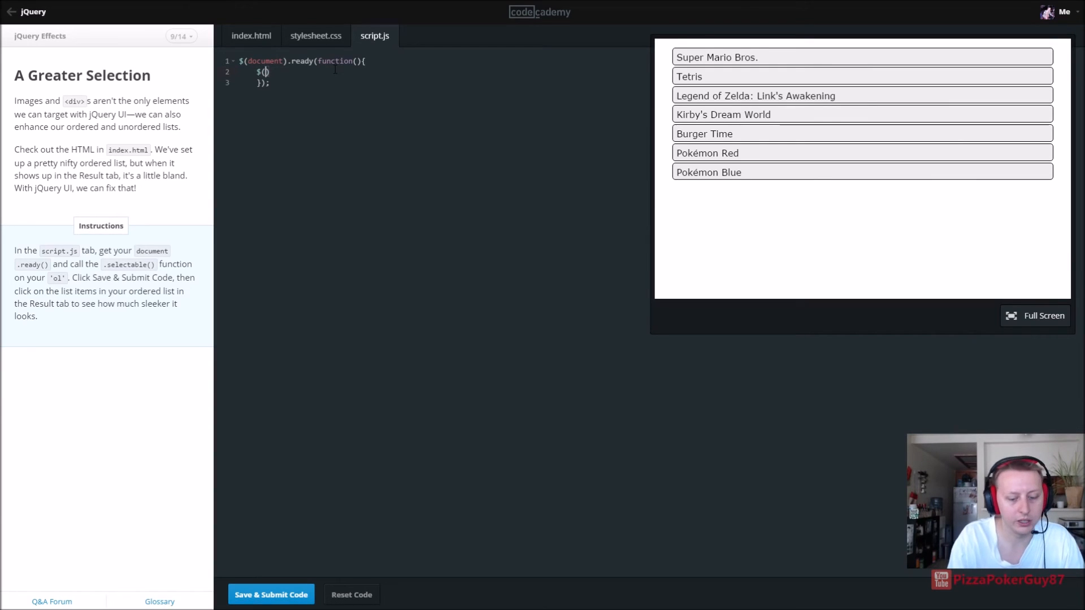
pyautogui.write('"ol"')
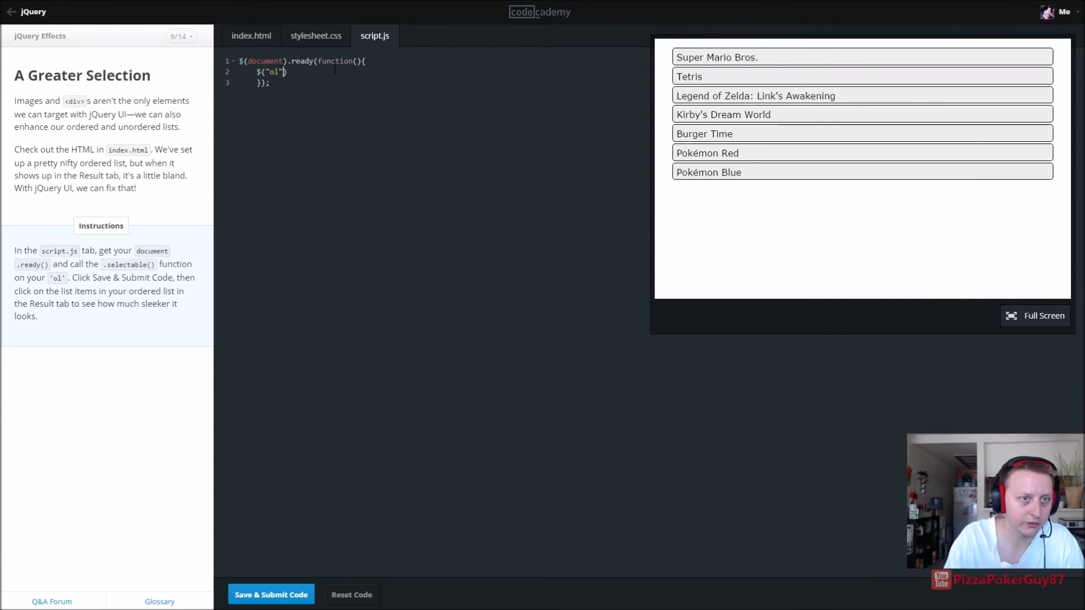
pyautogui.write('.selec')
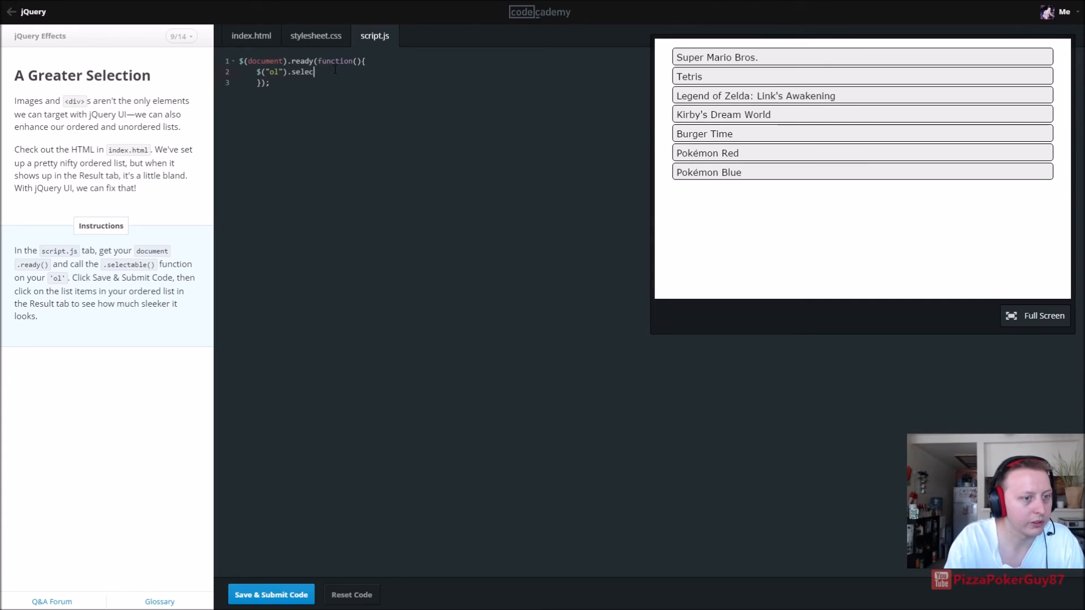
pyautogui.write('table')
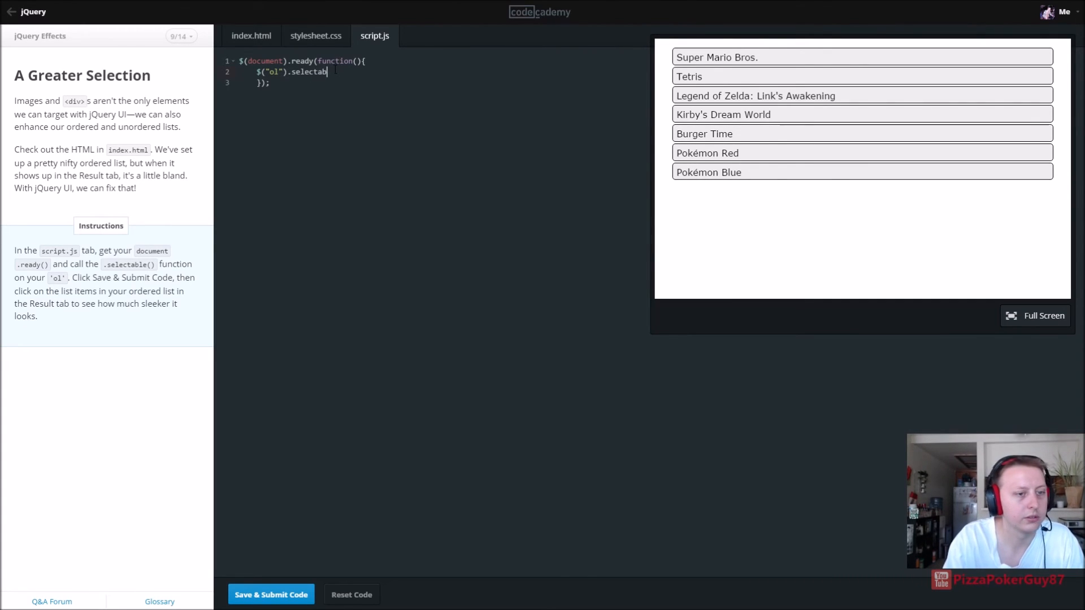
pyautogui.write('le();')
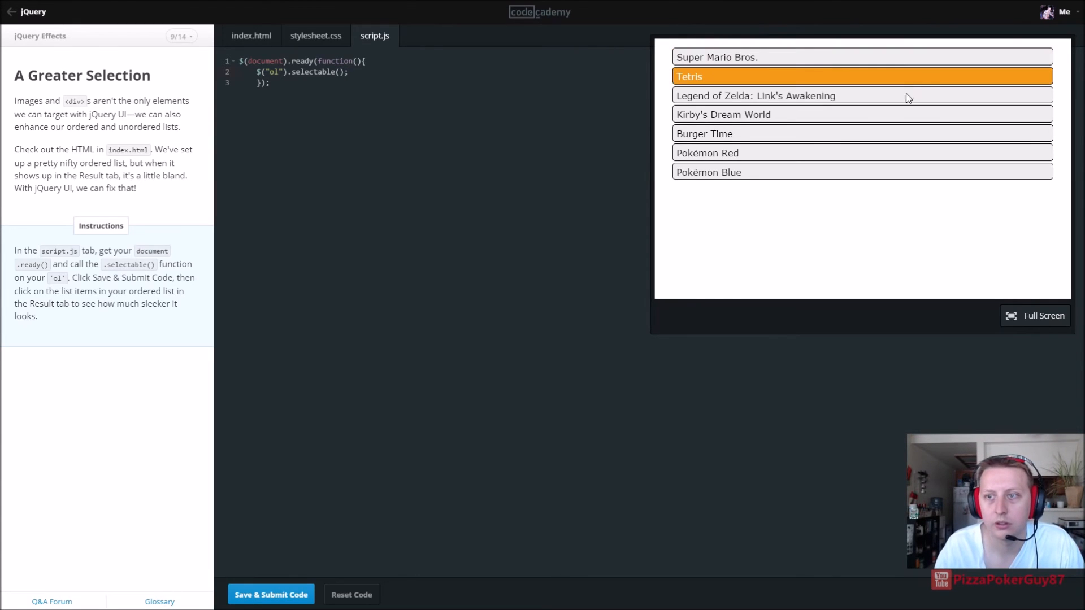
pyautogui.click(755, 95)
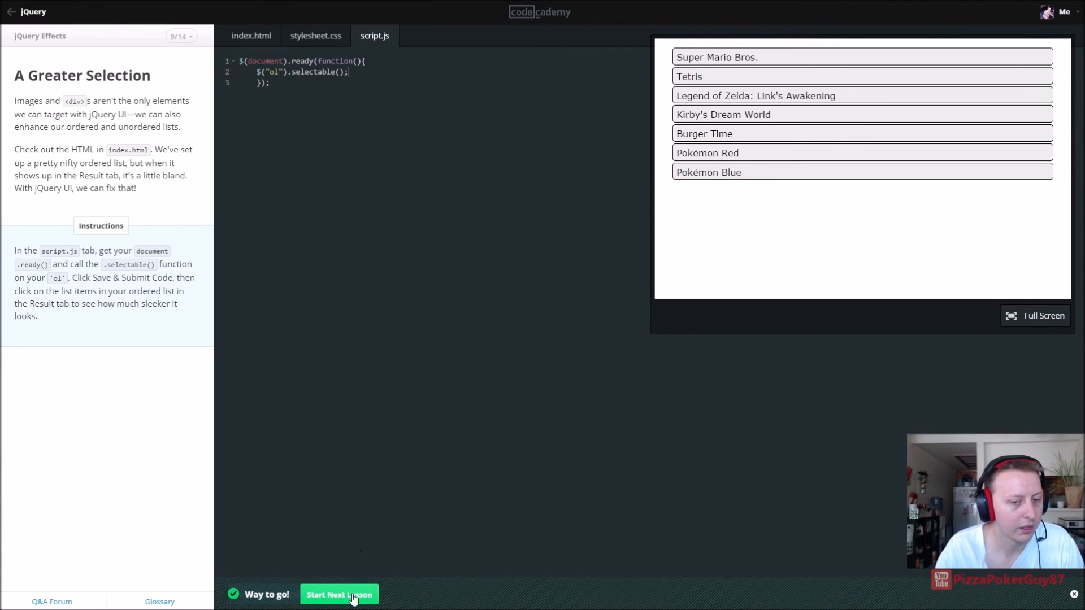
pyautogui.click(339, 595)
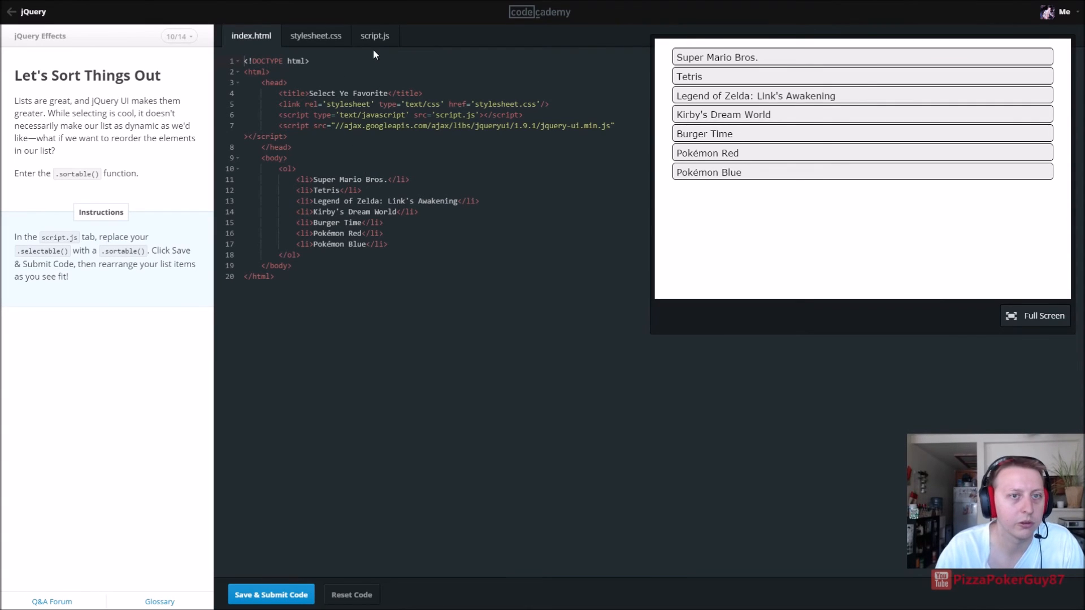
# Step: Make the game list sortable with $("ol").sortable(), submit, and continue to Effecting jQuery
pyautogui.click(374, 35)
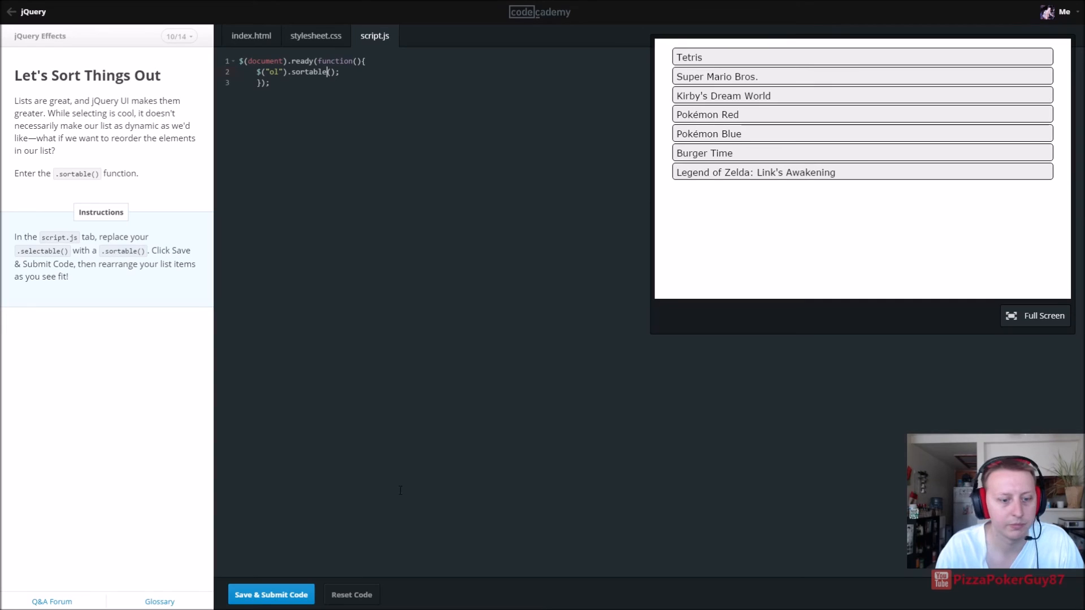
pyautogui.click(271, 594)
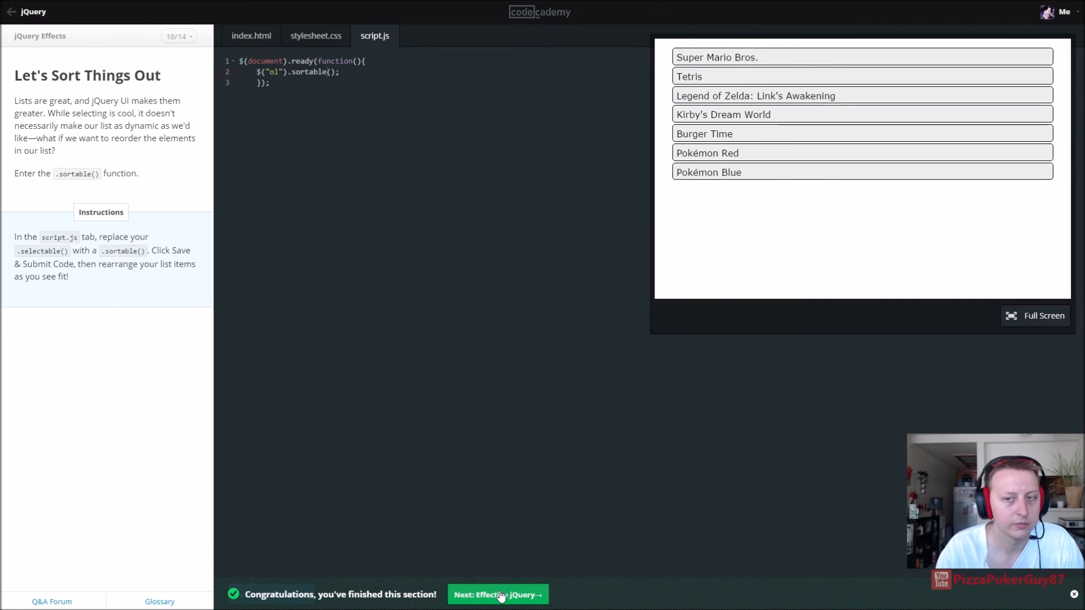
pyautogui.click(496, 594)
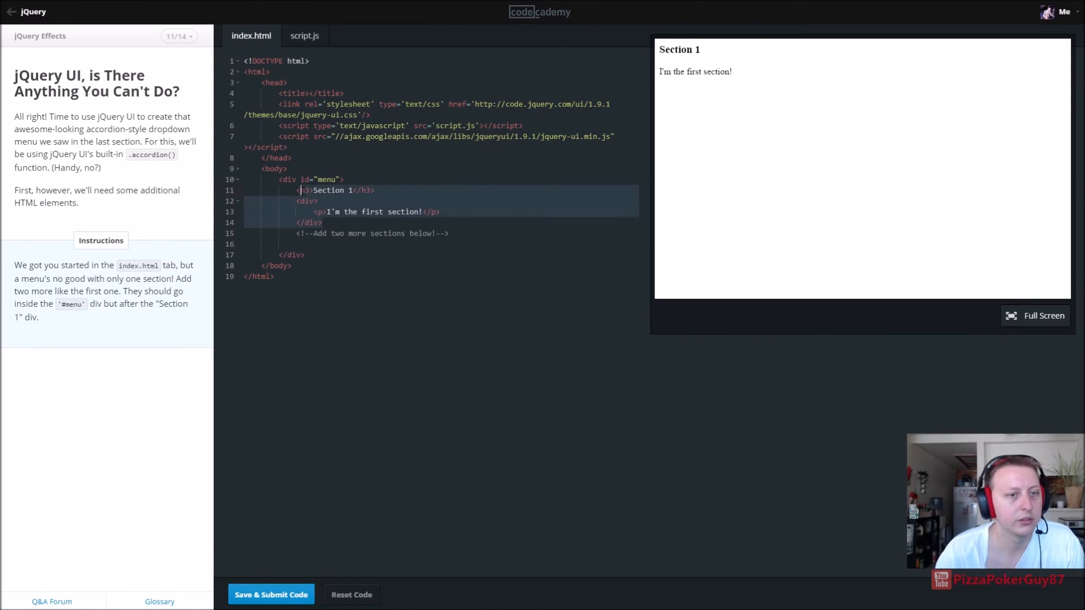
# Step: Add Sections 2 and 3 to #menu, with the third paragraph reading "I'm the third section!", and submit
pyautogui.click(285, 207)
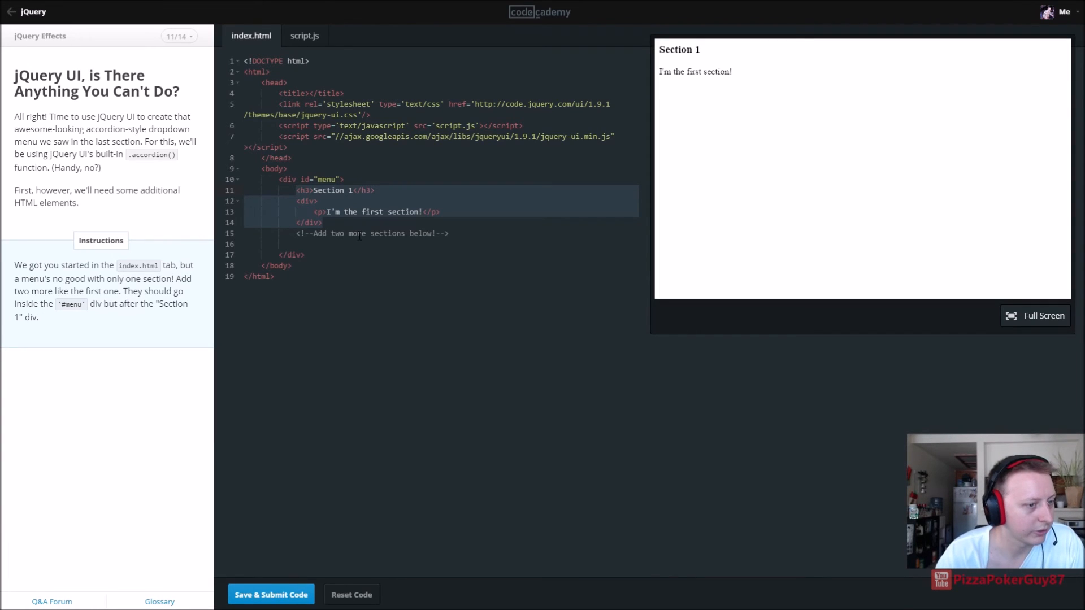
pyautogui.click(321, 222)
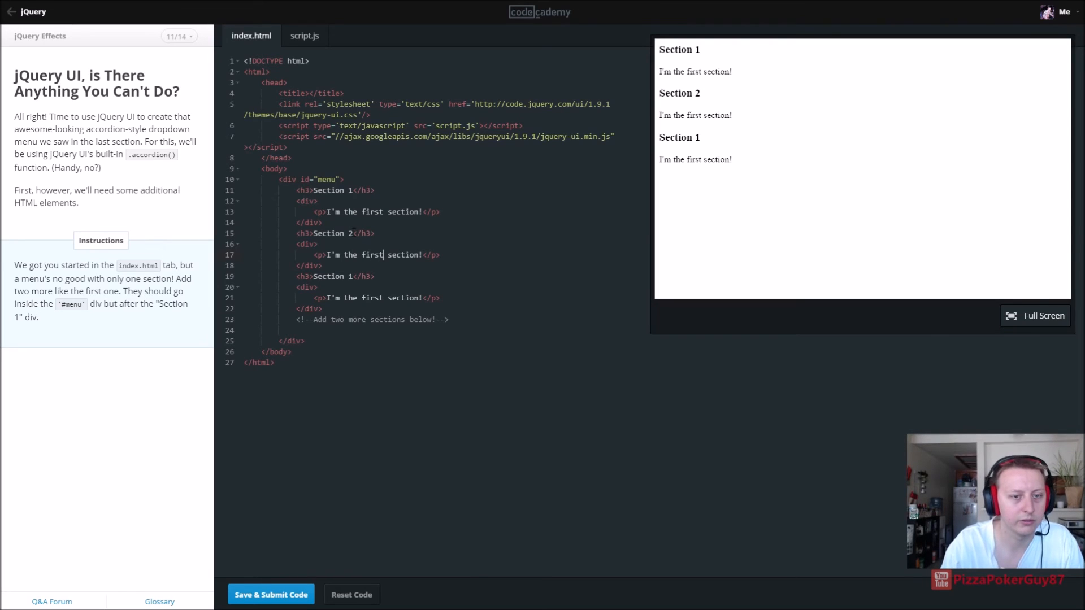
pyautogui.write('second')
pyautogui.click(336, 276)
pyautogui.write('3')
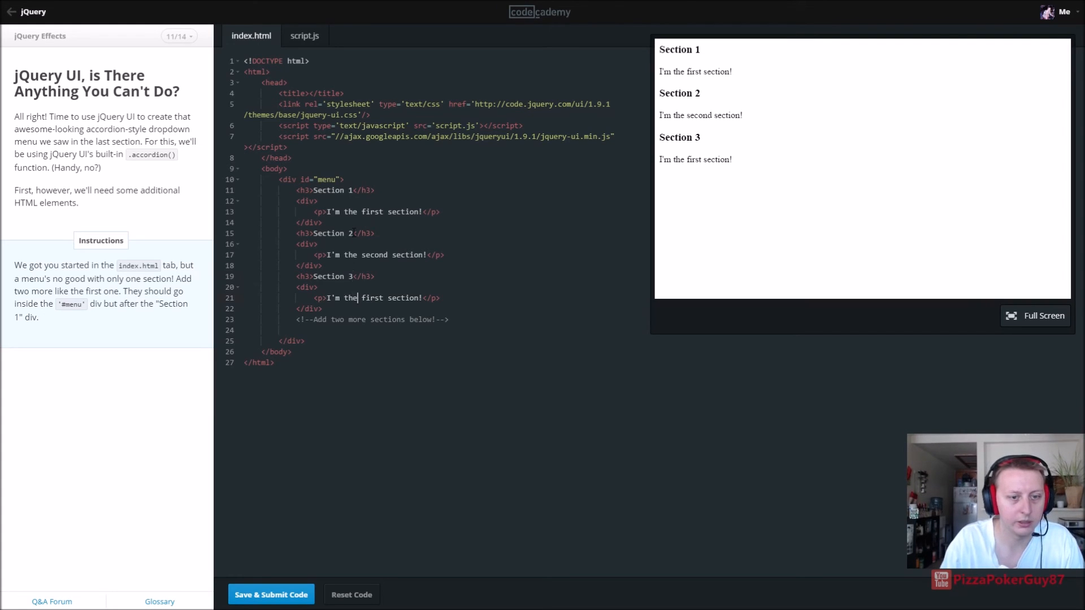
pyautogui.press('Backspace')
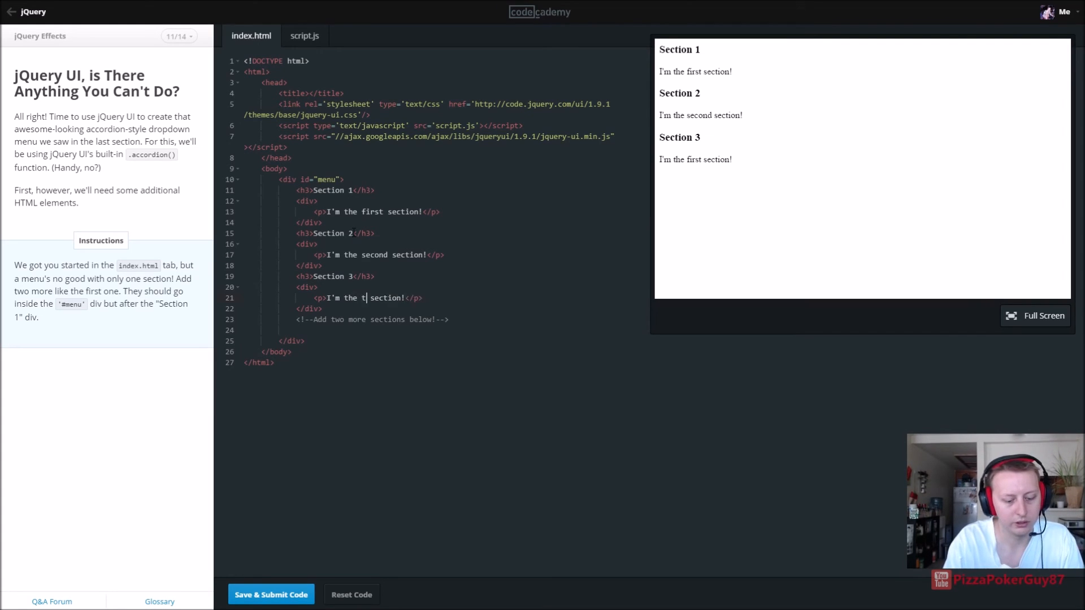
pyautogui.write('hird')
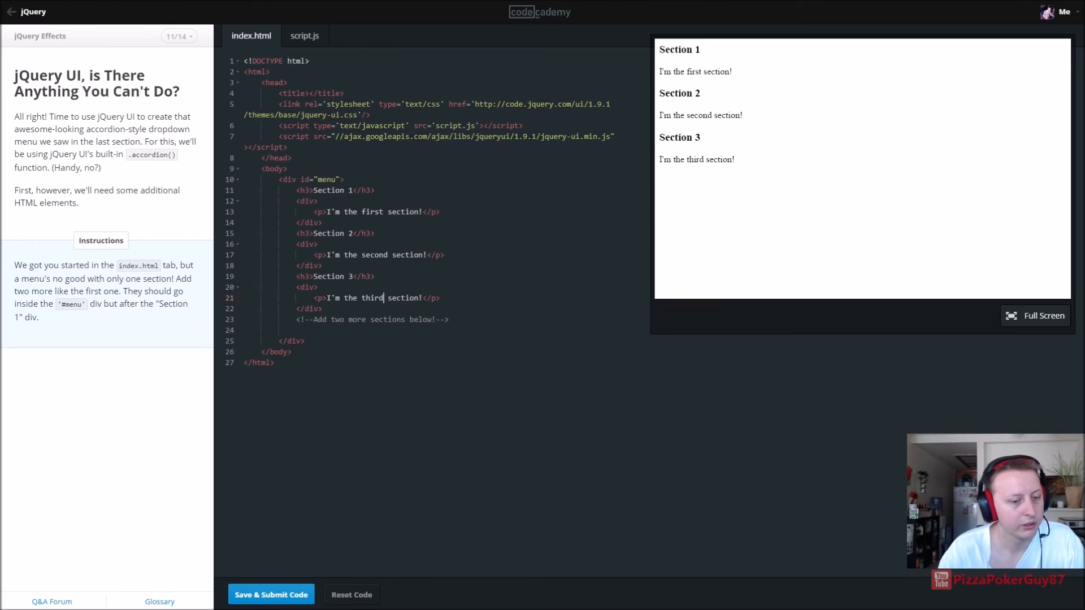
pyautogui.click(270, 594)
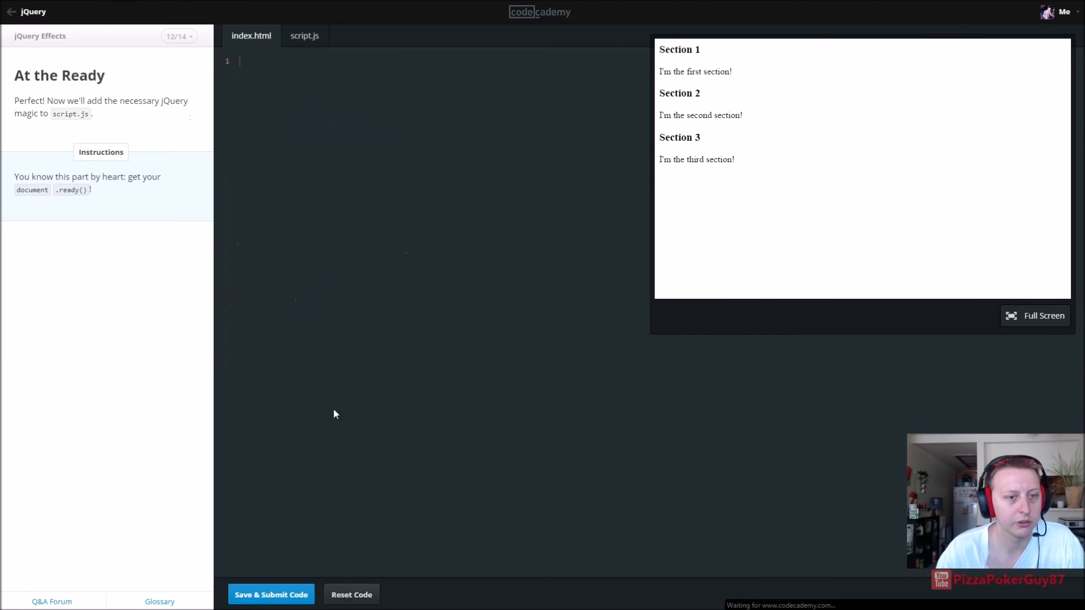
# Step: Write an empty $(document).ready(function(){ }); handler in script.js, submit, and start the next lesson
pyautogui.click(250, 35)
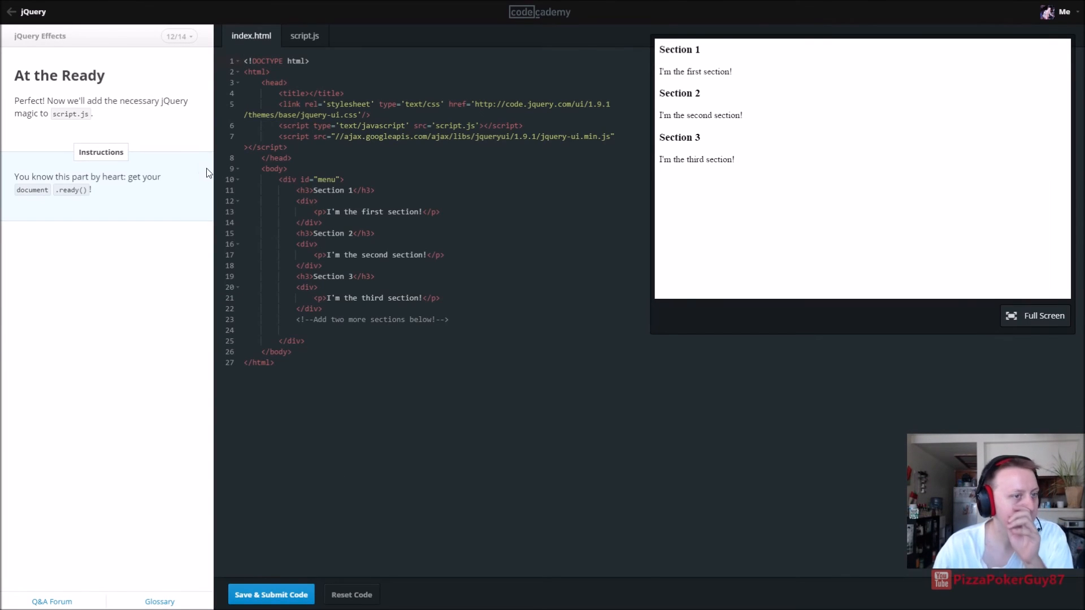
pyautogui.click(304, 35)
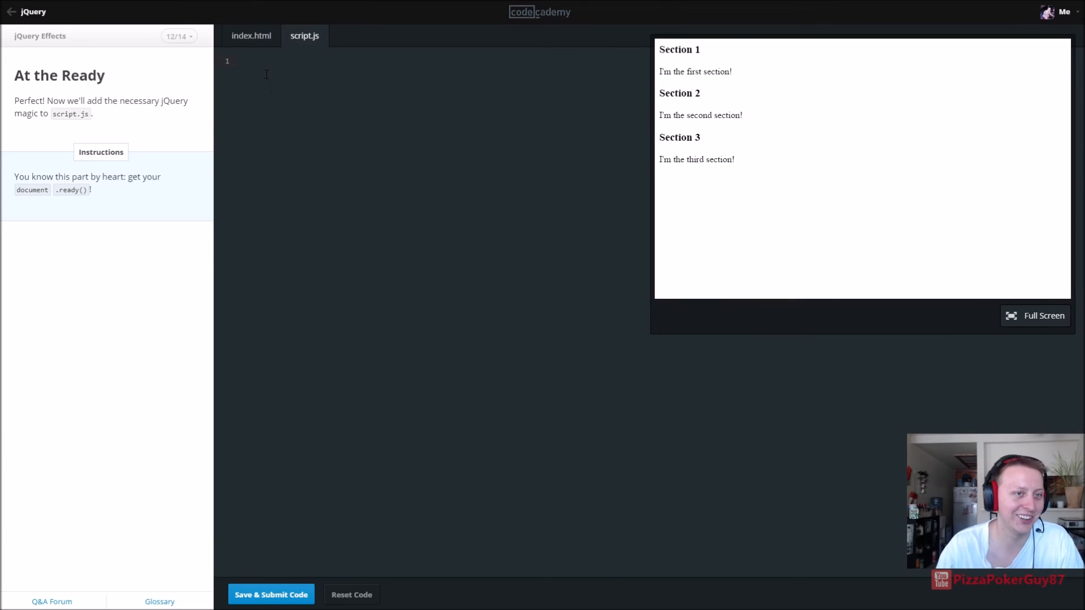
pyautogui.write('$(d')
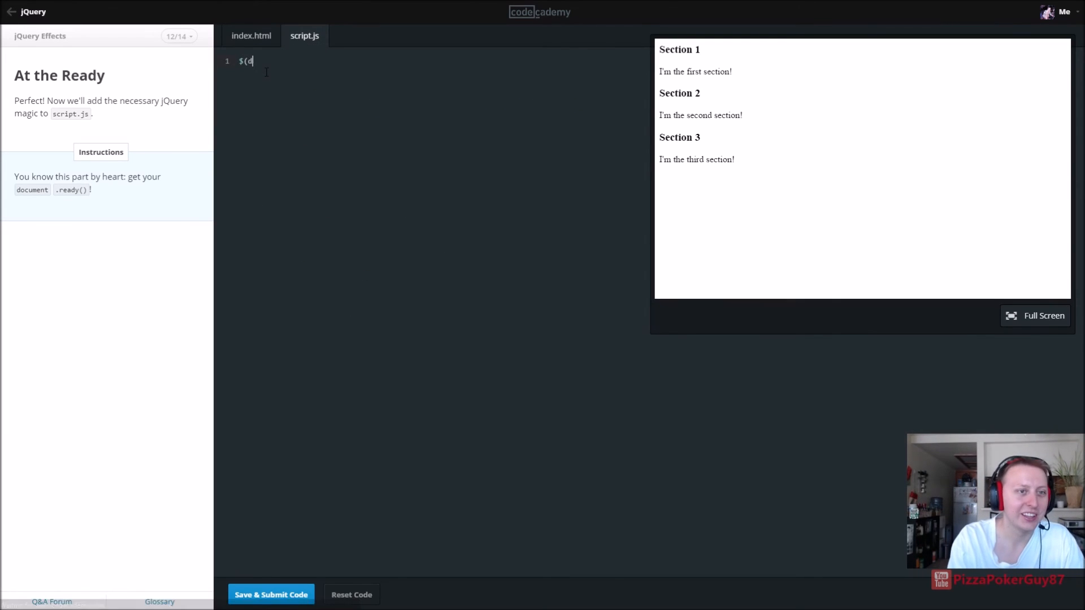
pyautogui.write('ocument')
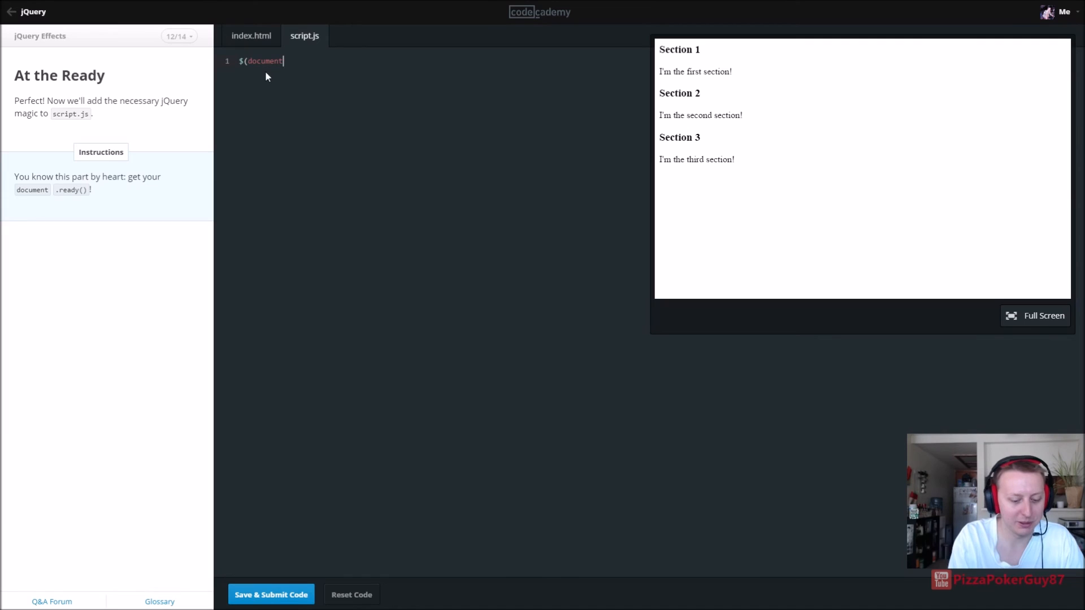
pyautogui.write(').ready')
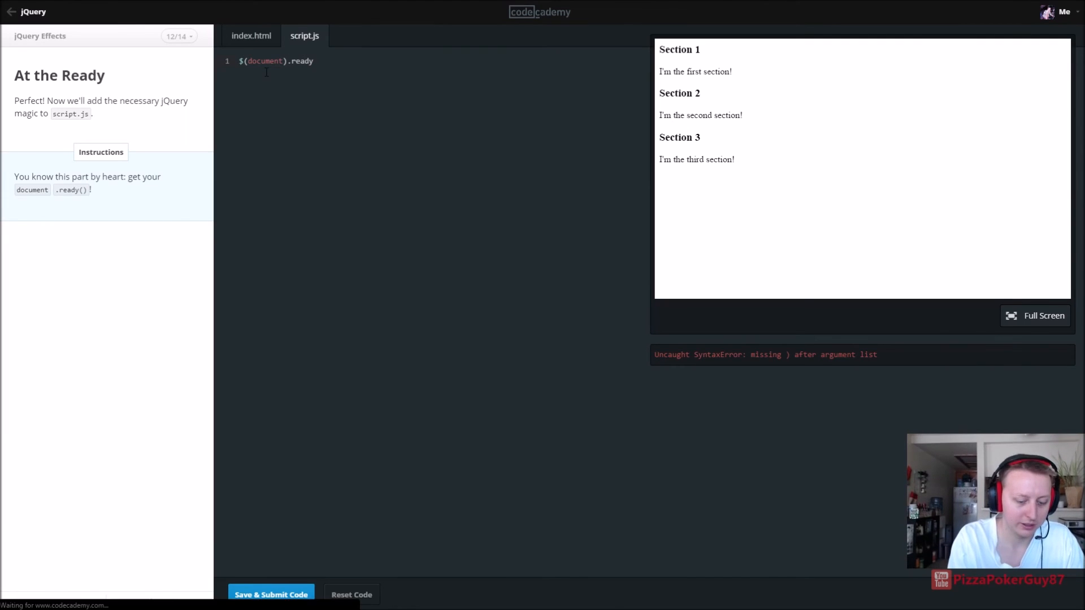
pyautogui.write('(function(')
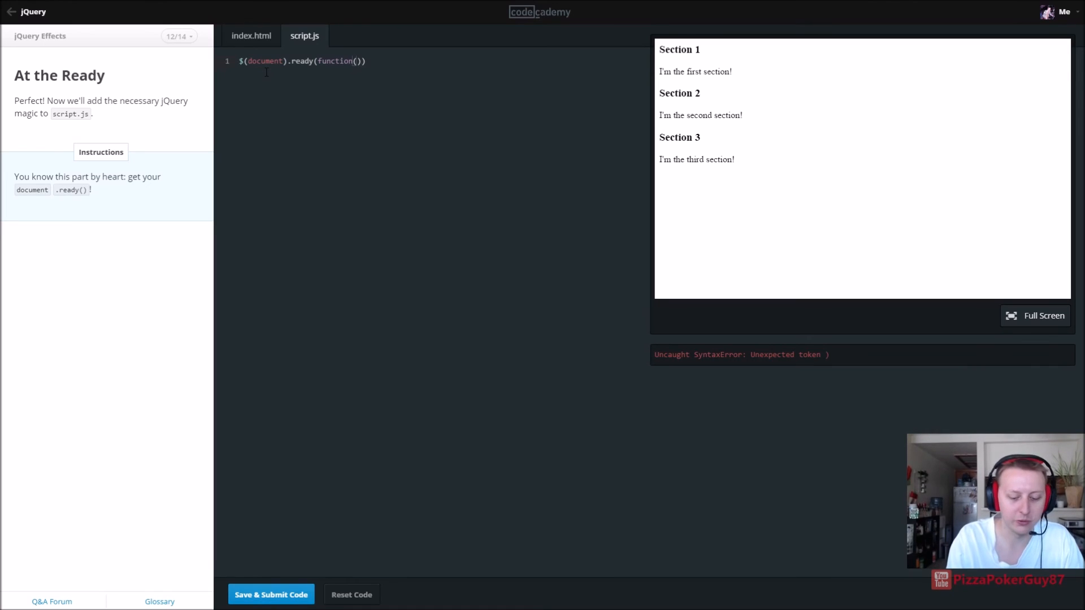
pyautogui.write('{')
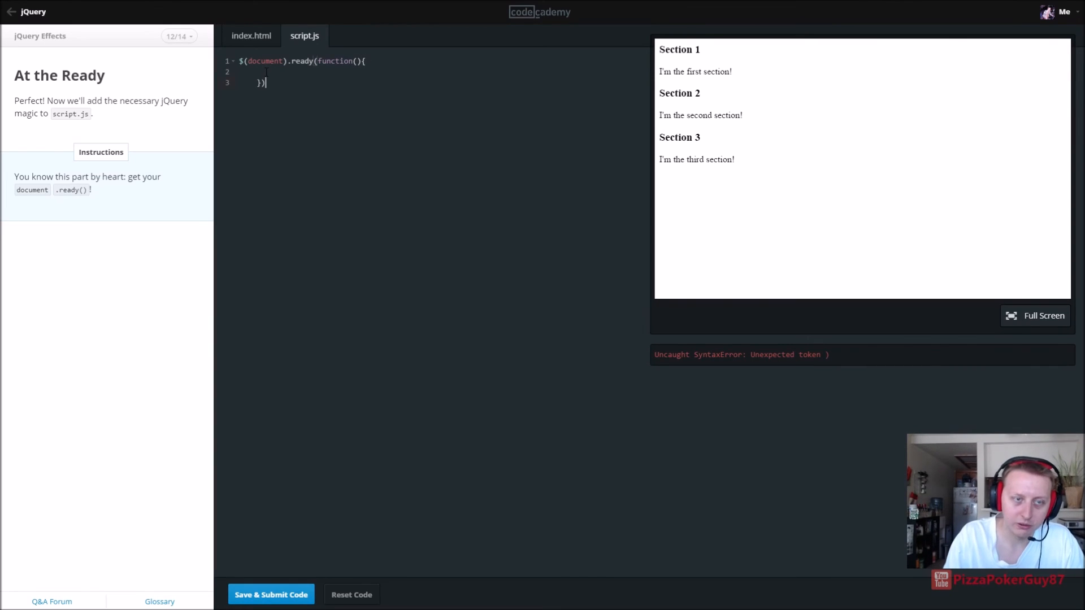
pyautogui.write(';')
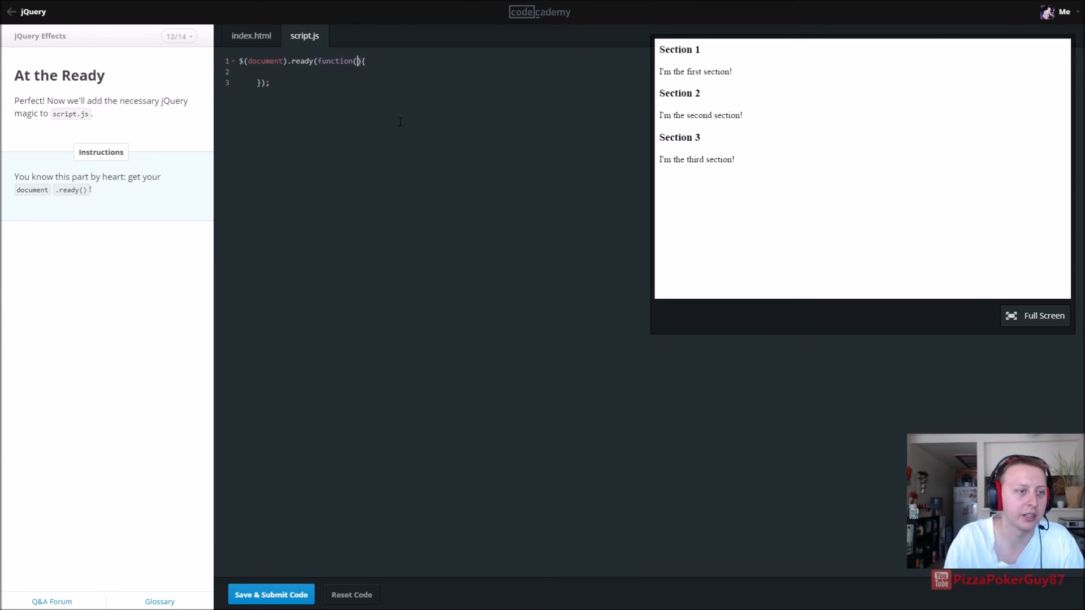
pyautogui.click(271, 594)
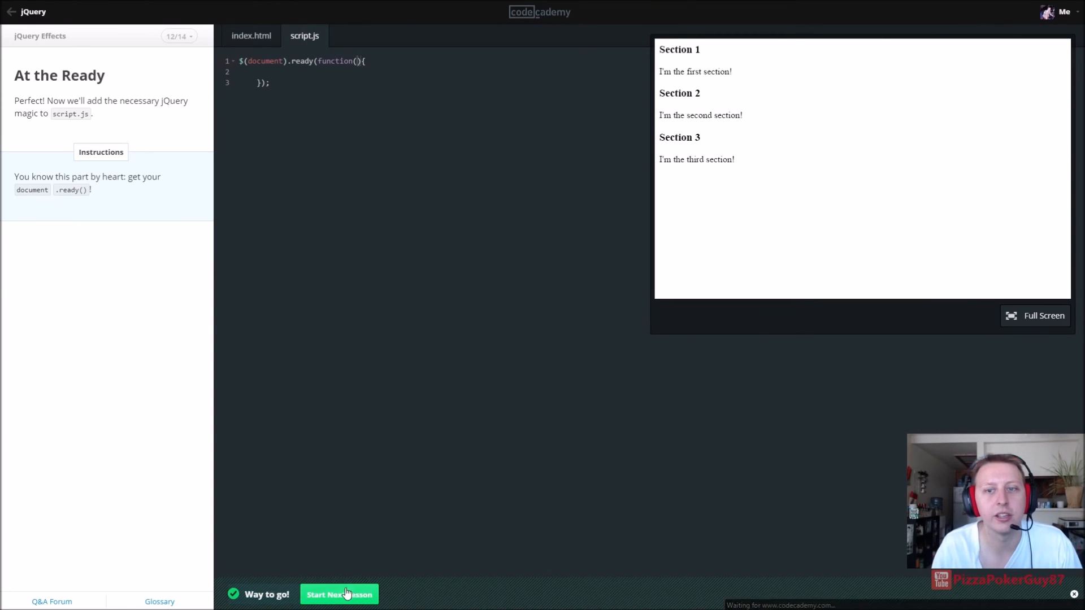
pyautogui.click(338, 594)
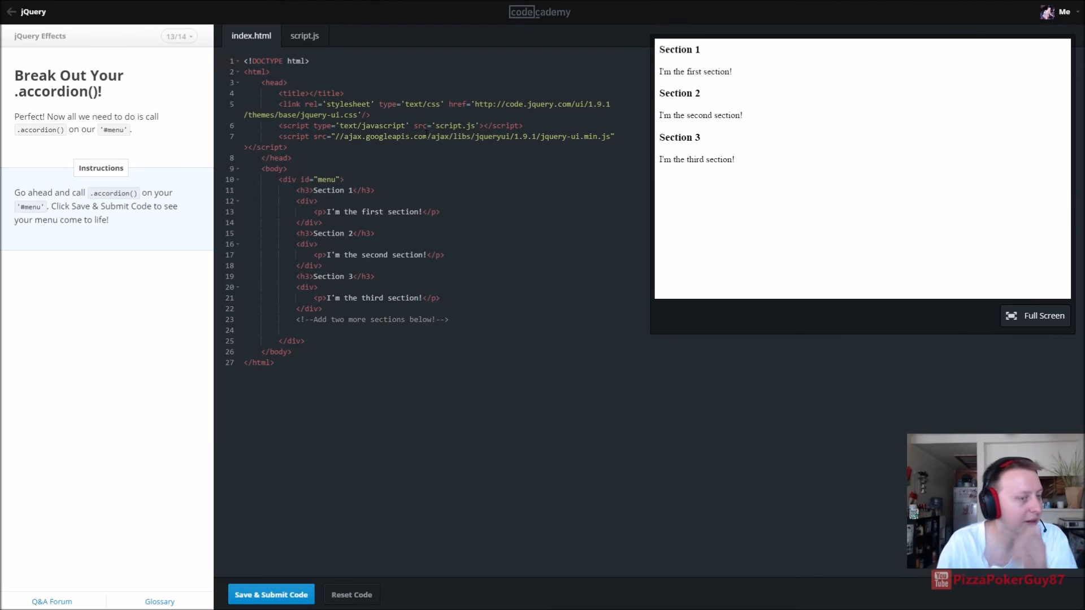
pyautogui.moveTo(222, 141)
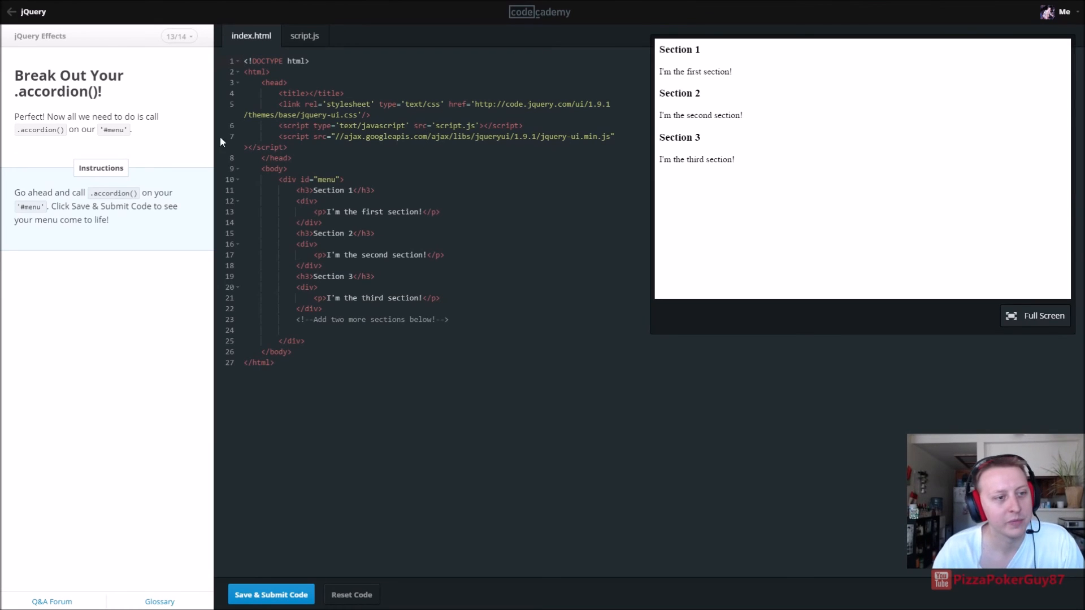
# Step: Add $("#menu").accordion(); to script.js and submit it
pyautogui.click(304, 35)
pyautogui.write('(')
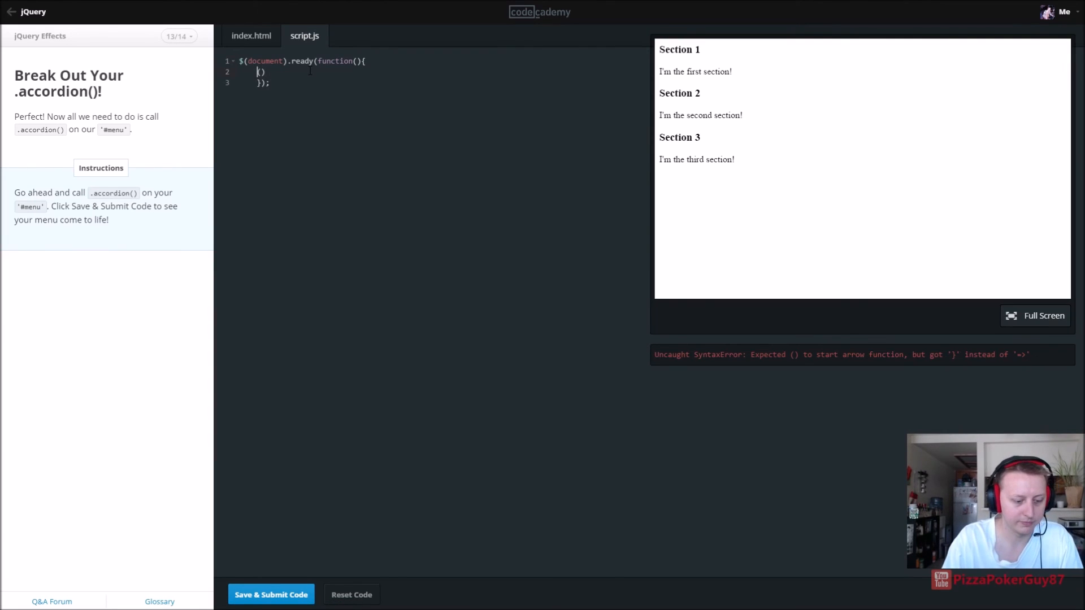
pyautogui.write('$("")')
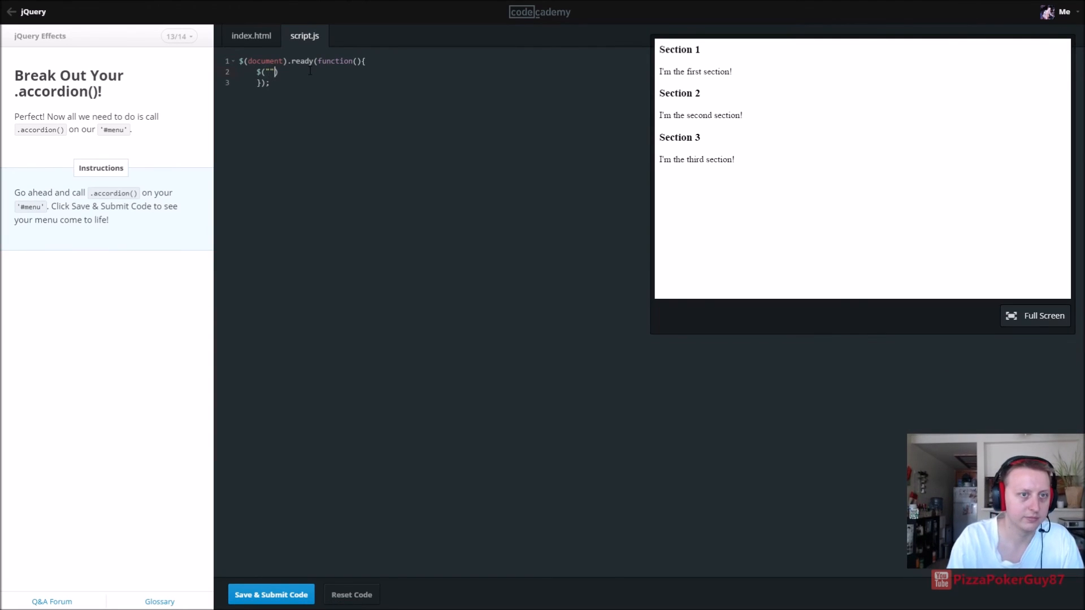
pyautogui.write('#menu')
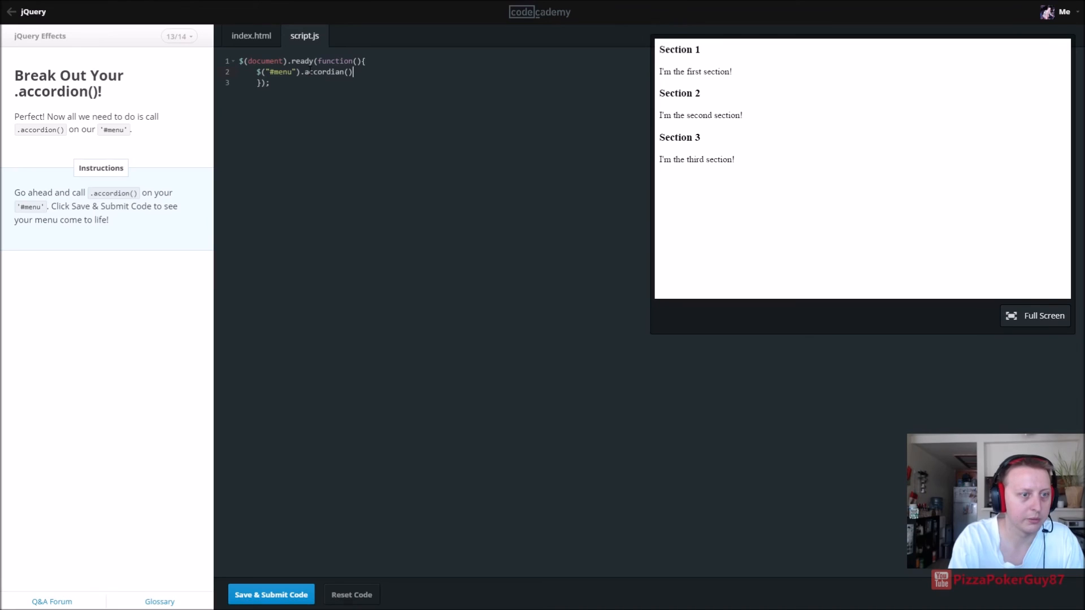
pyautogui.click(271, 594)
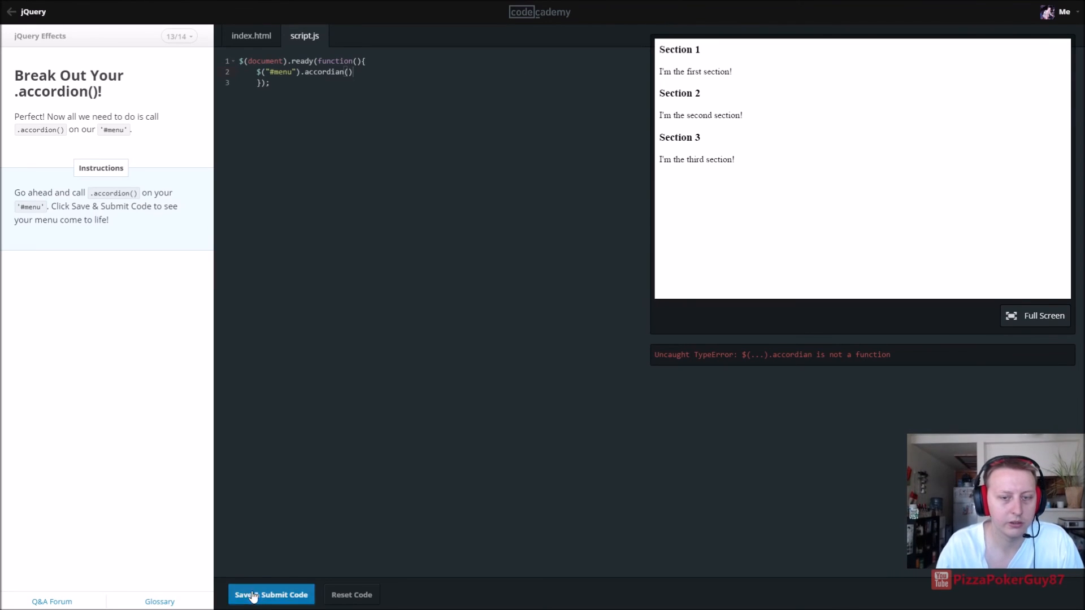
pyautogui.click(271, 594)
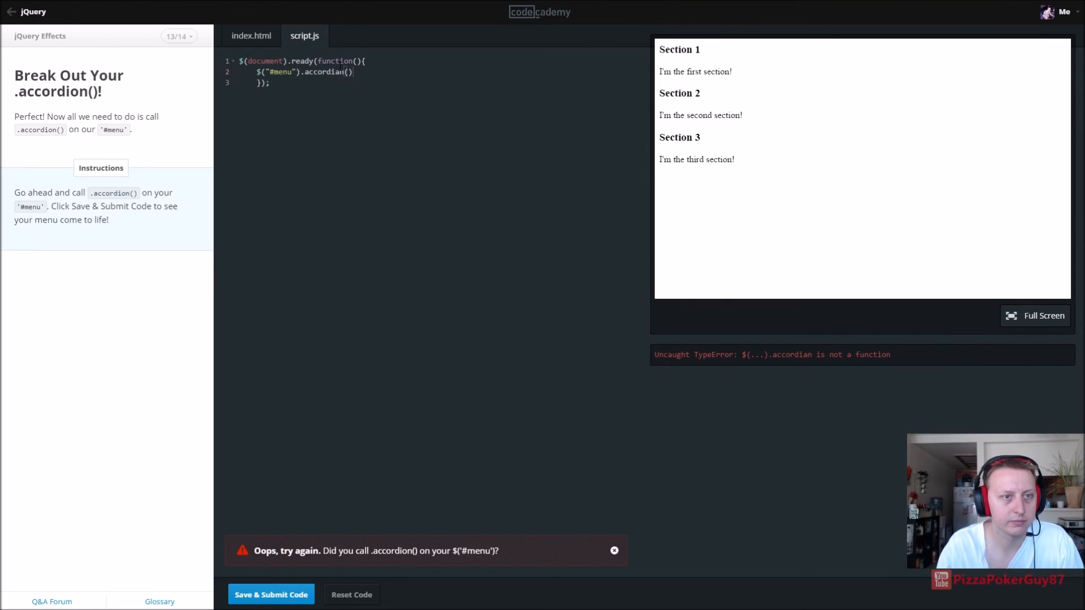
pyautogui.write(';')
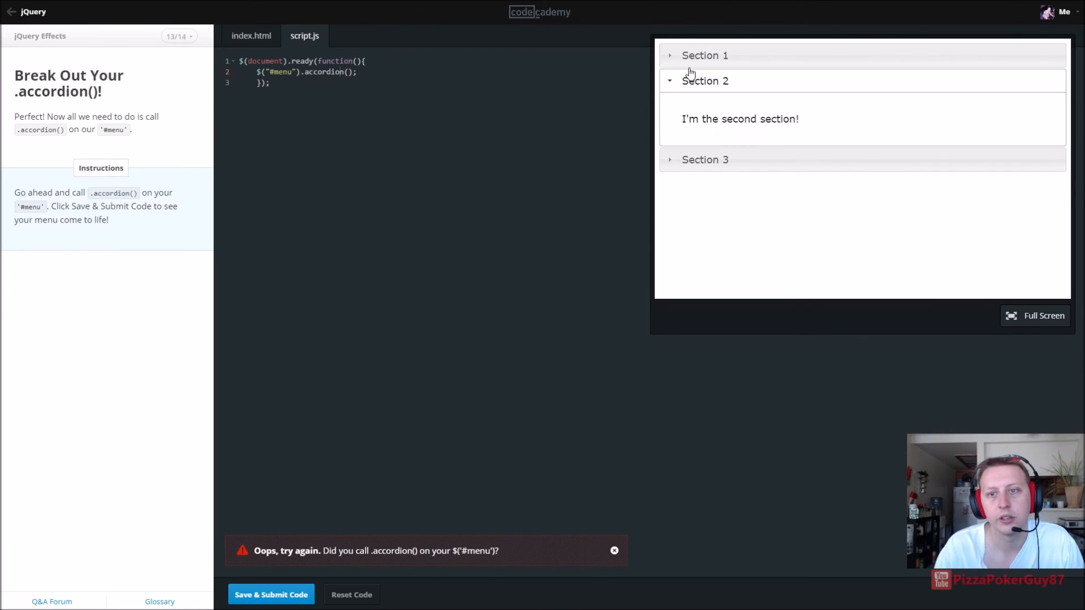
# Step: Test Sections 1–3 of the accordion, pass the final lesson, and view the course overview
pyautogui.click(704, 56)
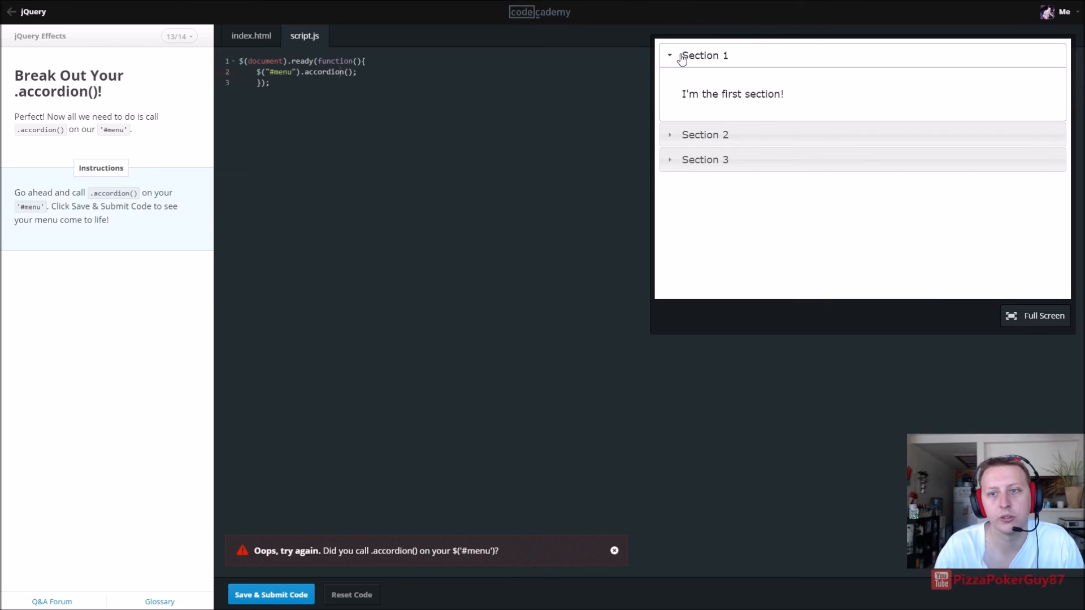
pyautogui.click(705, 135)
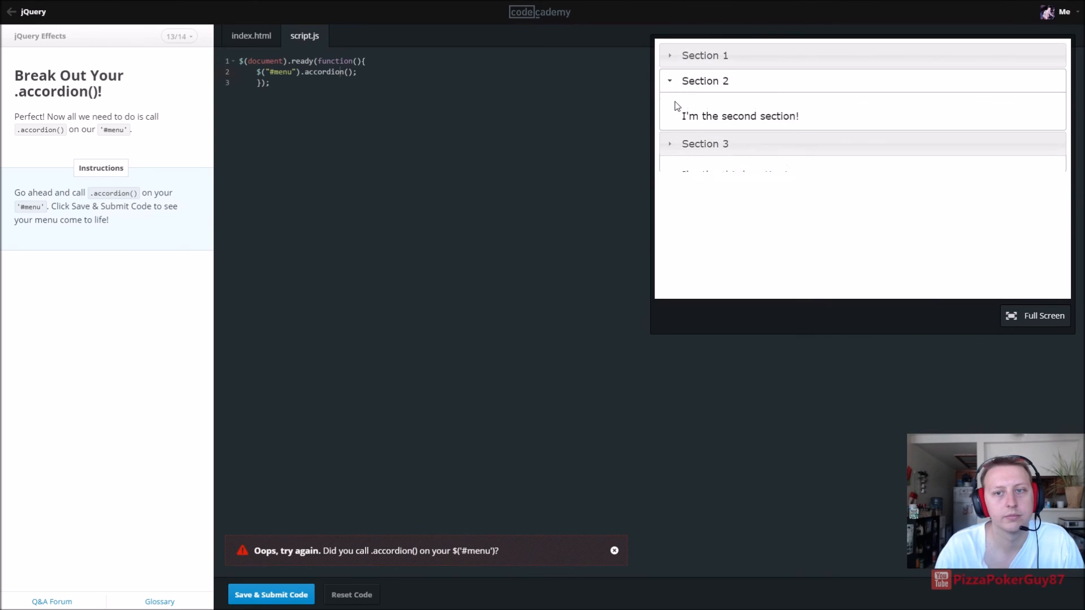
pyautogui.click(705, 143)
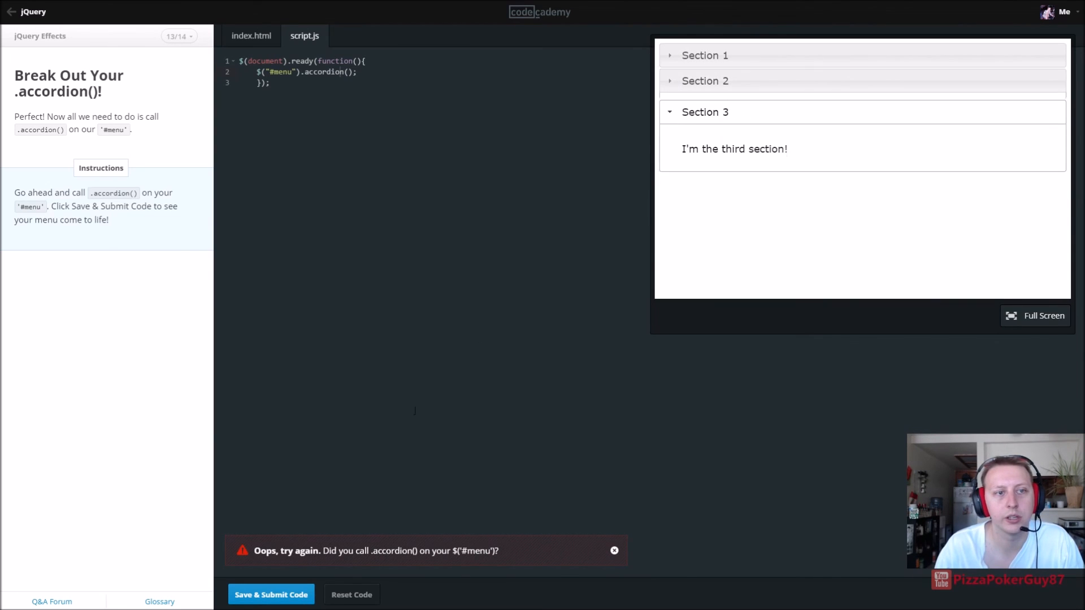
pyautogui.click(271, 594)
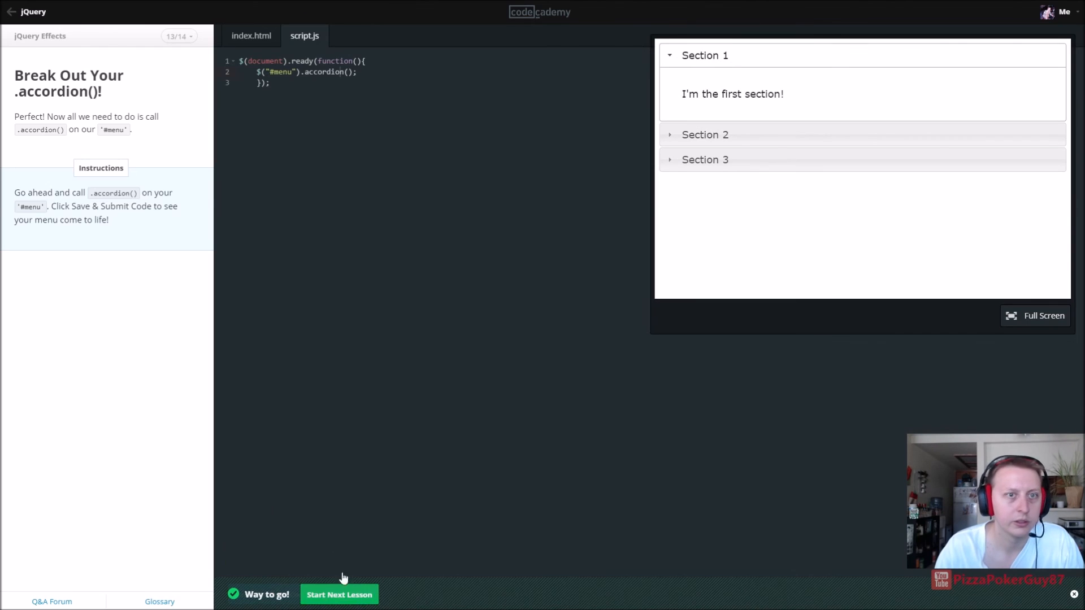
pyautogui.click(339, 594)
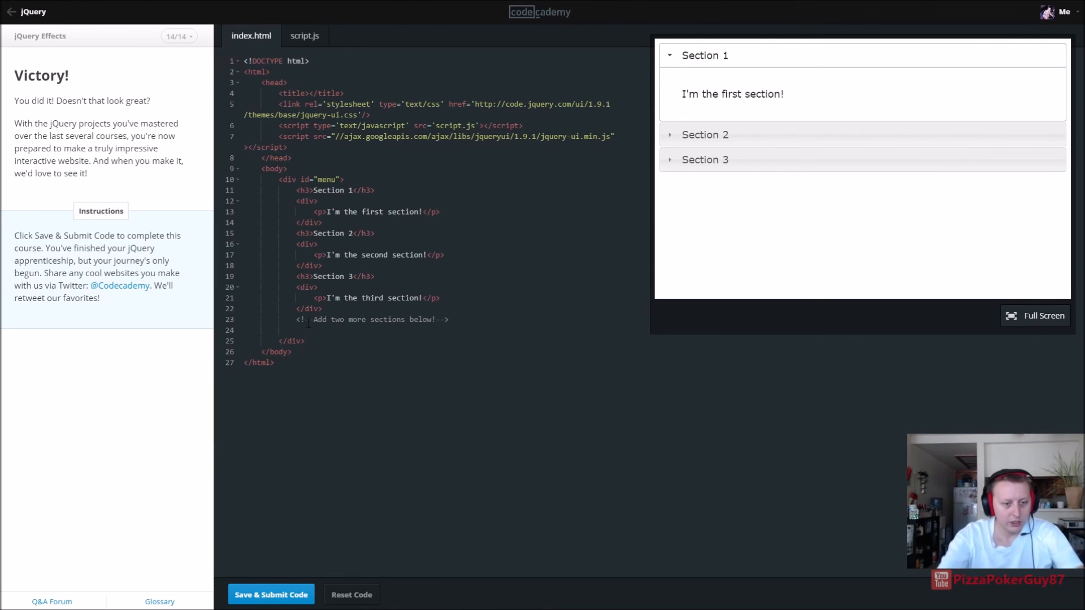
pyautogui.click(271, 595)
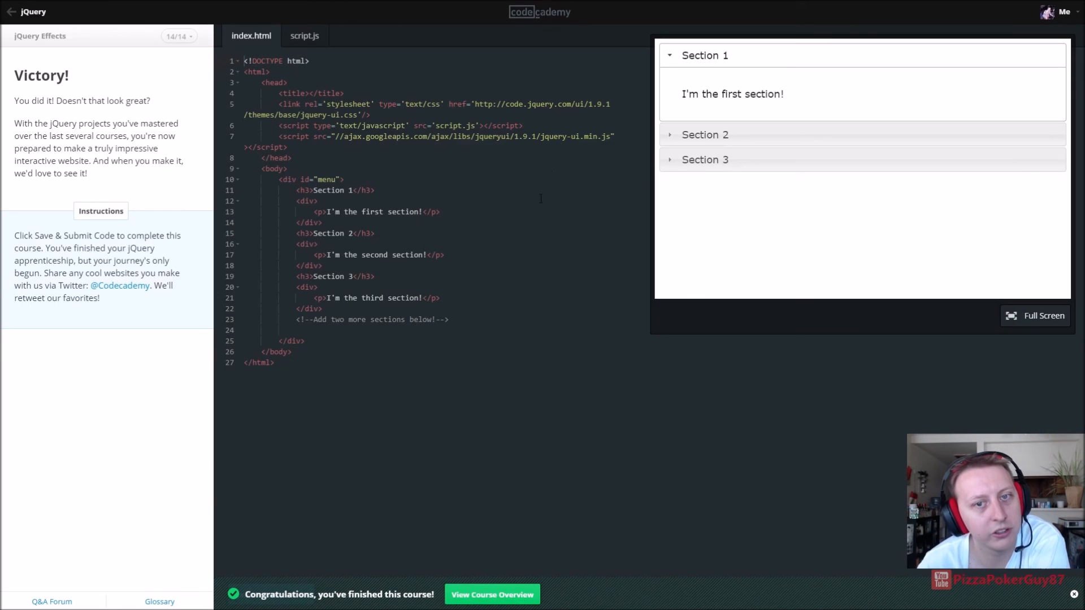
pyautogui.click(491, 594)
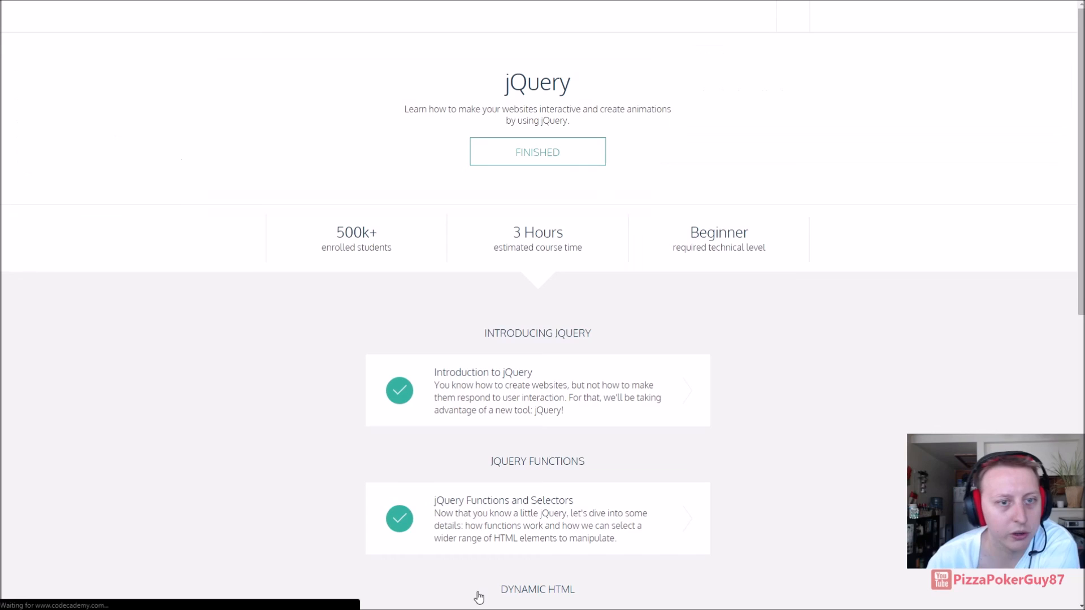
# Step: Open the Make an Interactive Website course from the footer's Learn To Code links
pyautogui.scroll(-3)
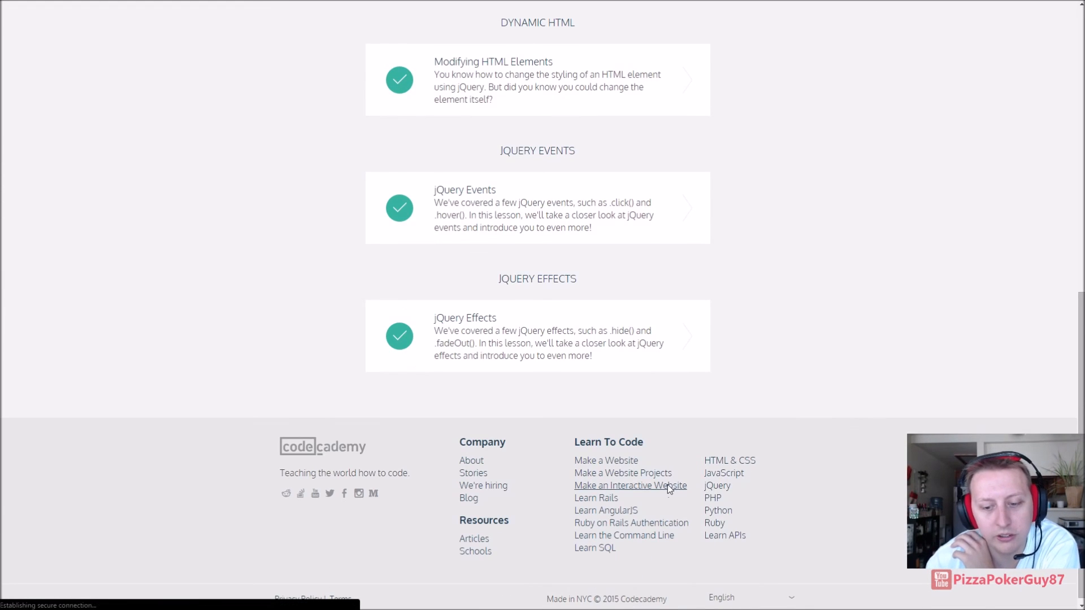
pyautogui.click(629, 484)
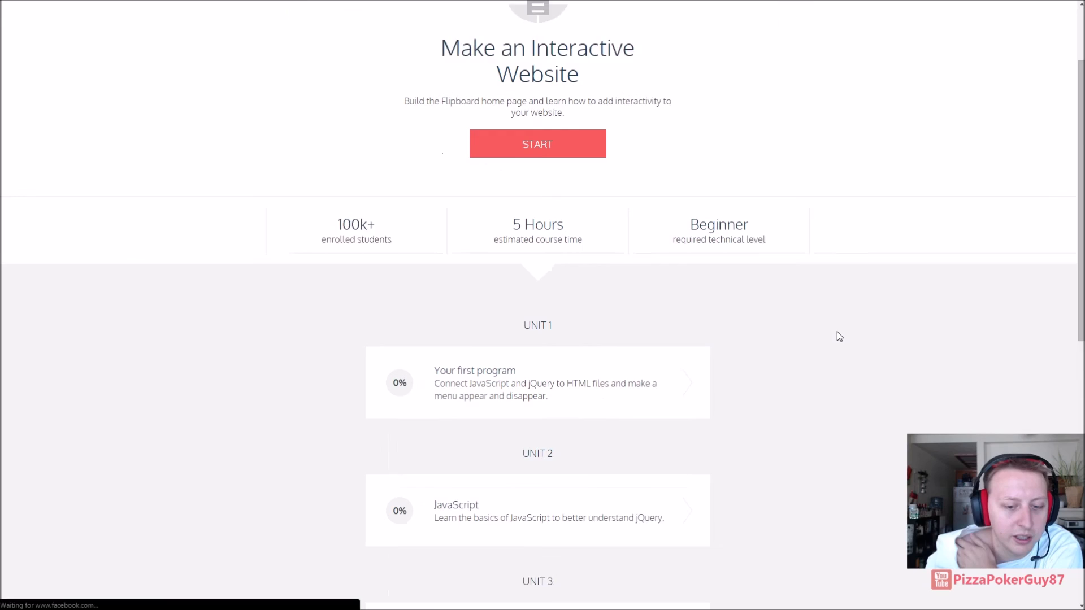
pyautogui.scroll(-3)
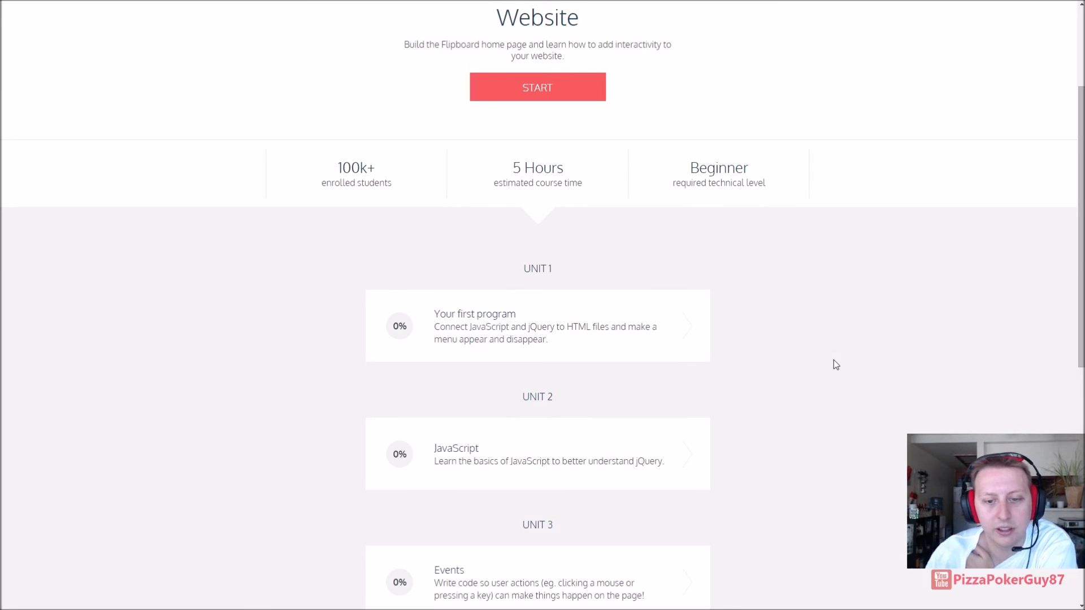
pyautogui.scroll(3)
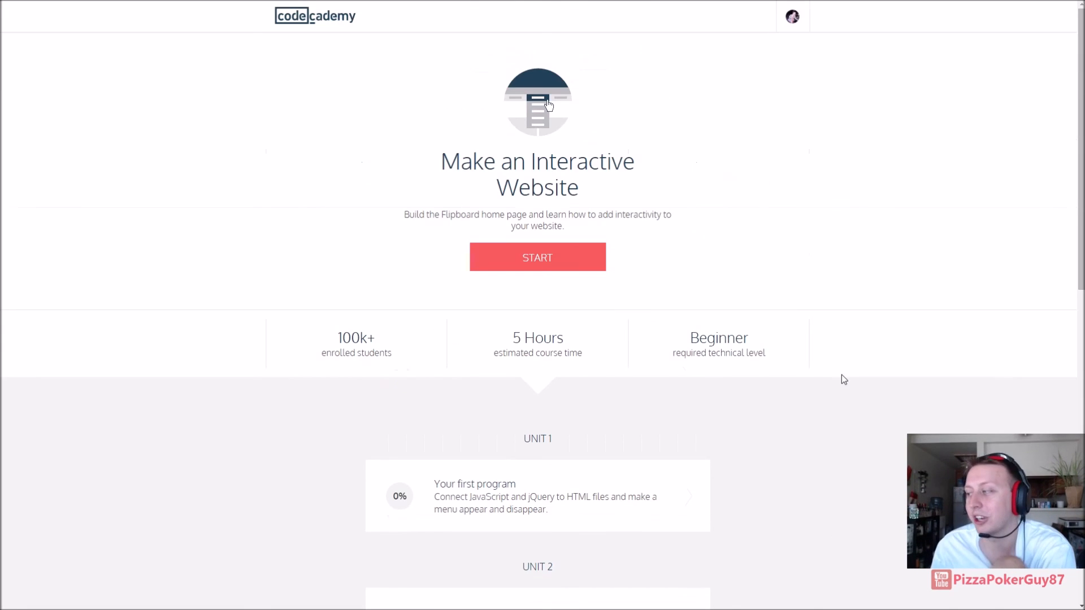
pyautogui.moveTo(826, 393)
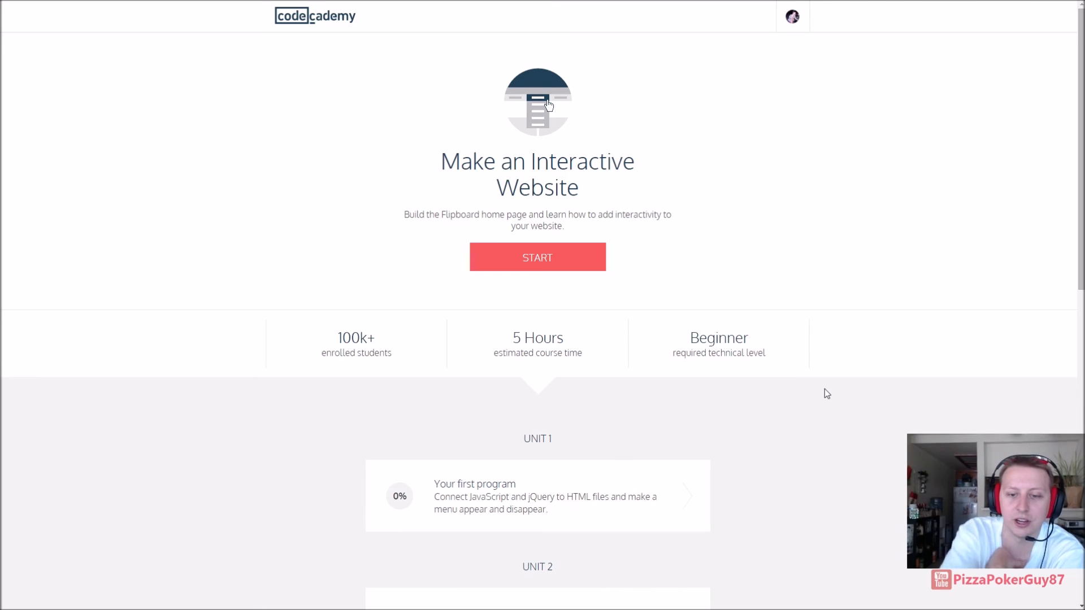